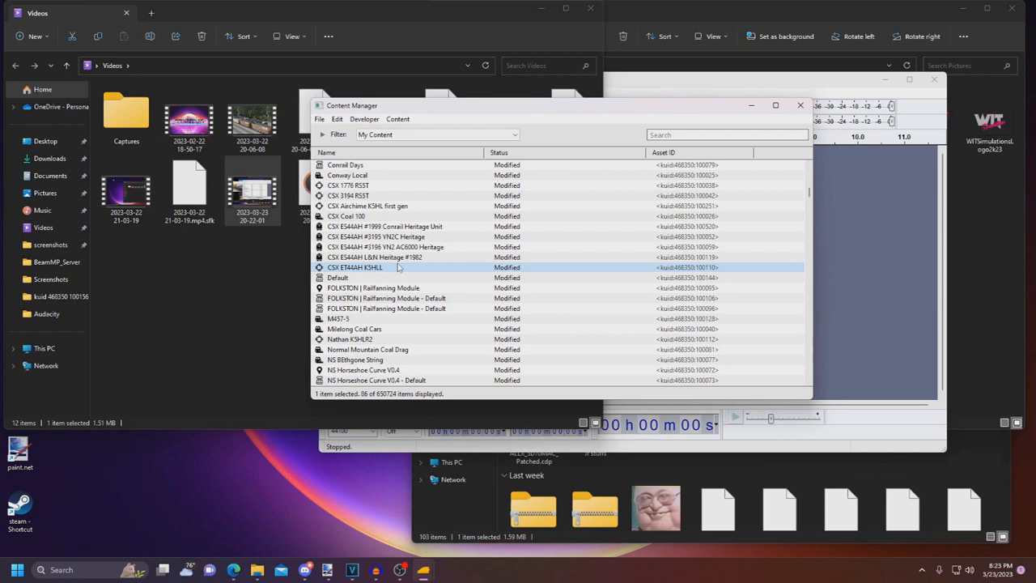
pyautogui.moveTo(452, 271)
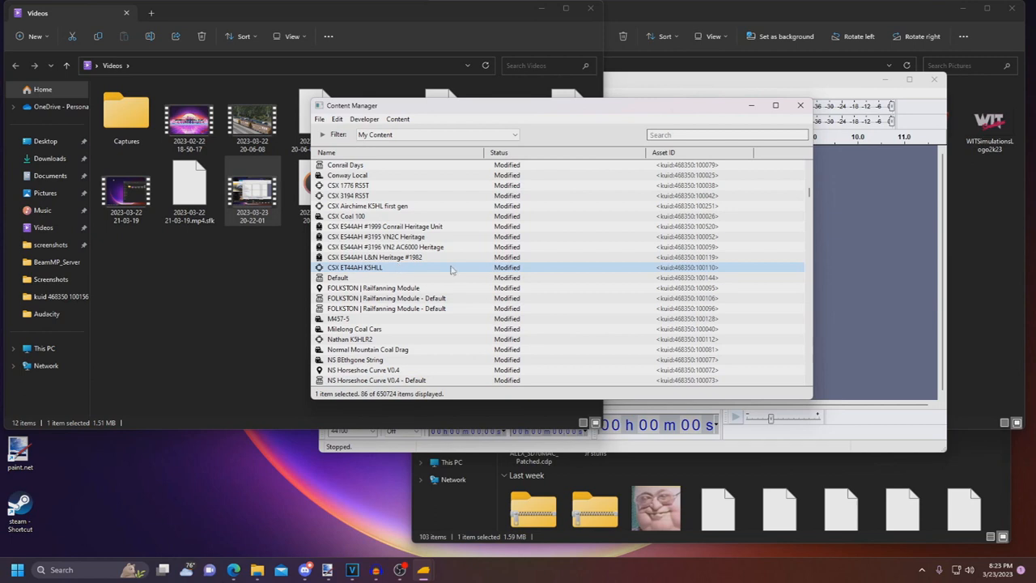
# Clone the CSX ET44AH K5HLL locomotive and dismiss the Task Complete window
pyautogui.rightClick(355, 268)
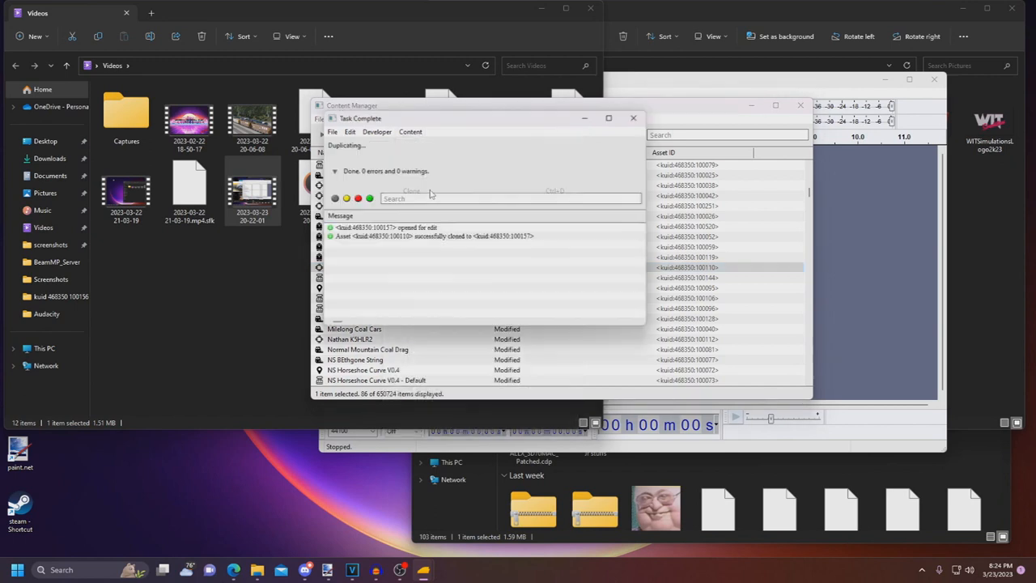
pyautogui.click(633, 118)
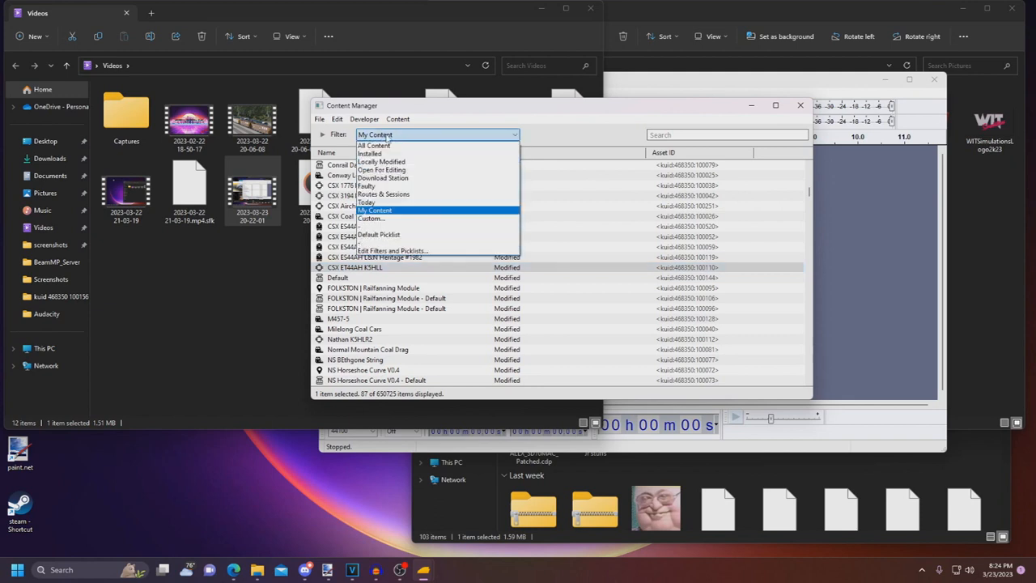
# Filter the asset list to Today and explore the cloned New Asset's folder
pyautogui.click(367, 201)
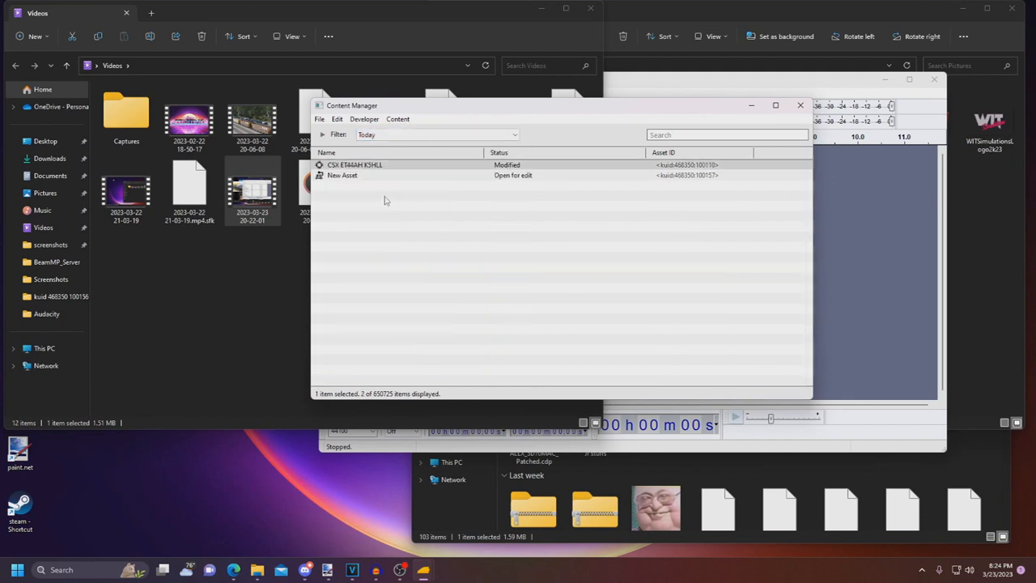
pyautogui.click(365, 175)
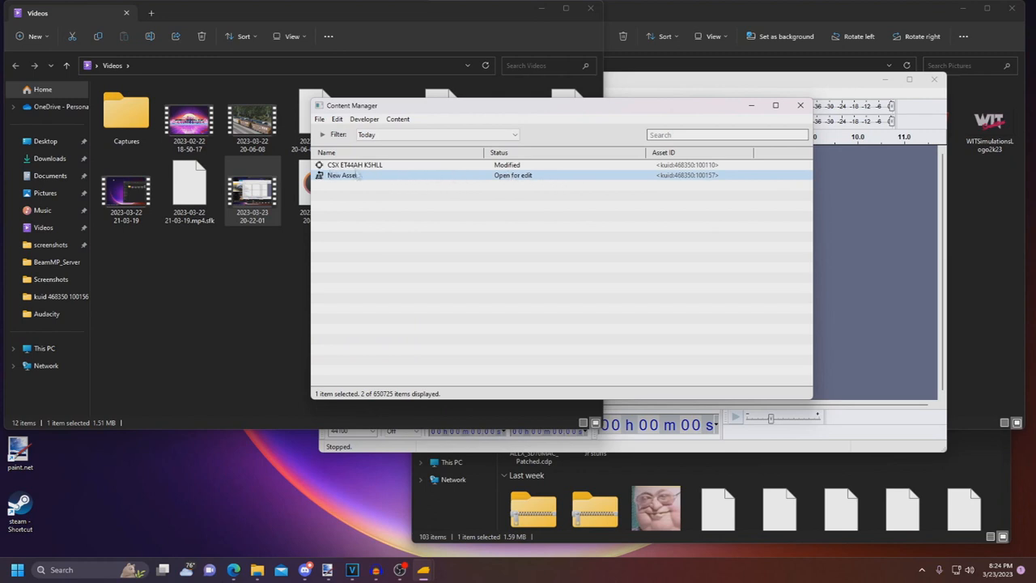
pyautogui.rightClick(343, 175)
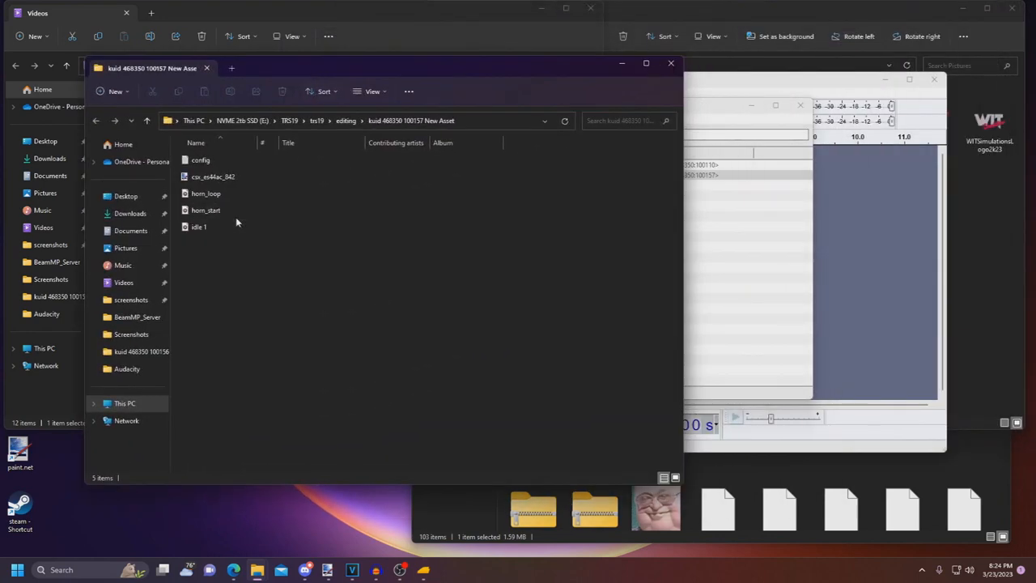
# Check the horn_start and idle 1 sound files, then open config in Notepad
pyautogui.click(206, 210)
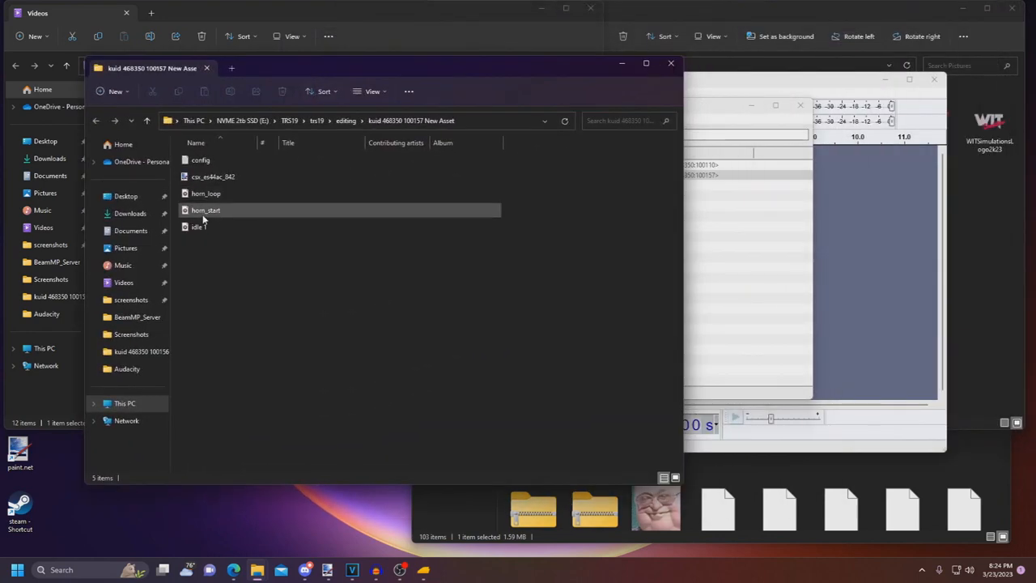
pyautogui.doubleClick(205, 209)
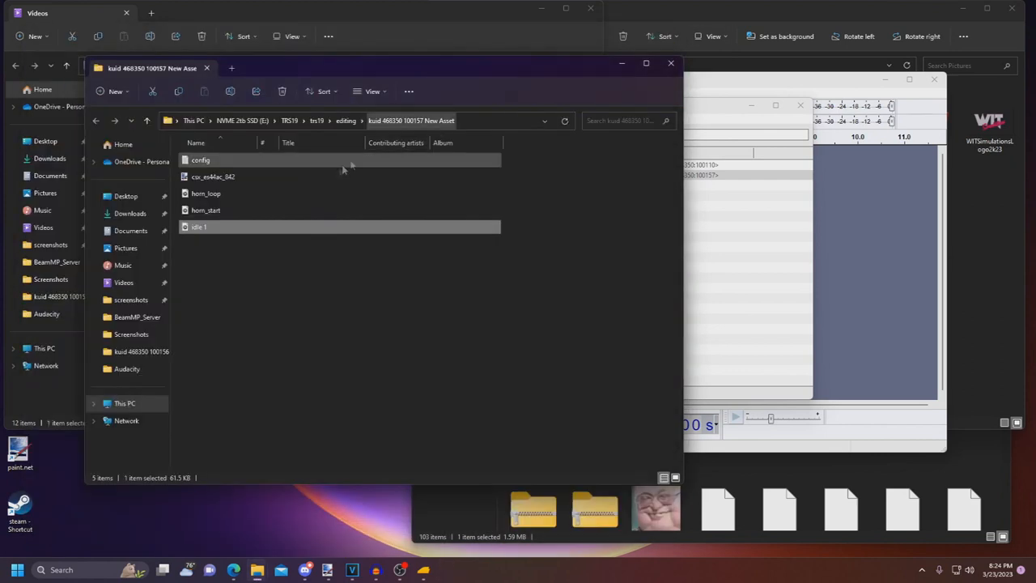
pyautogui.moveTo(320, 163)
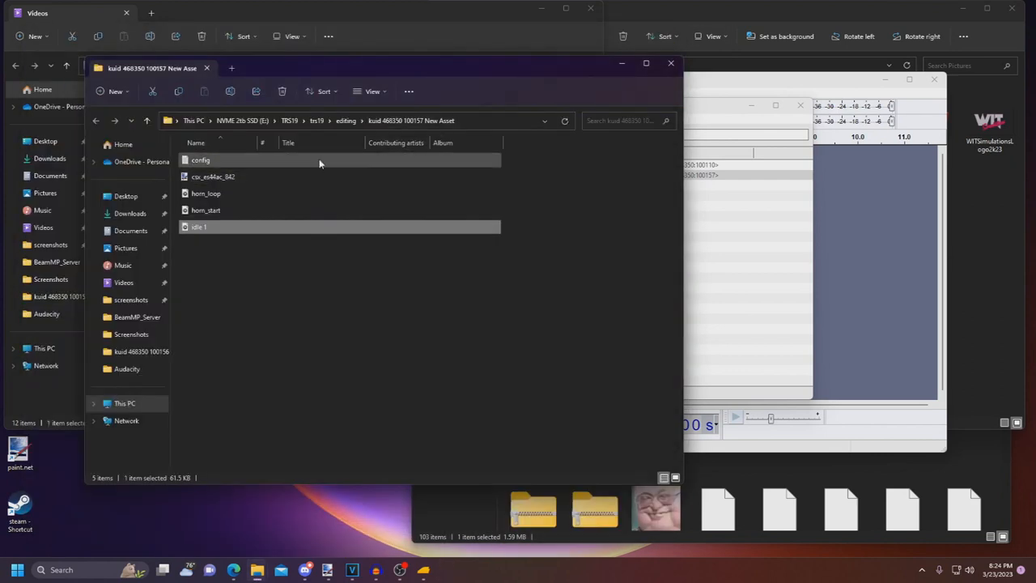
pyautogui.click(198, 226)
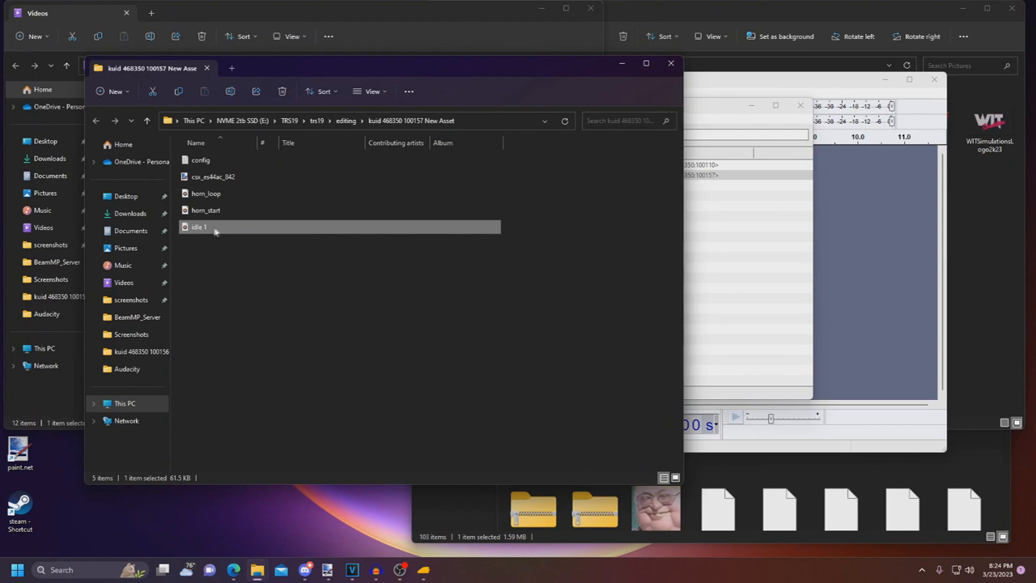
pyautogui.moveTo(227, 159)
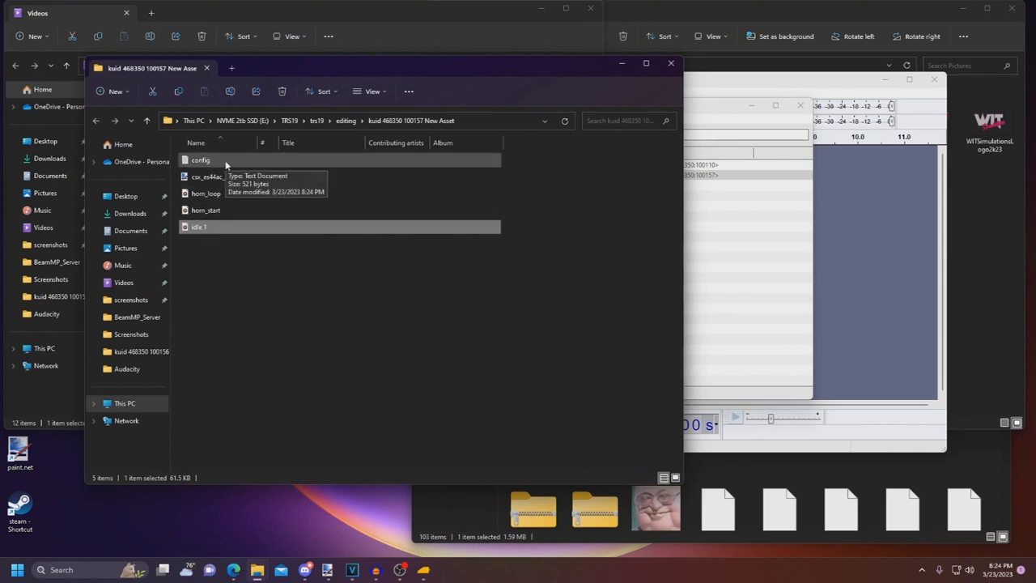
pyautogui.doubleClick(200, 159)
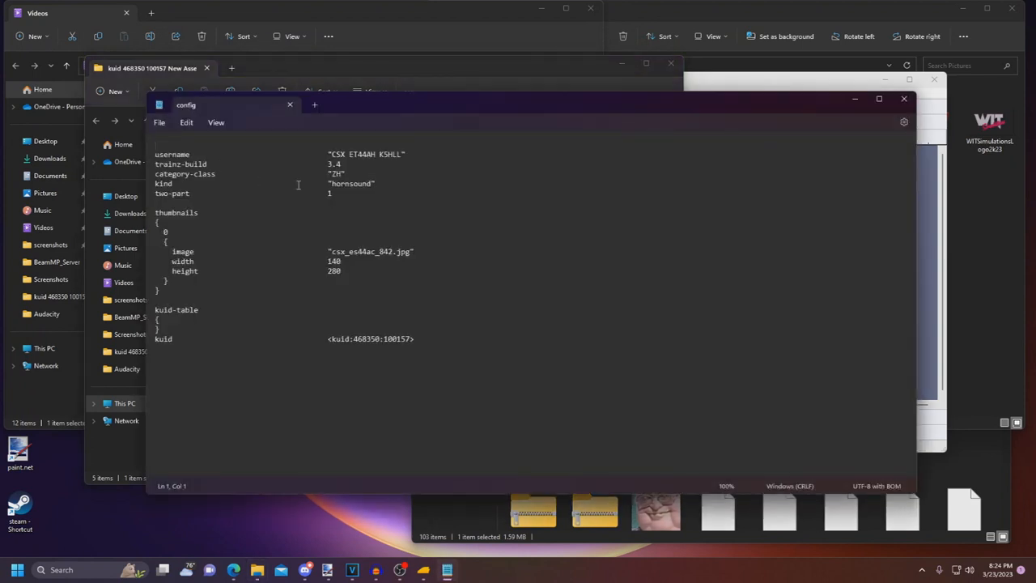
pyautogui.moveTo(414, 153)
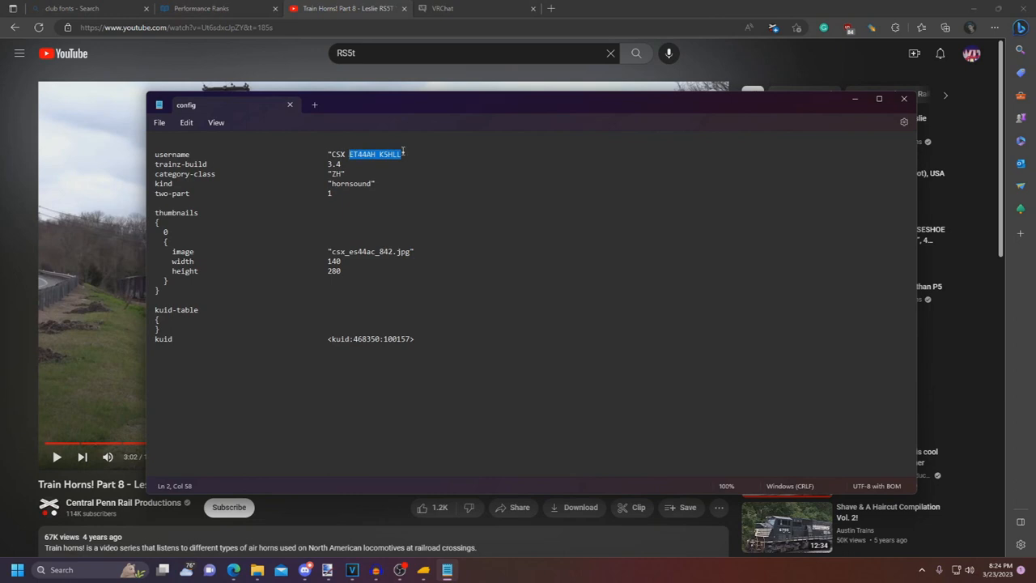
# Change the username from ET44AH K5HLL to 'CSX 6977 RS5T' and close the config, answering the save prompt
pyautogui.write('^977')
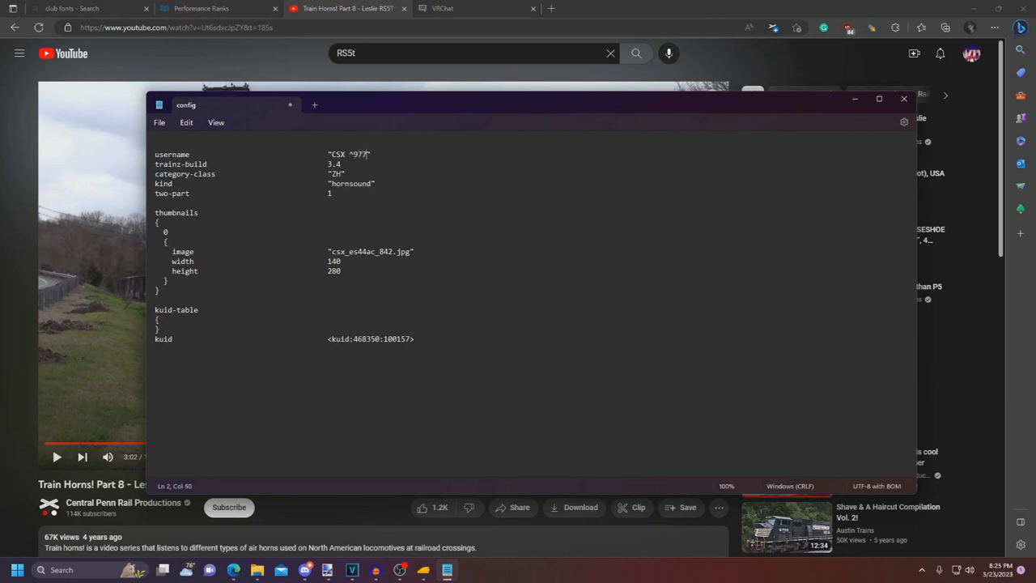
pyautogui.press('Backspace')
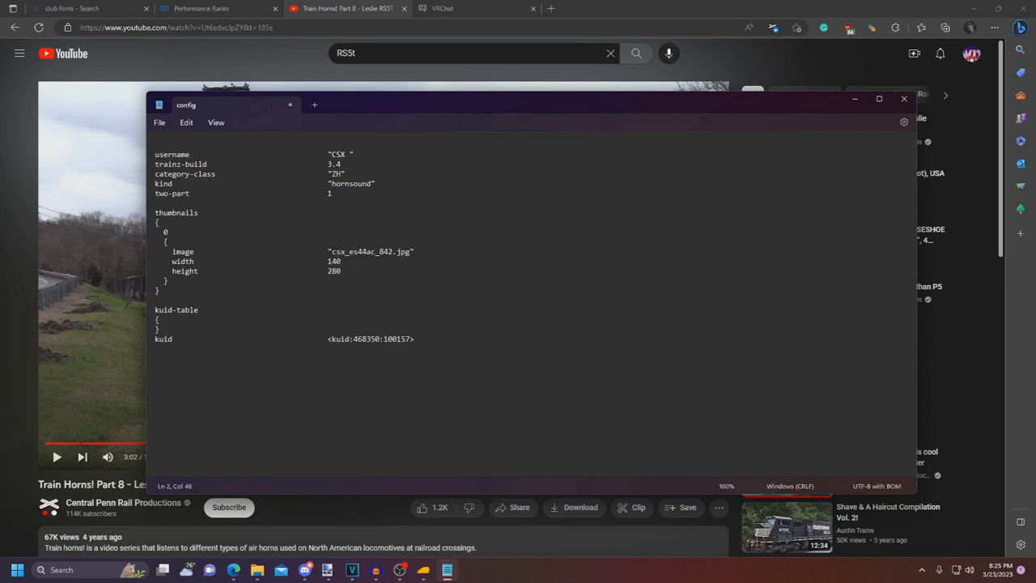
pyautogui.write('6977')
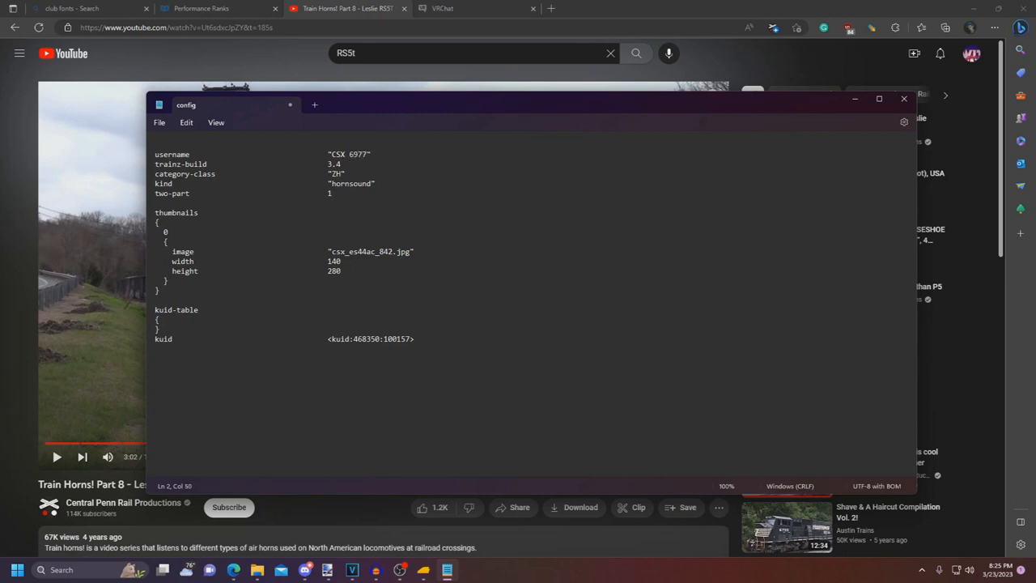
pyautogui.write('RS')
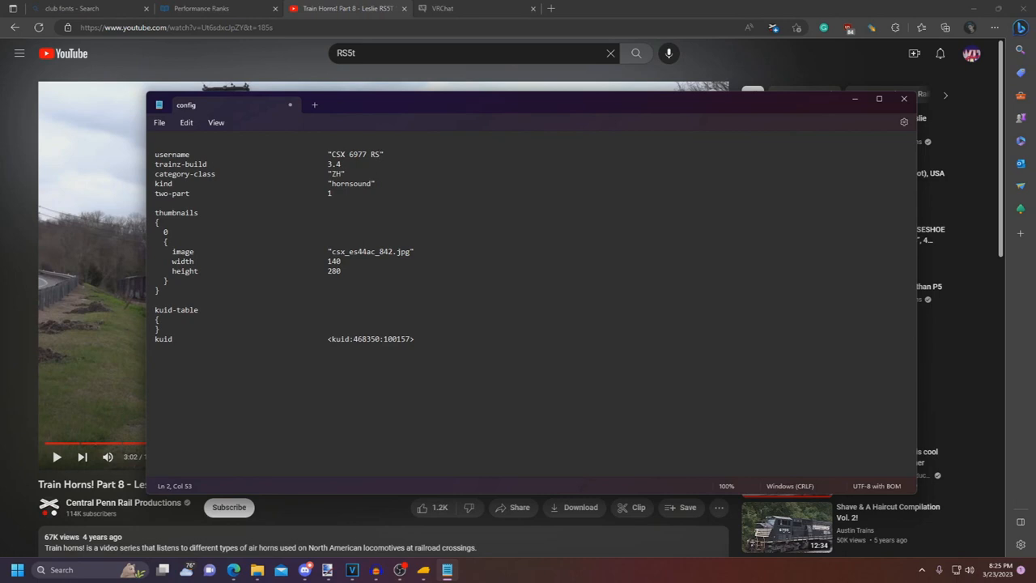
pyautogui.write('ST')
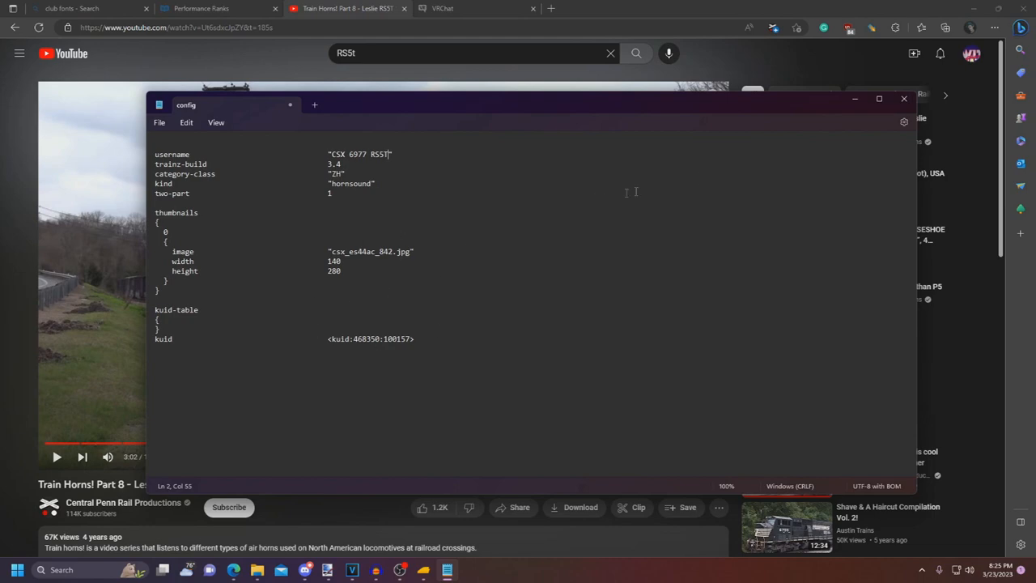
pyautogui.click(904, 99)
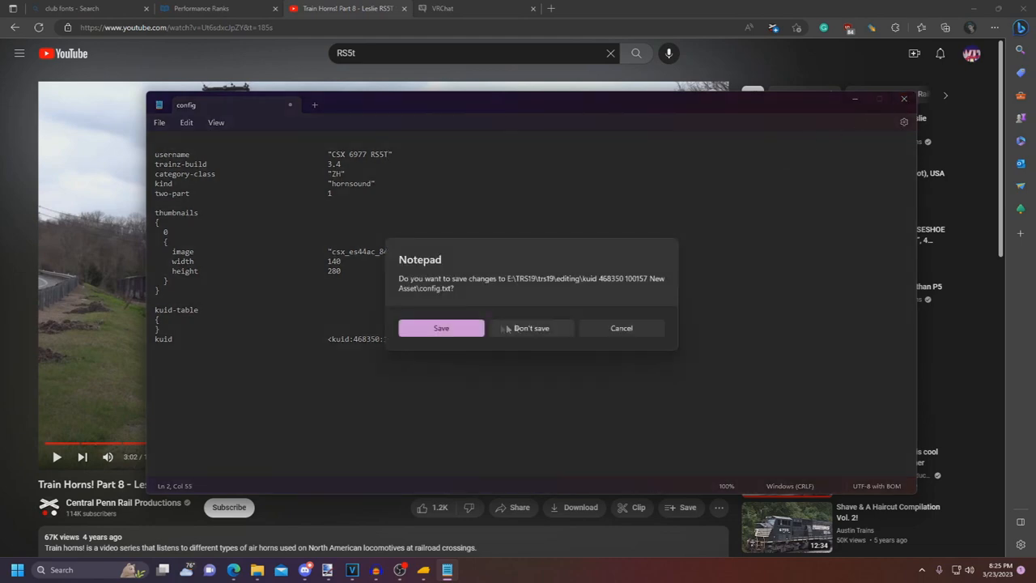
pyautogui.click(531, 328)
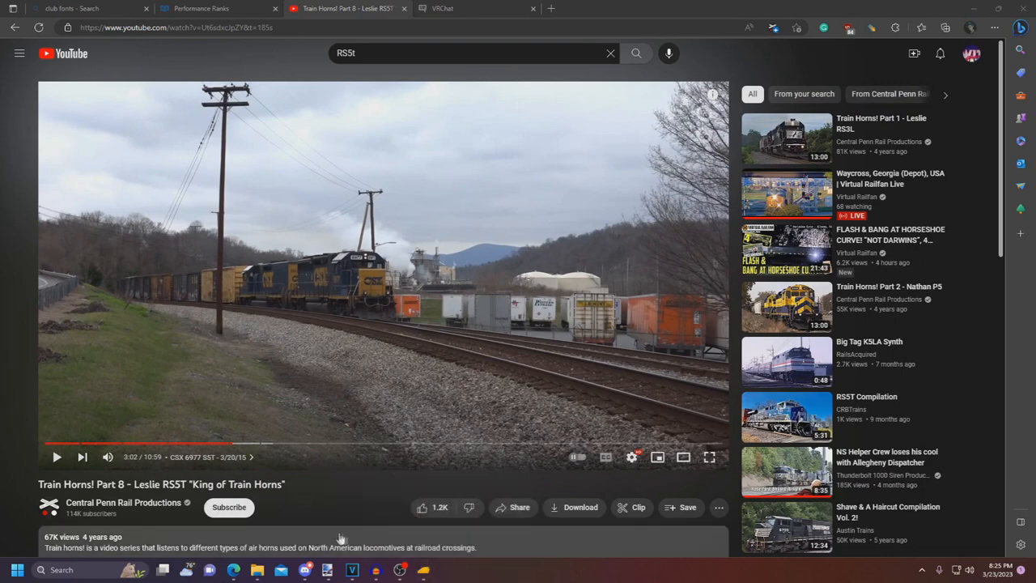
# Switch to Audacity and set the recording device to Speakers (PRO X) (loopback)
pyautogui.click(376, 569)
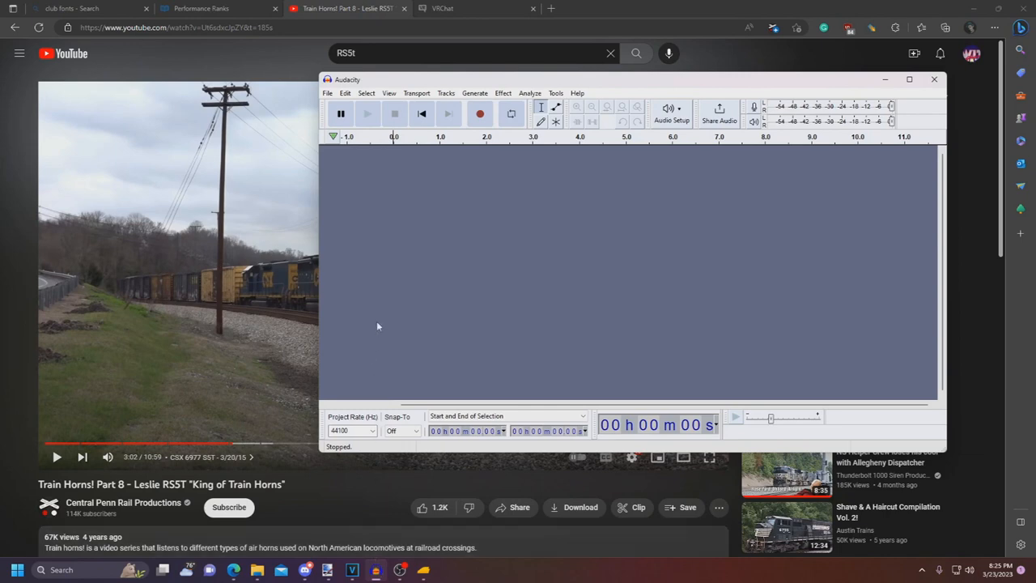
pyautogui.moveTo(377, 321)
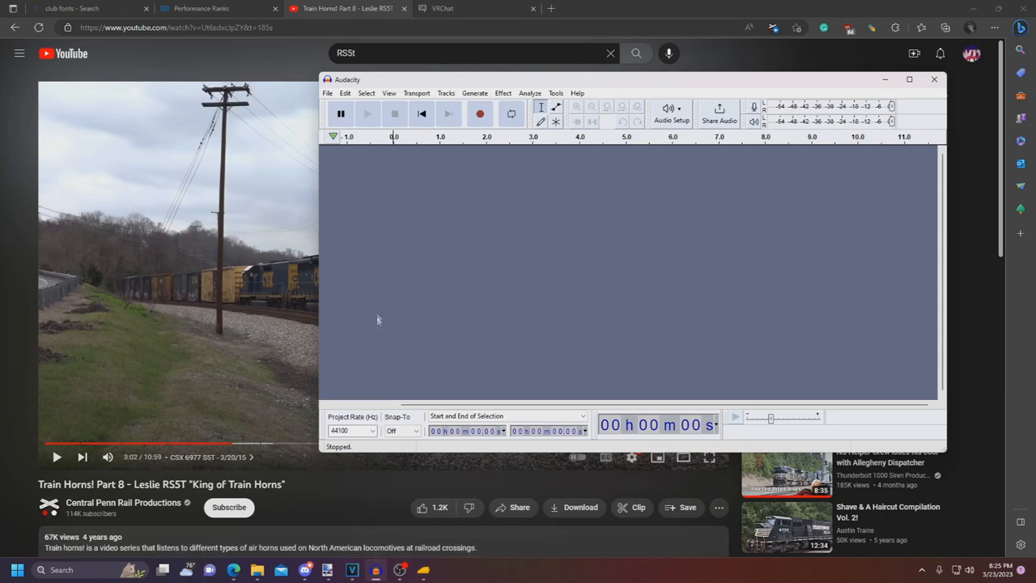
pyautogui.moveTo(397, 347)
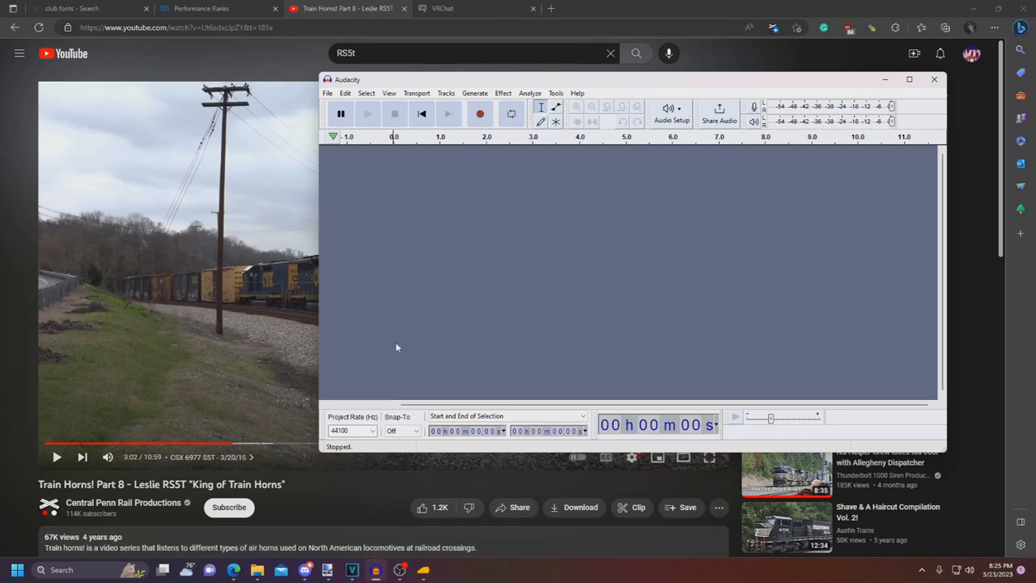
pyautogui.moveTo(419, 223)
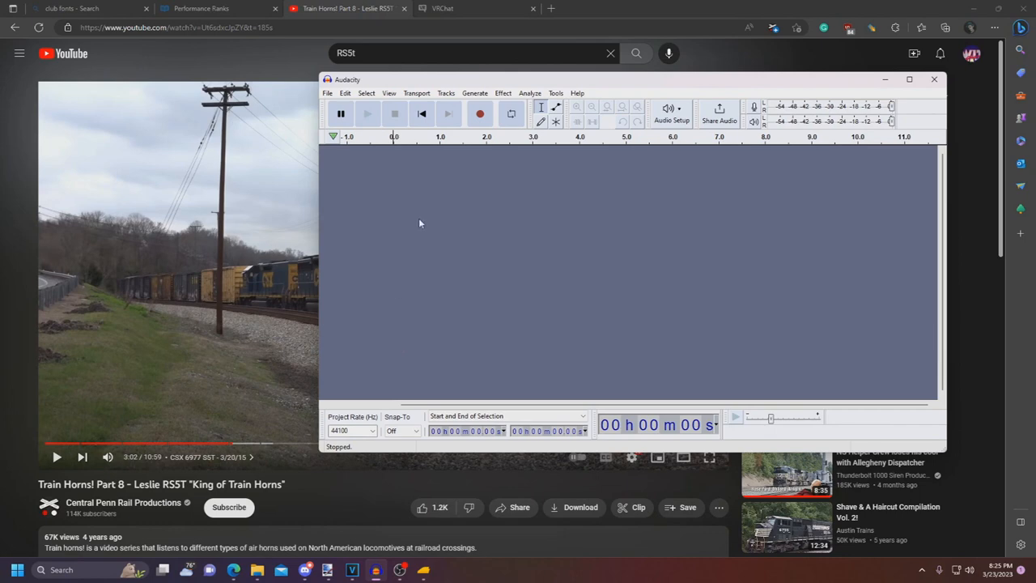
pyautogui.moveTo(480, 114)
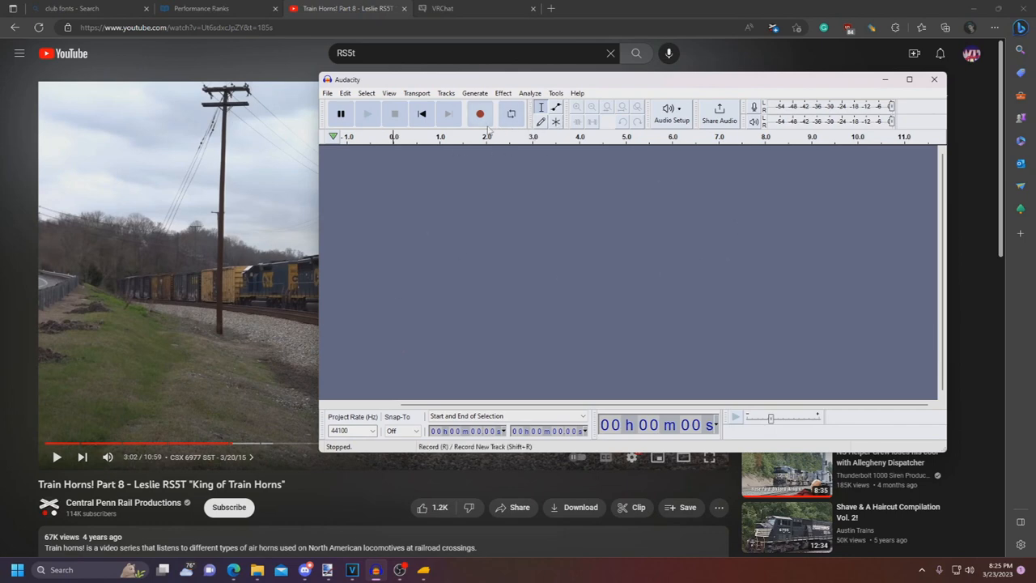
pyautogui.moveTo(672, 108)
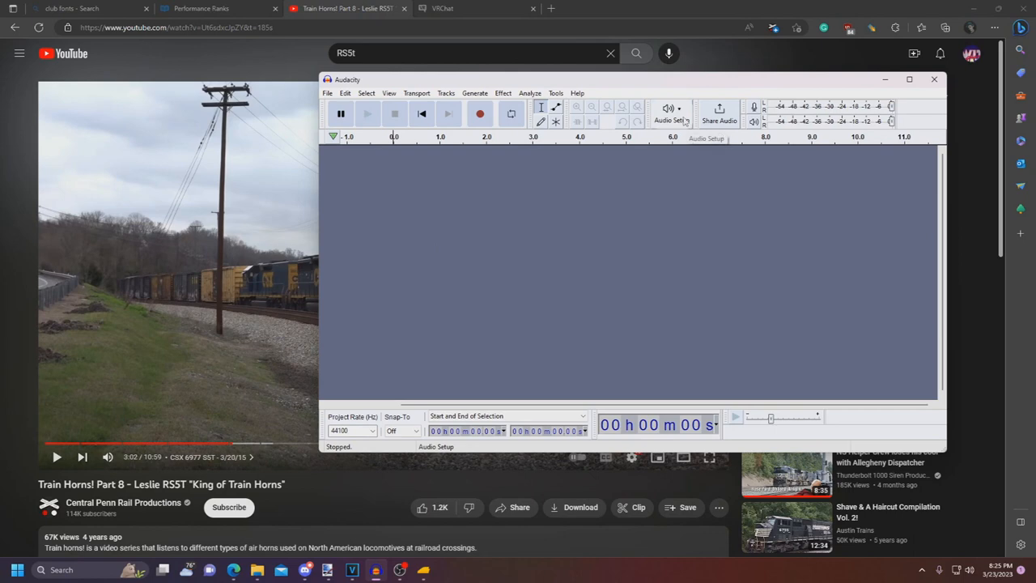
pyautogui.click(670, 115)
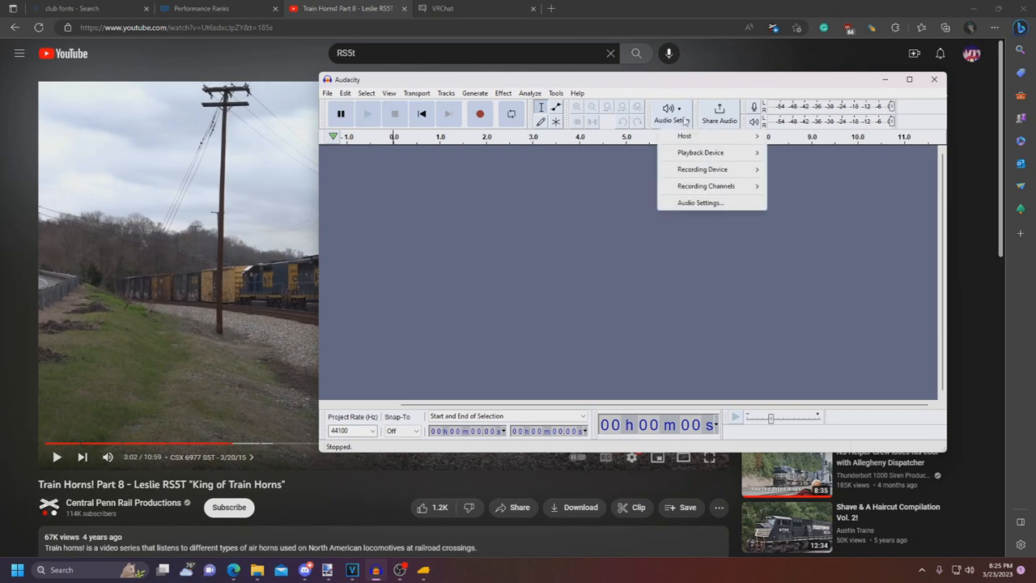
pyautogui.click(686, 135)
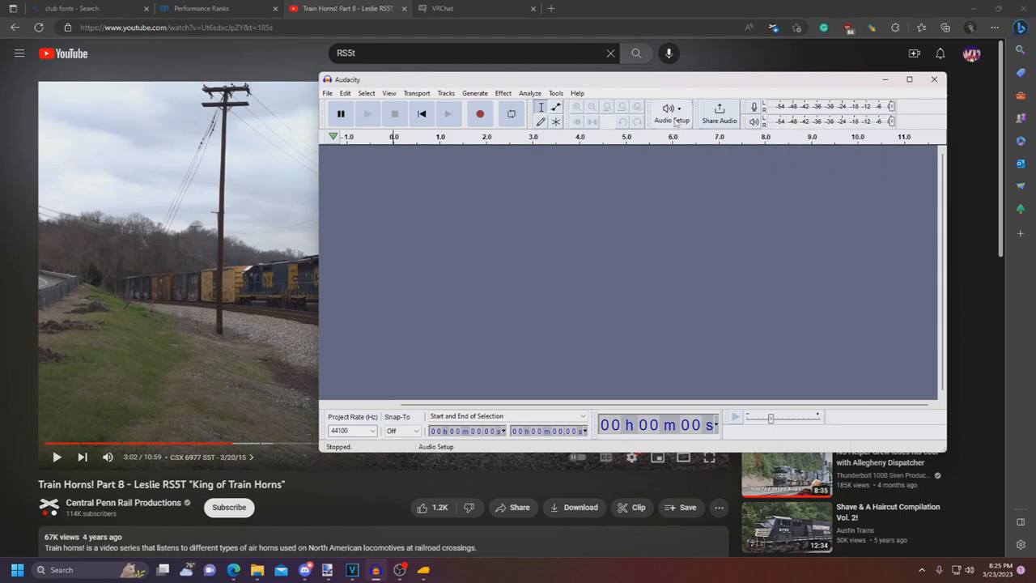
pyautogui.click(672, 113)
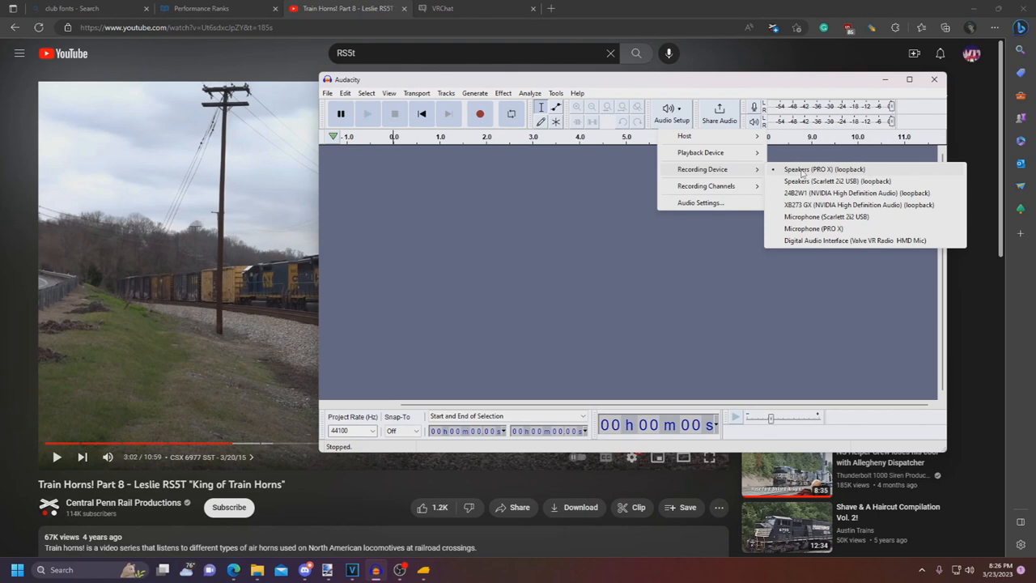
pyautogui.click(823, 168)
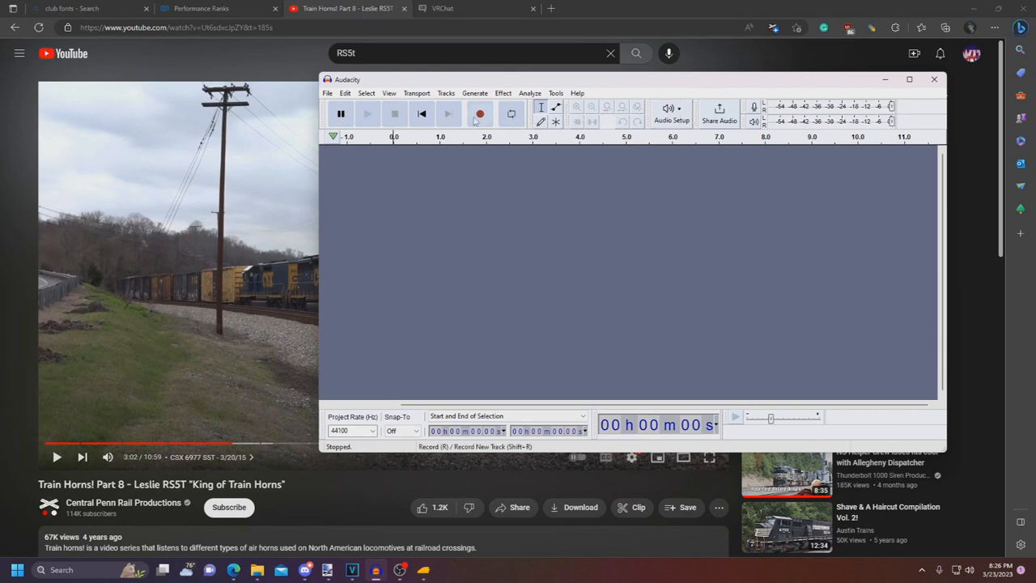
pyautogui.moveTo(494, 122)
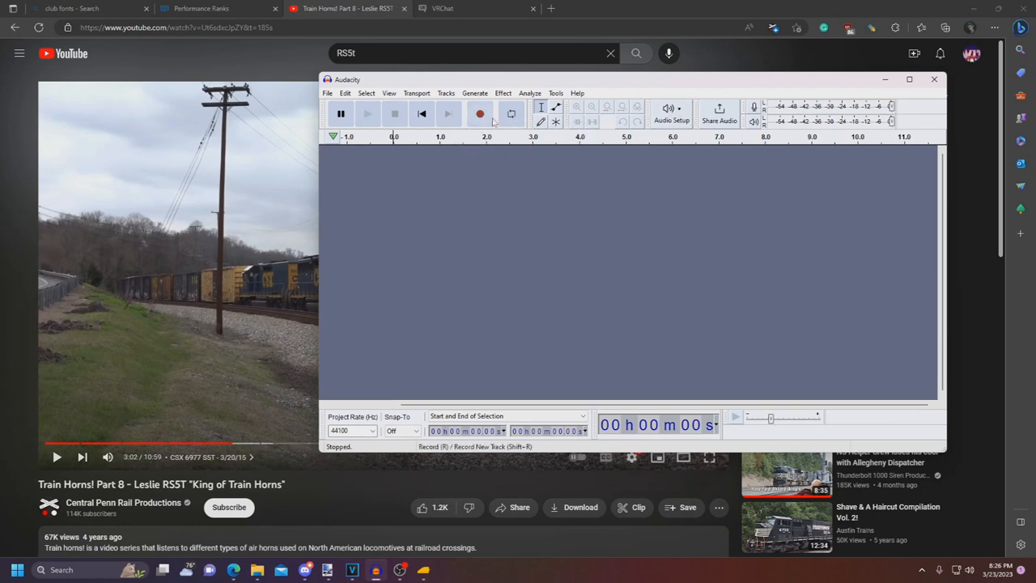
# Record the video's horn via loopback, then play the clip back twice to check it
pyautogui.click(480, 114)
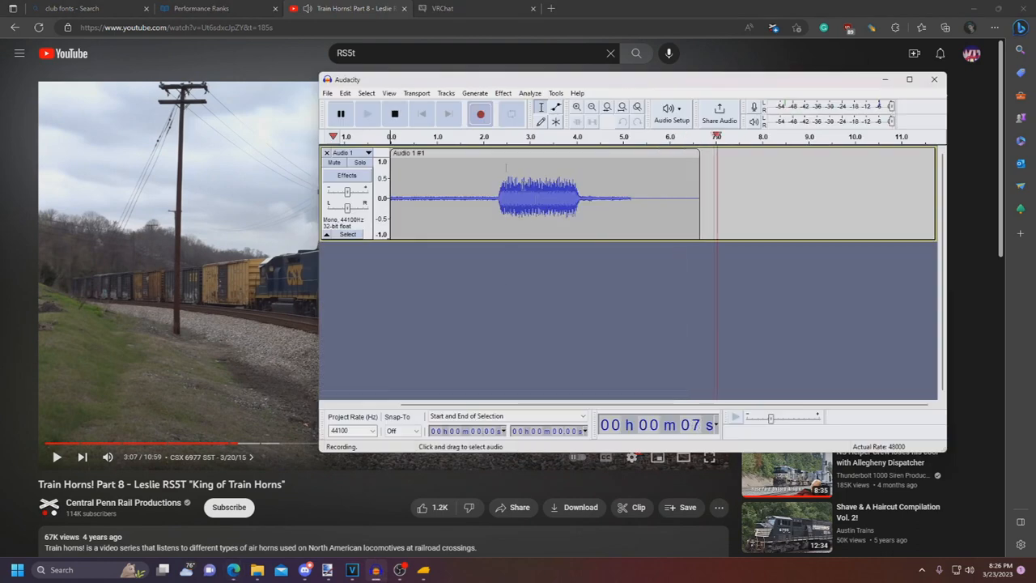
pyautogui.click(395, 114)
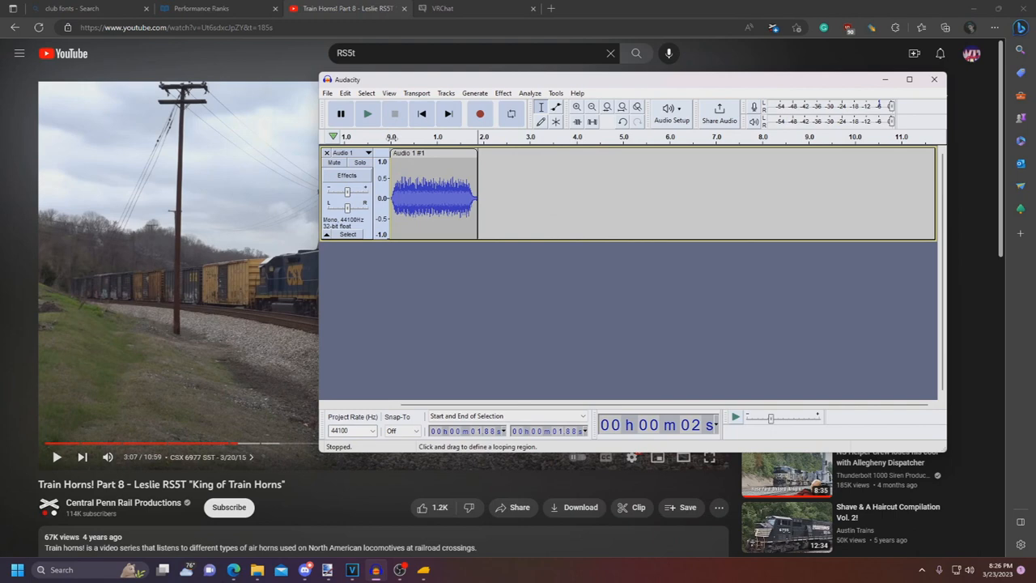
pyautogui.click(366, 114)
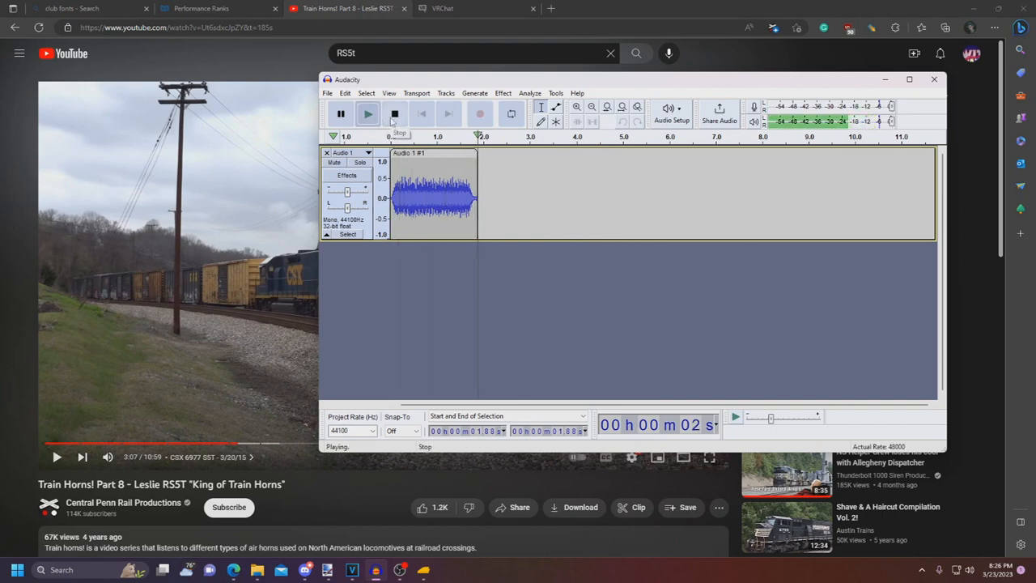
pyautogui.click(394, 113)
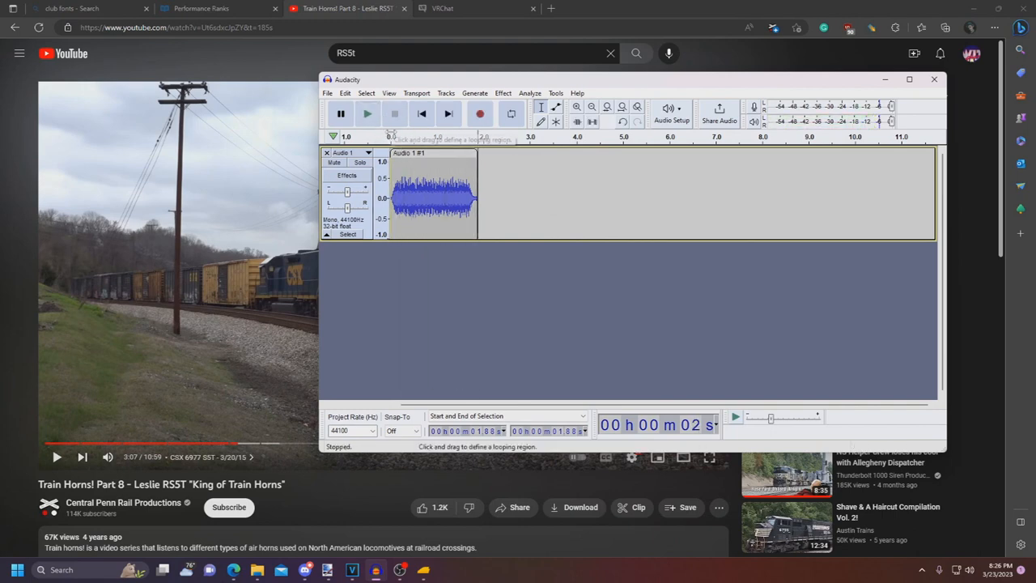
pyautogui.click(367, 113)
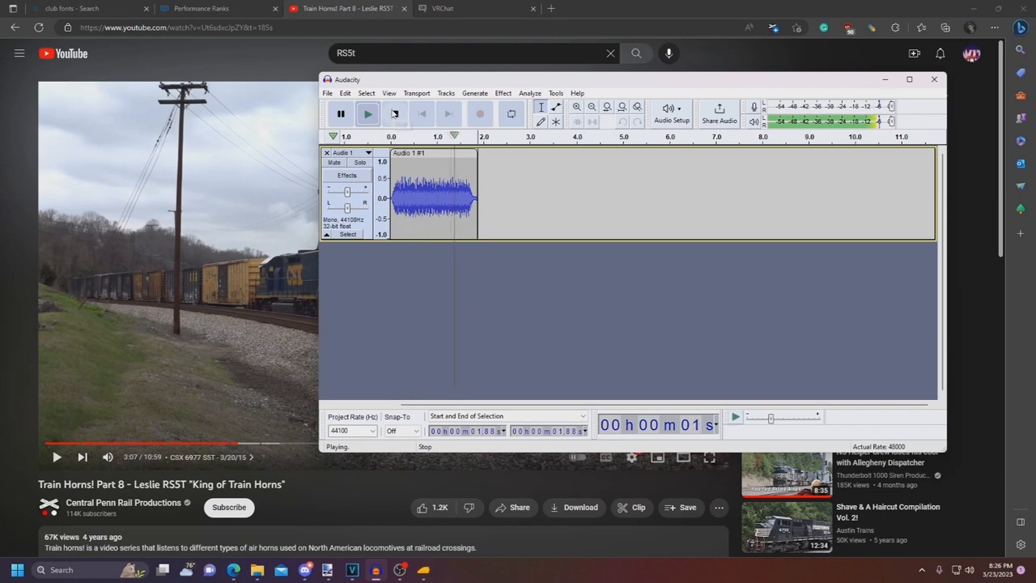
pyautogui.click(394, 113)
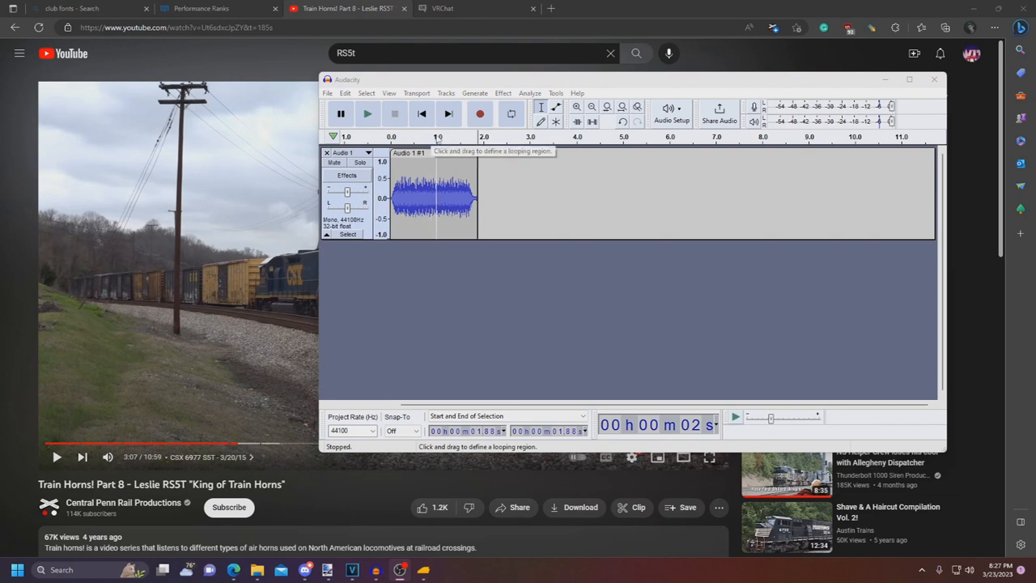
pyautogui.click(367, 113)
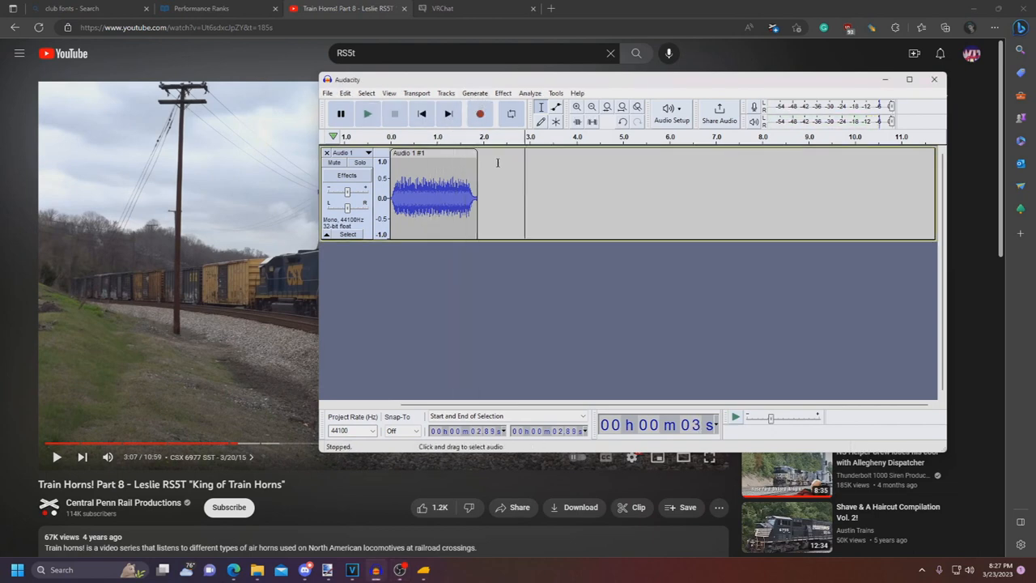
# Amplify the horn clip by 6 dB and play it to hear the result
pyautogui.click(503, 92)
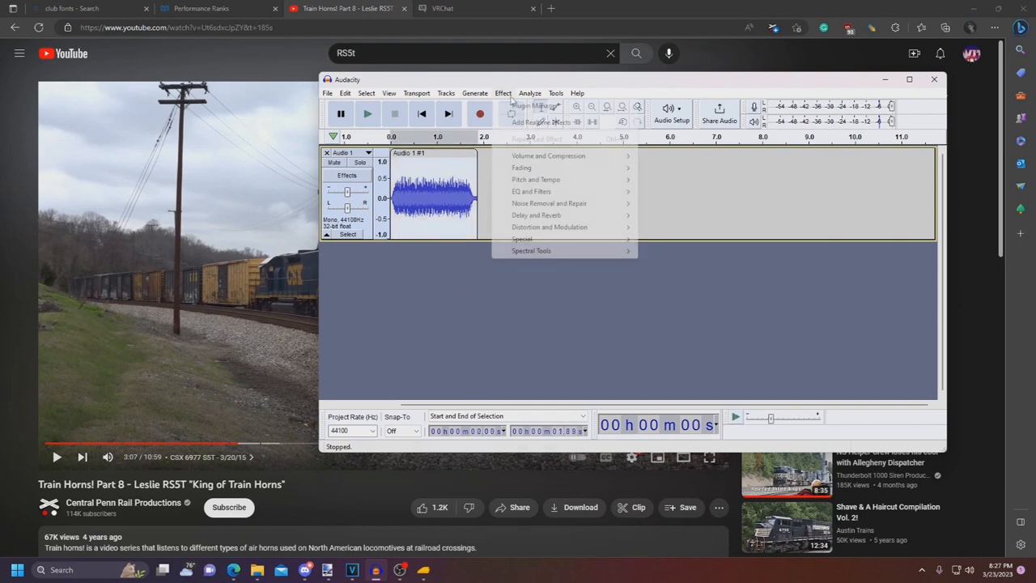
pyautogui.moveTo(548, 156)
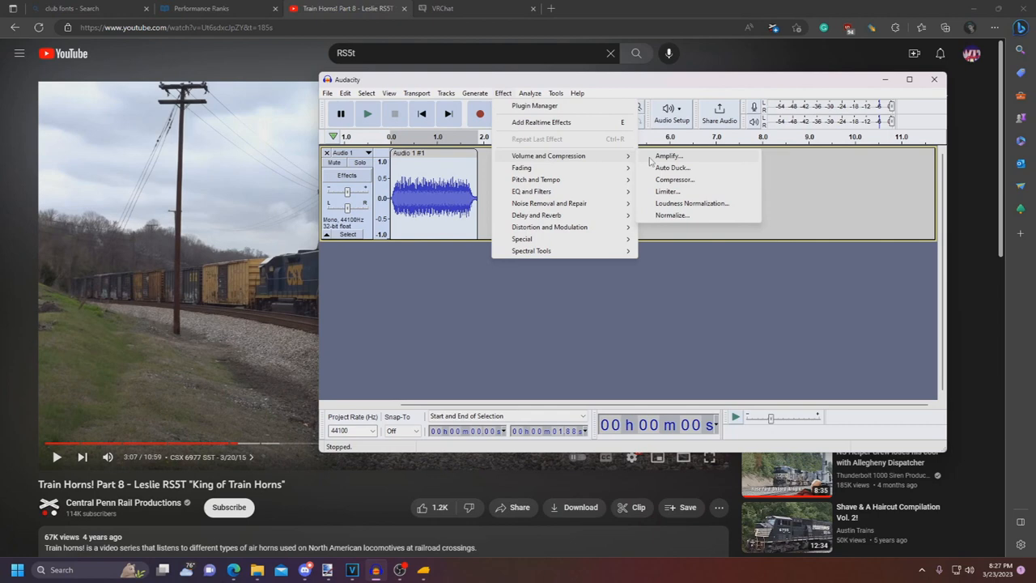
pyautogui.click(668, 155)
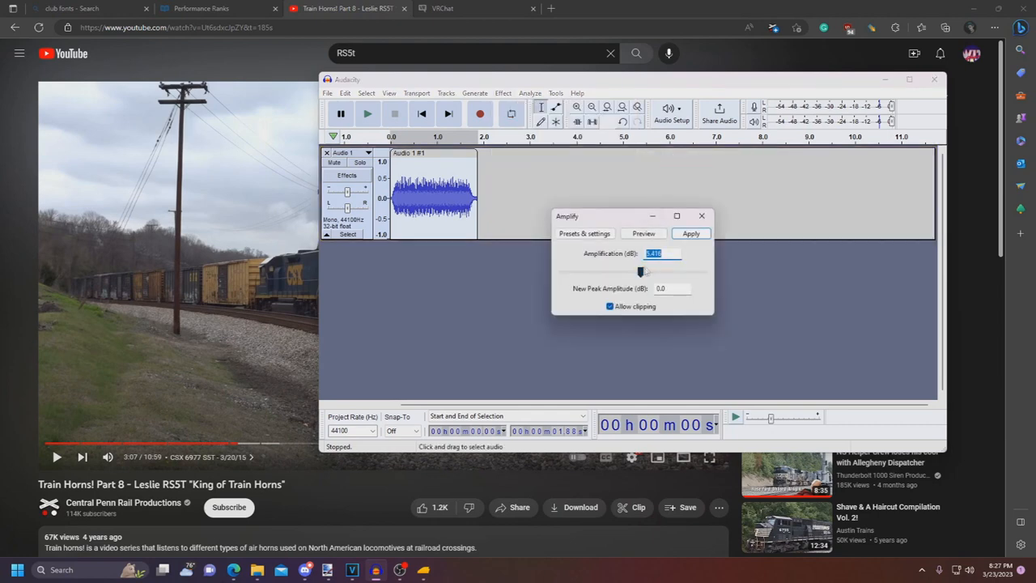
pyautogui.write('6')
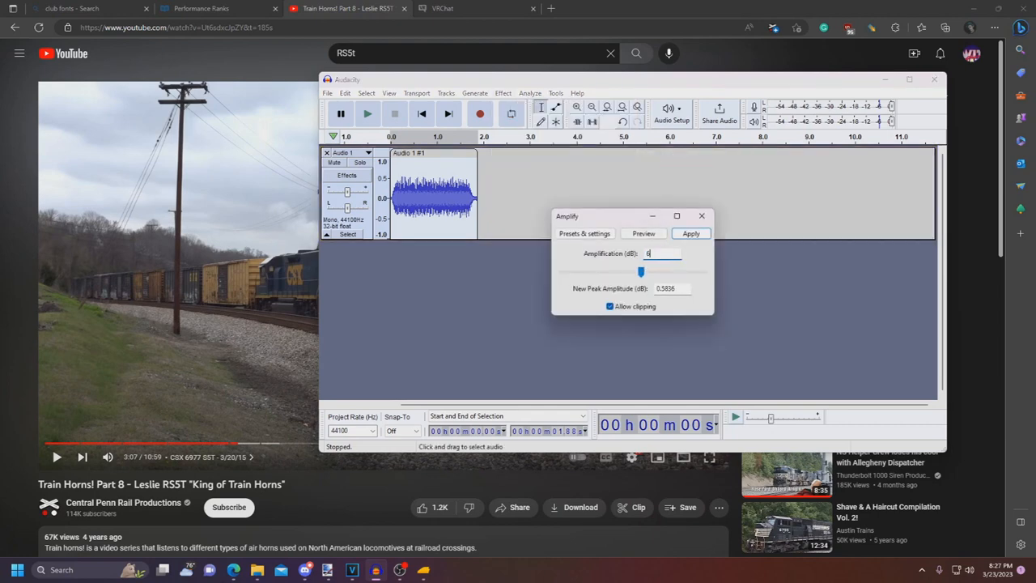
pyautogui.click(690, 233)
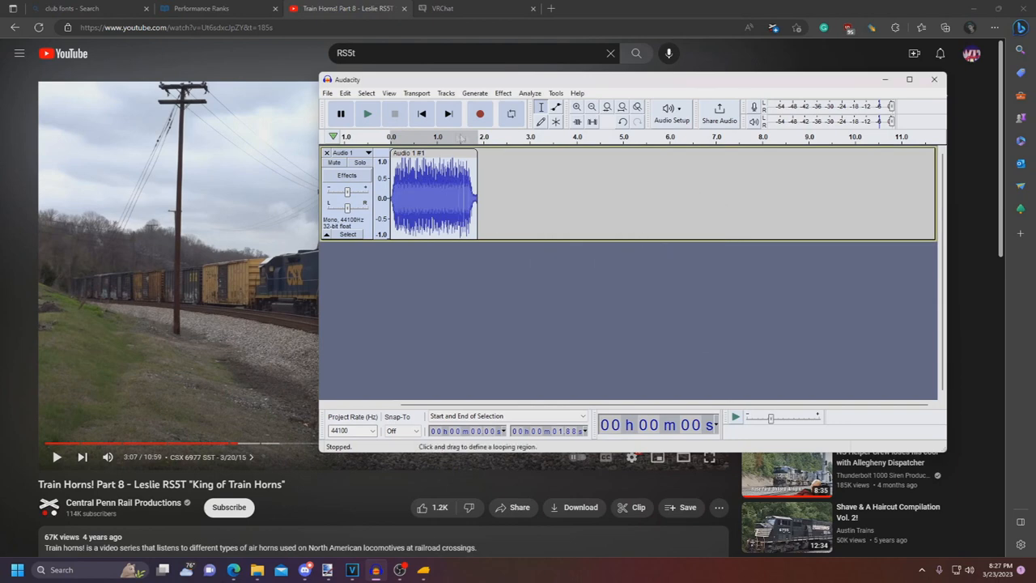
pyautogui.moveTo(367, 113)
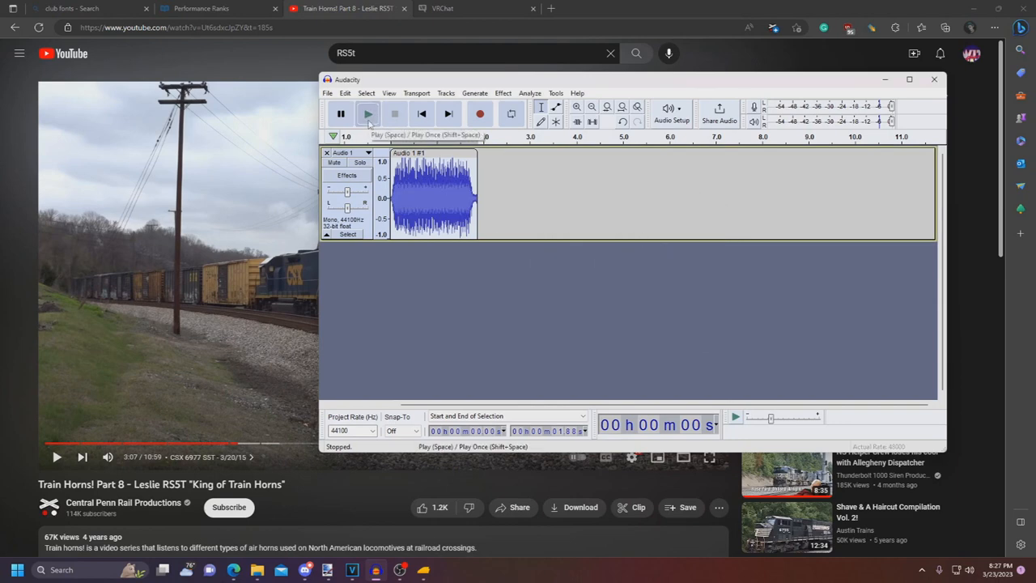
pyautogui.click(367, 113)
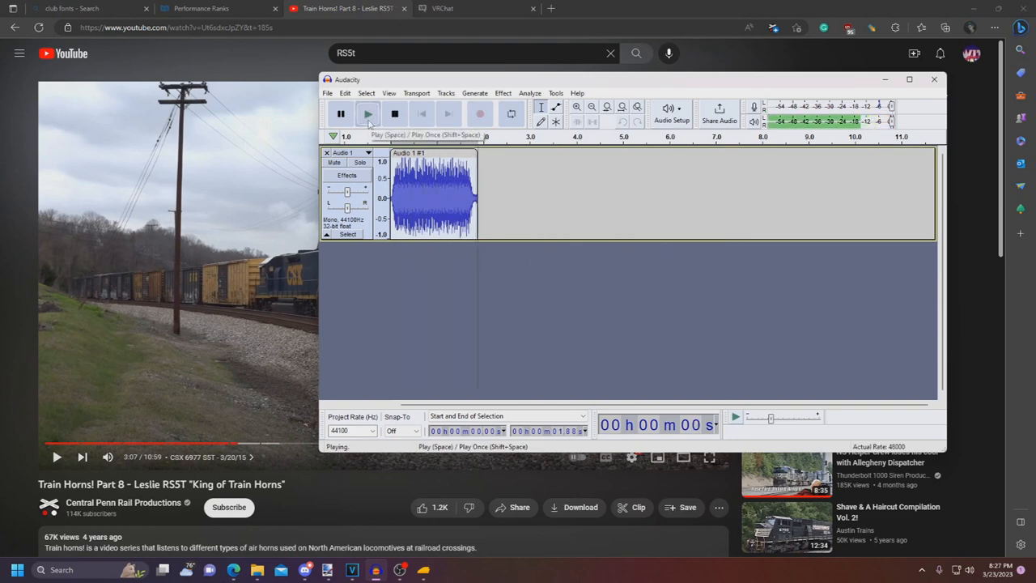
pyautogui.click(367, 114)
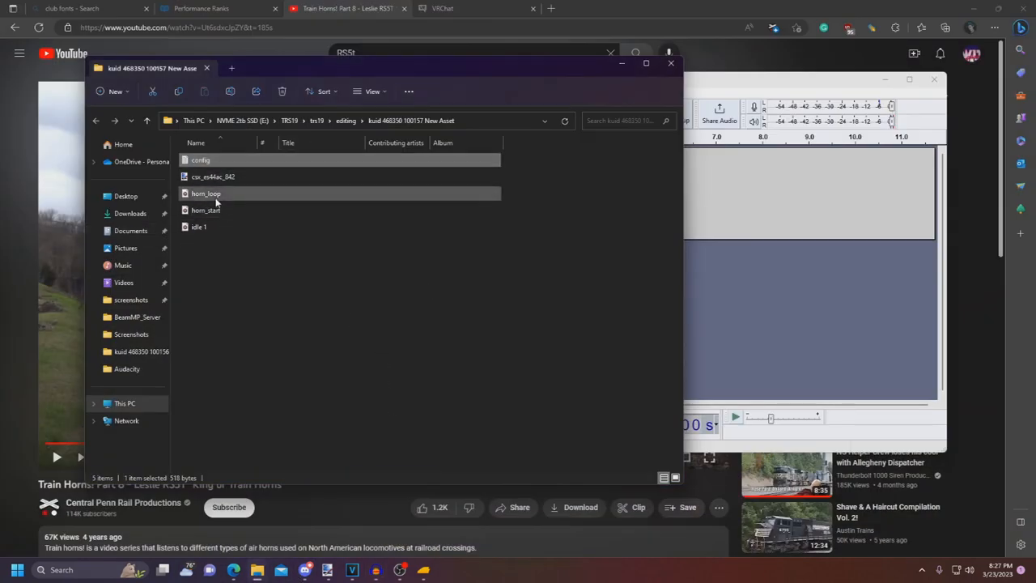
pyautogui.click(206, 209)
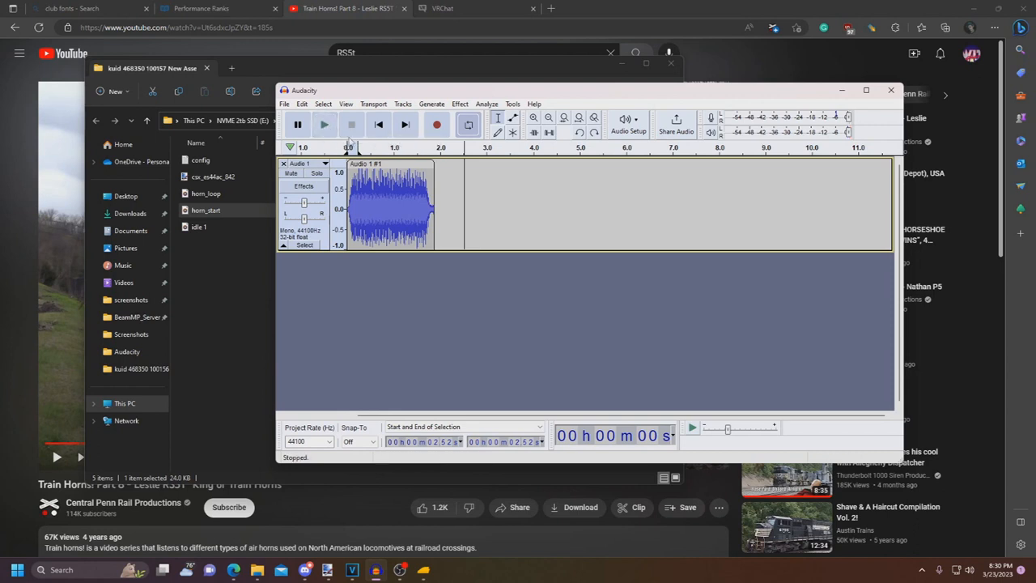
# Play the horn clip, then drag-select the unwanted portion after its start
pyautogui.click(323, 123)
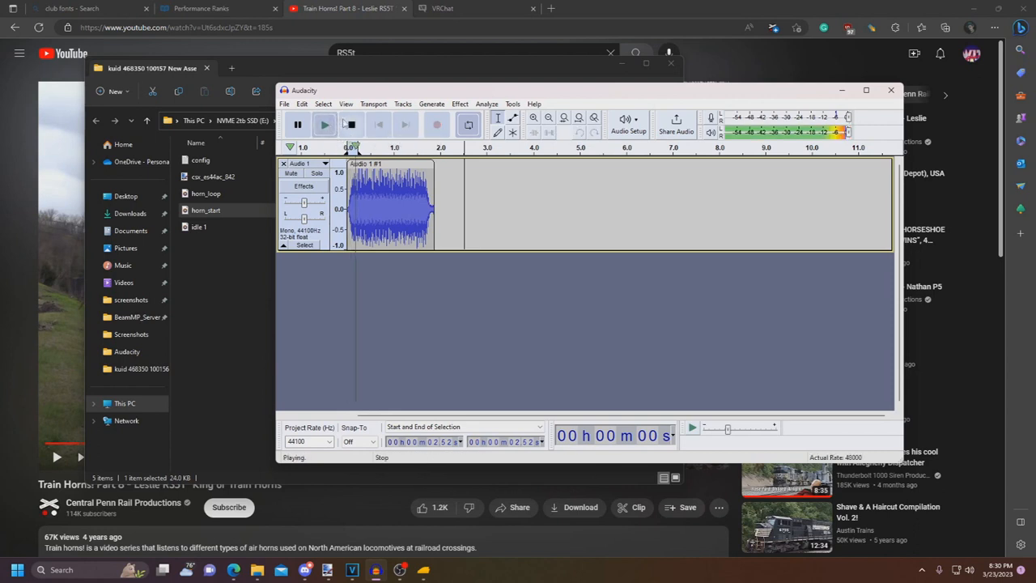
pyautogui.click(351, 124)
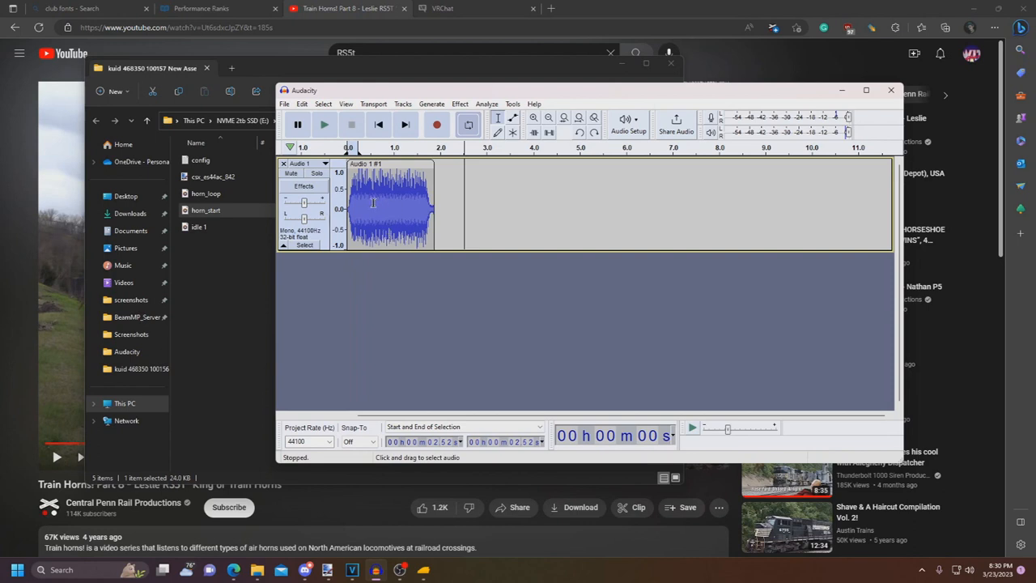
pyautogui.click(357, 203)
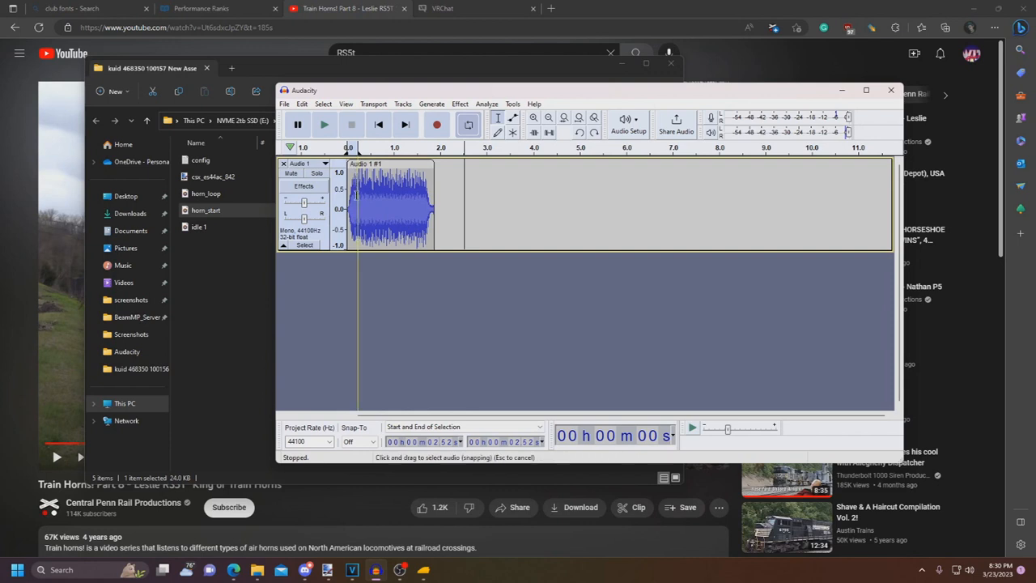
pyautogui.moveTo(356, 206); pyautogui.dragTo(433, 207)
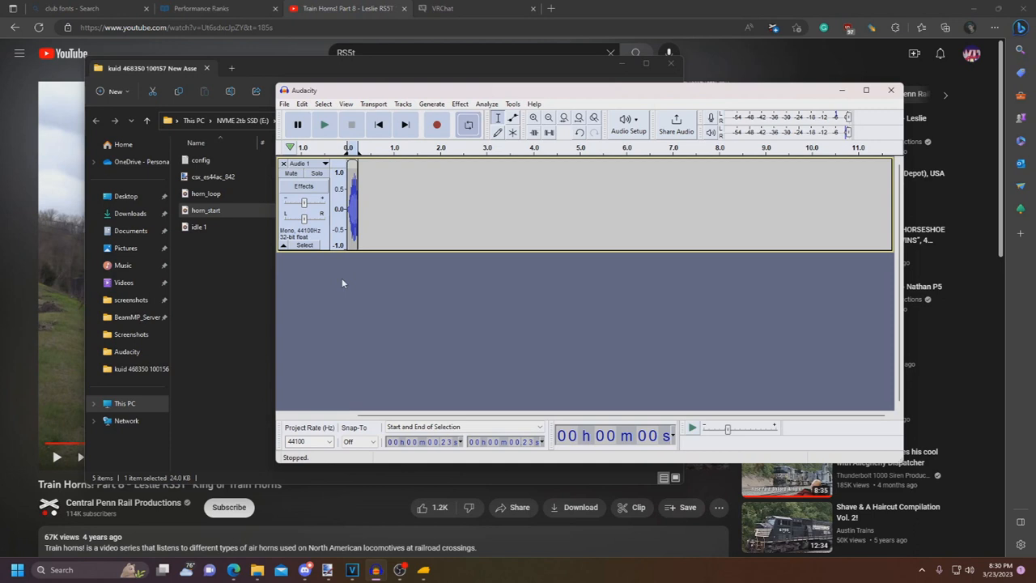
pyautogui.moveTo(339, 293)
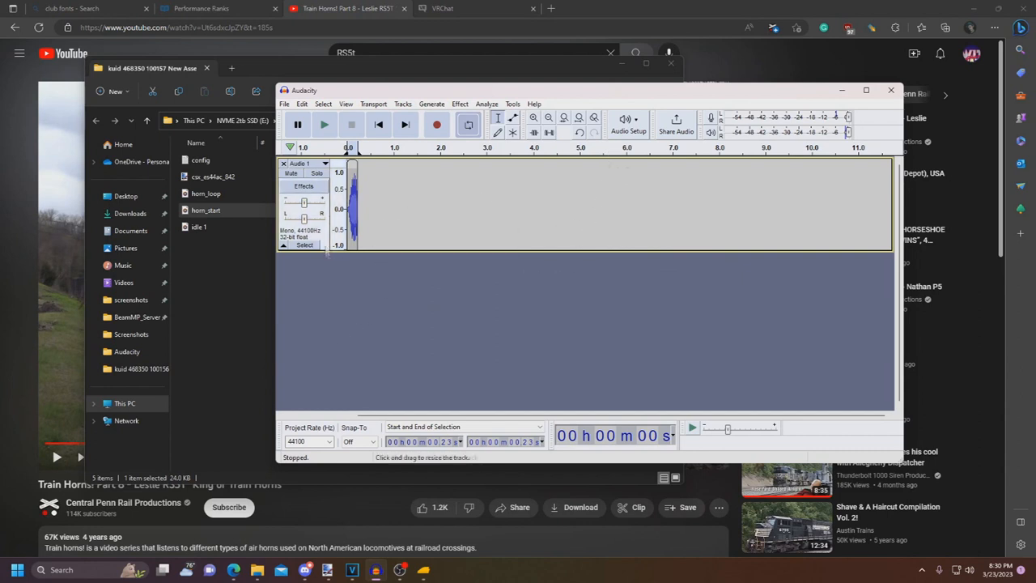
pyautogui.click(324, 163)
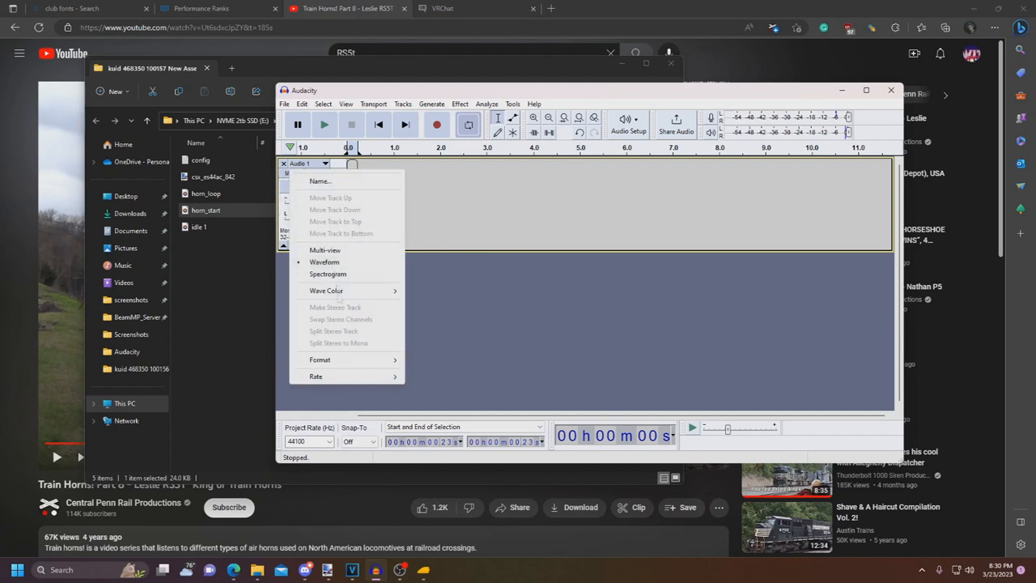
pyautogui.moveTo(338, 344)
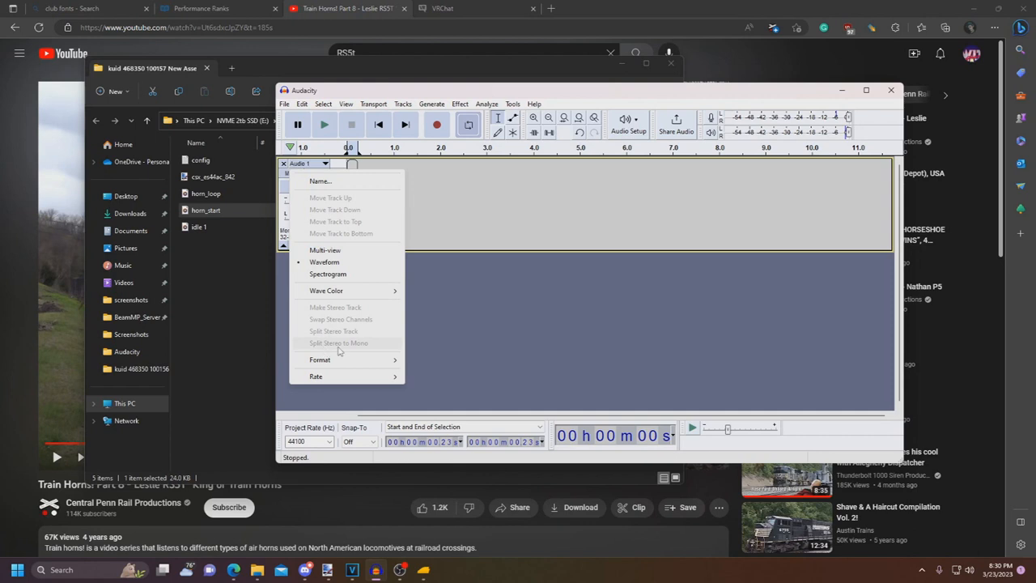
pyautogui.click(375, 216)
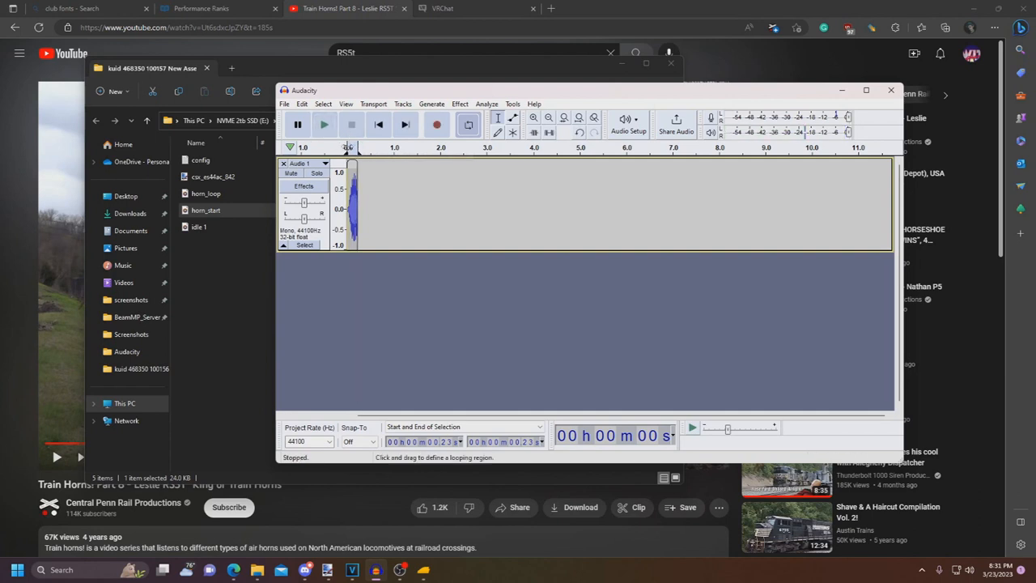
pyautogui.click(324, 124)
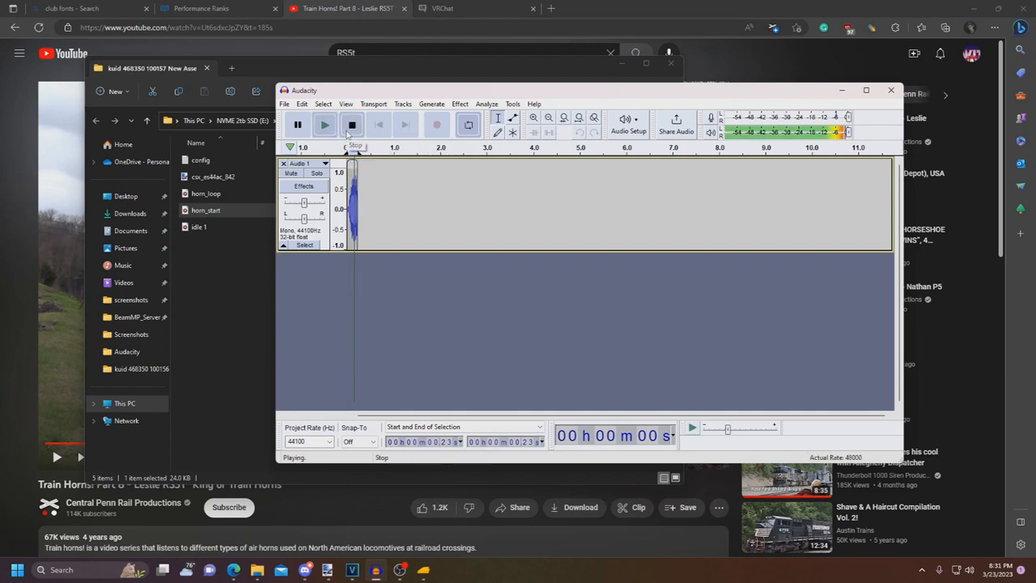
pyautogui.click(352, 124)
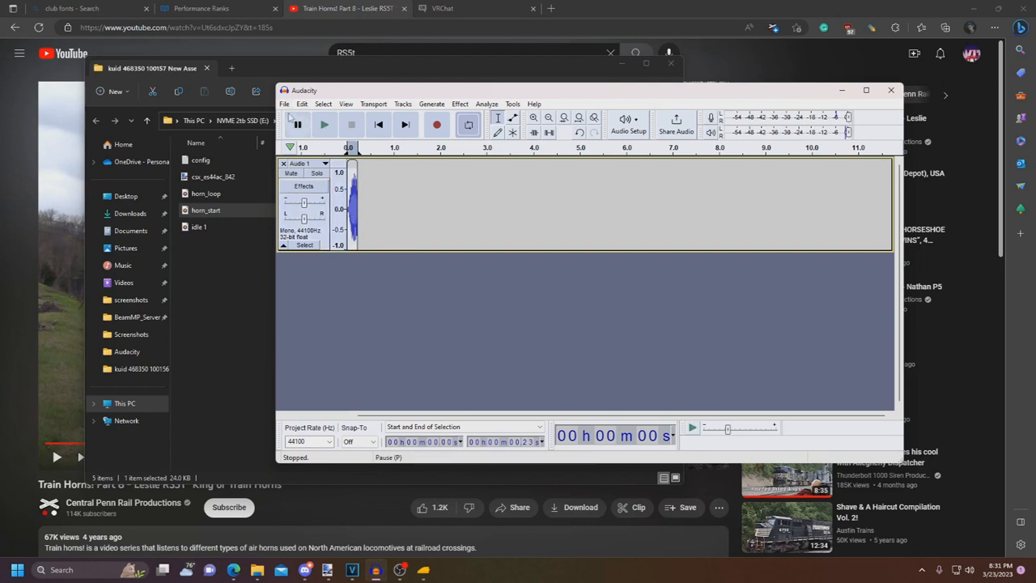
# Export the clip as a WAV, replacing the existing horn_start file
pyautogui.click(284, 104)
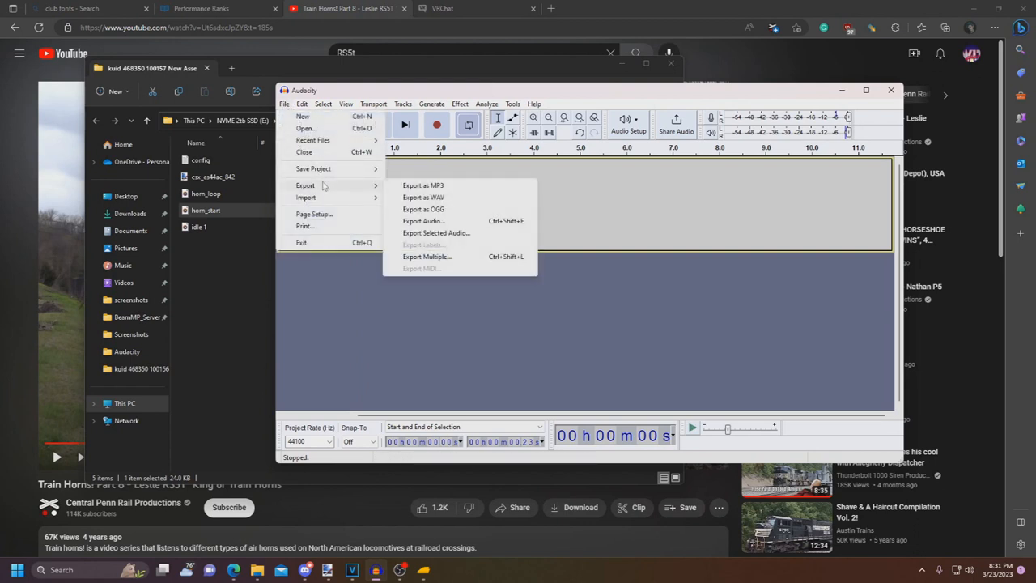
pyautogui.moveTo(422, 198)
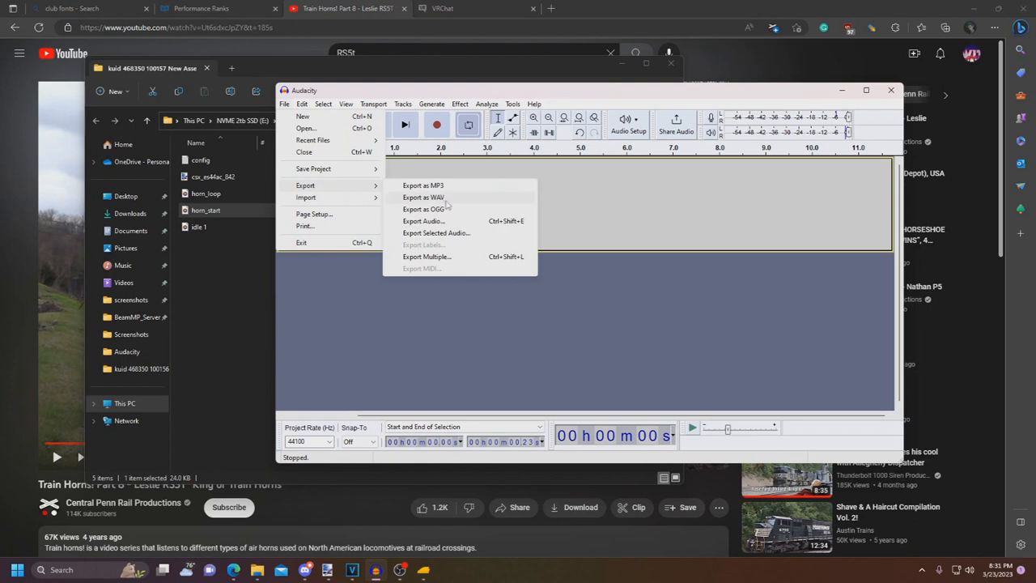
pyautogui.moveTo(444, 203)
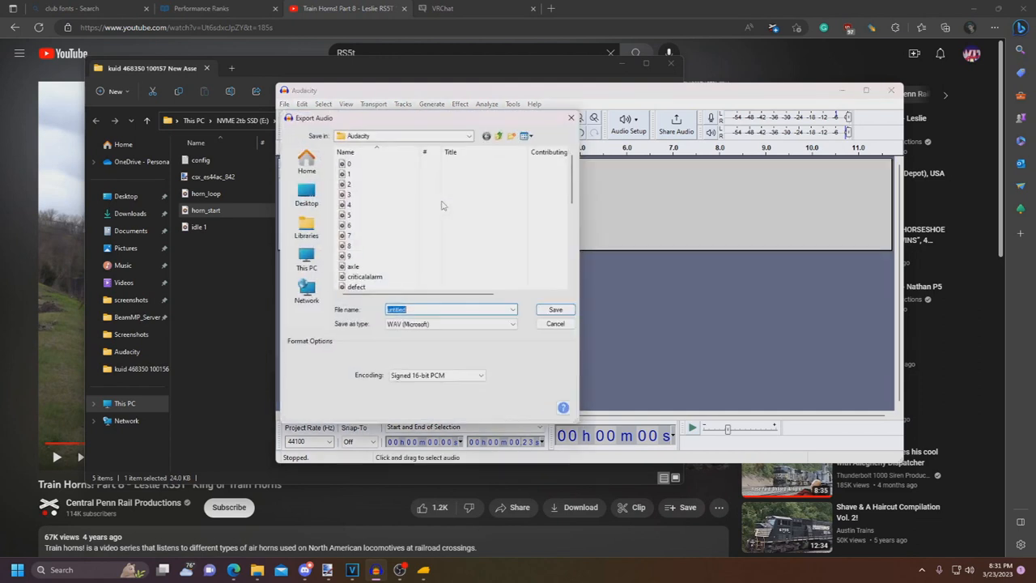
pyautogui.scroll(-3)
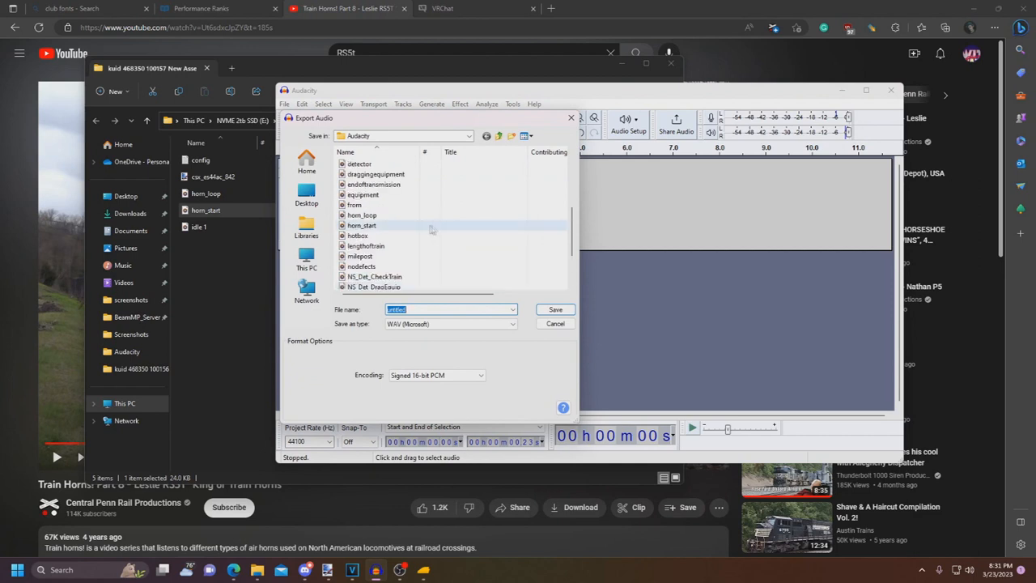
pyautogui.scroll(-3)
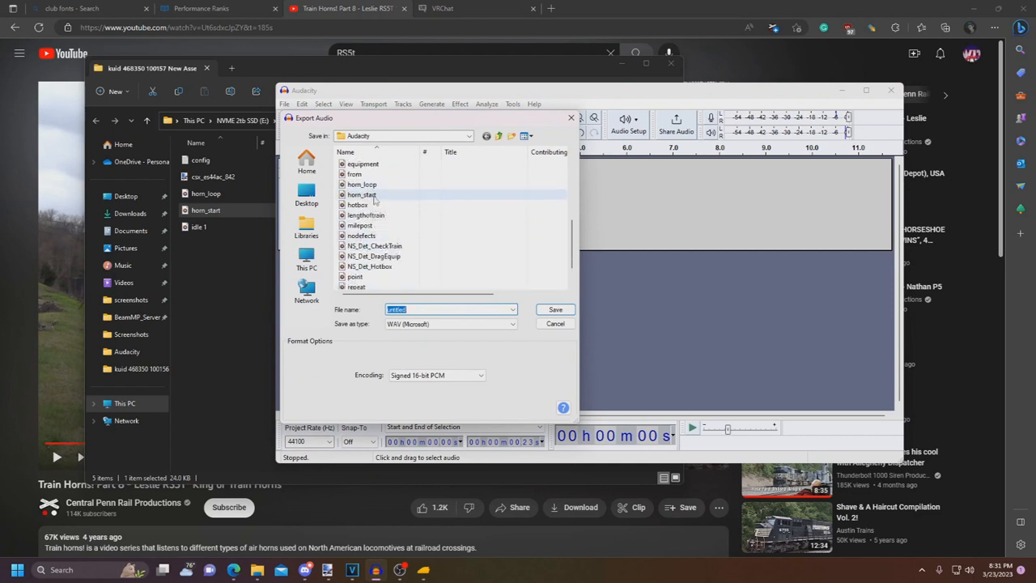
pyautogui.click(555, 309)
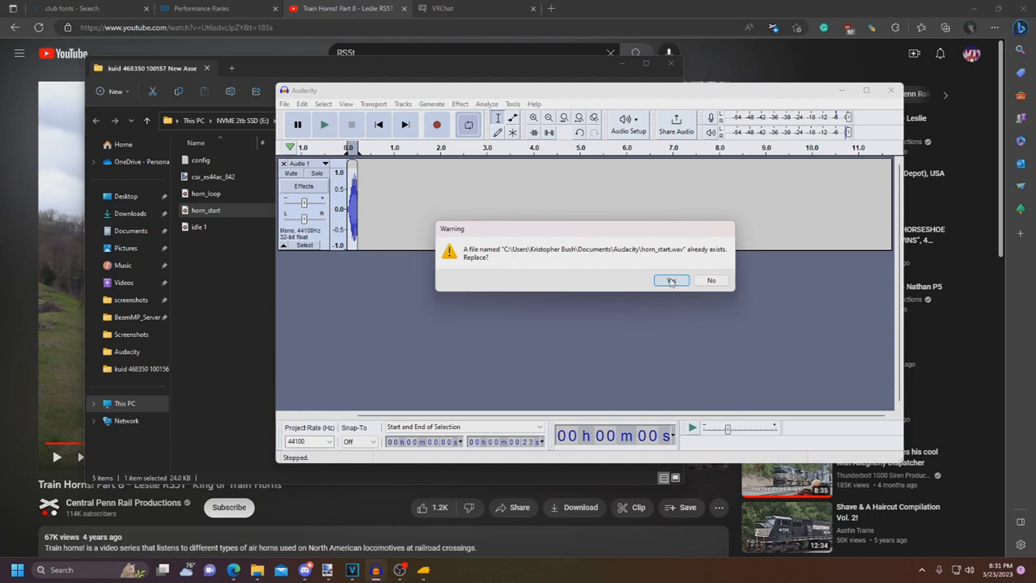
pyautogui.click(671, 280)
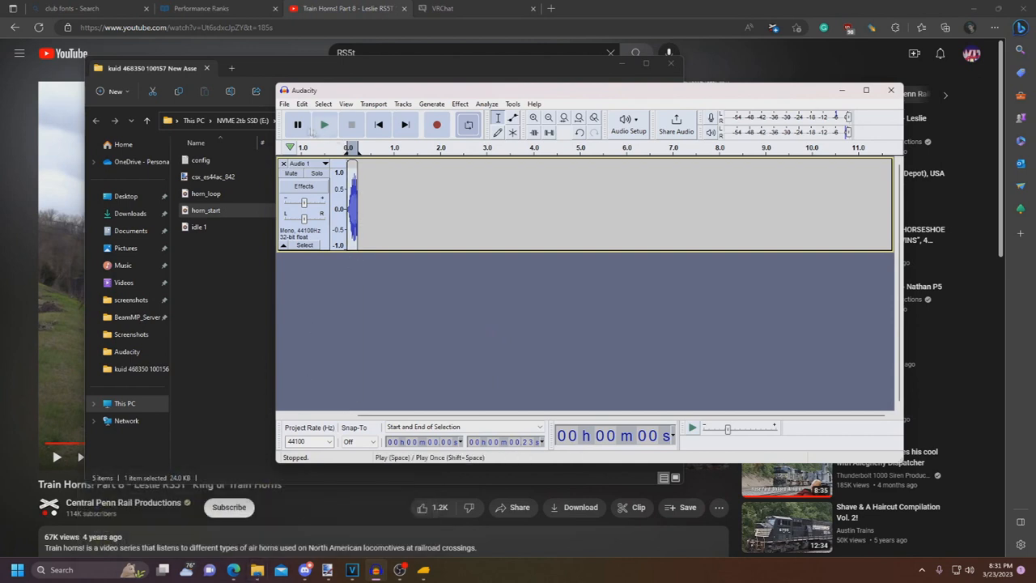
pyautogui.click(284, 103)
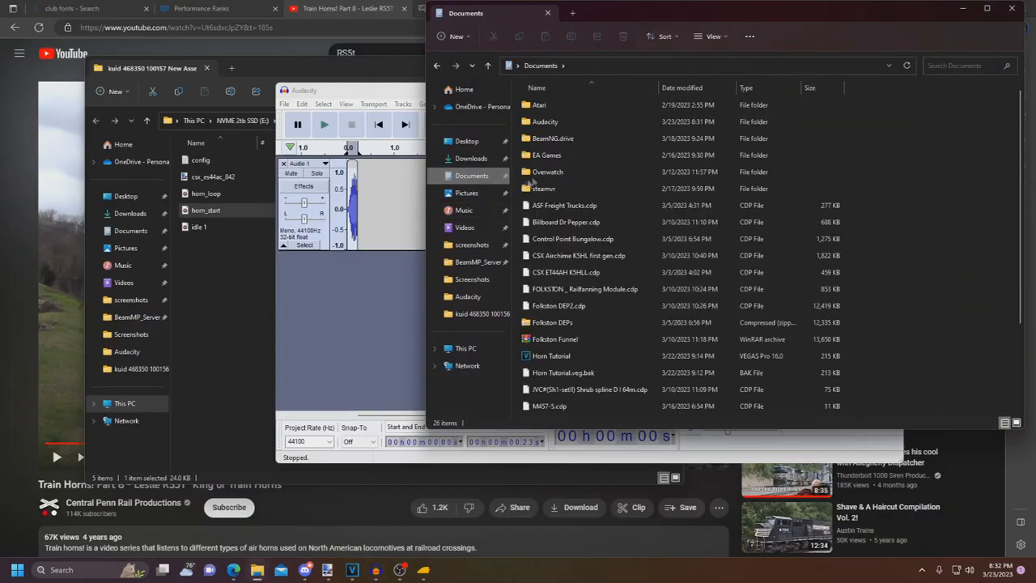
pyautogui.doubleClick(544, 122)
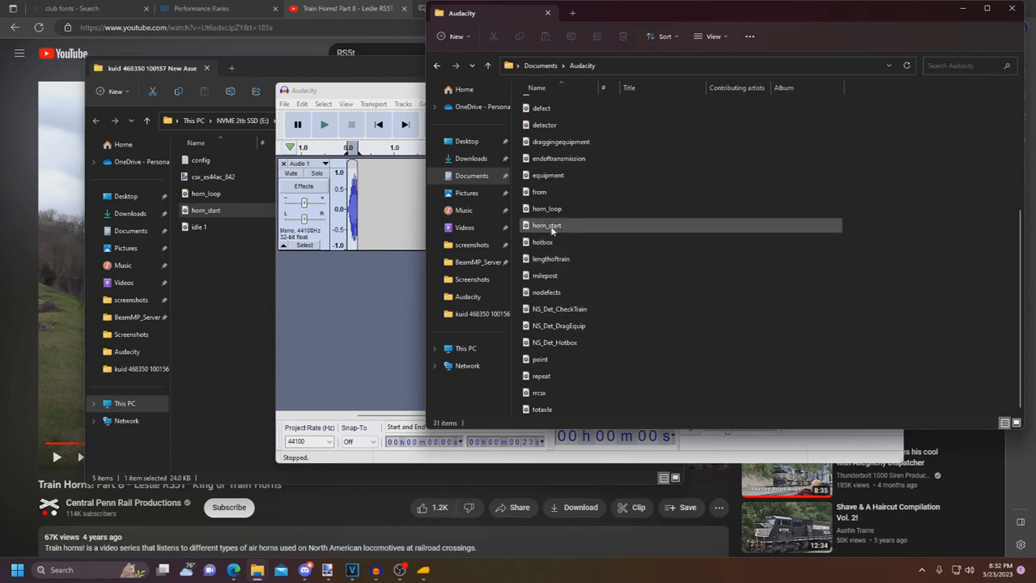
pyautogui.click(546, 225)
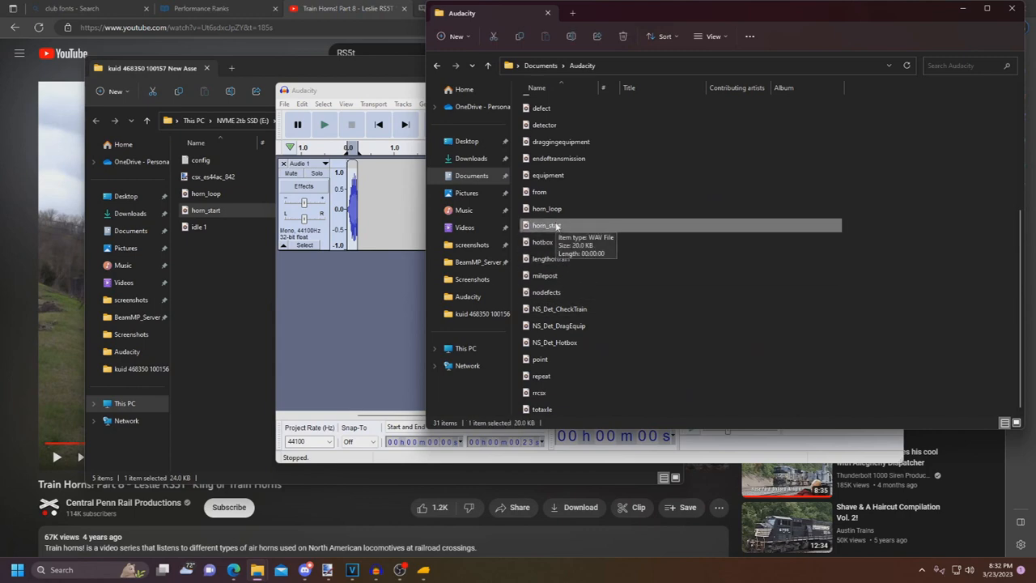
pyautogui.moveTo(578, 229)
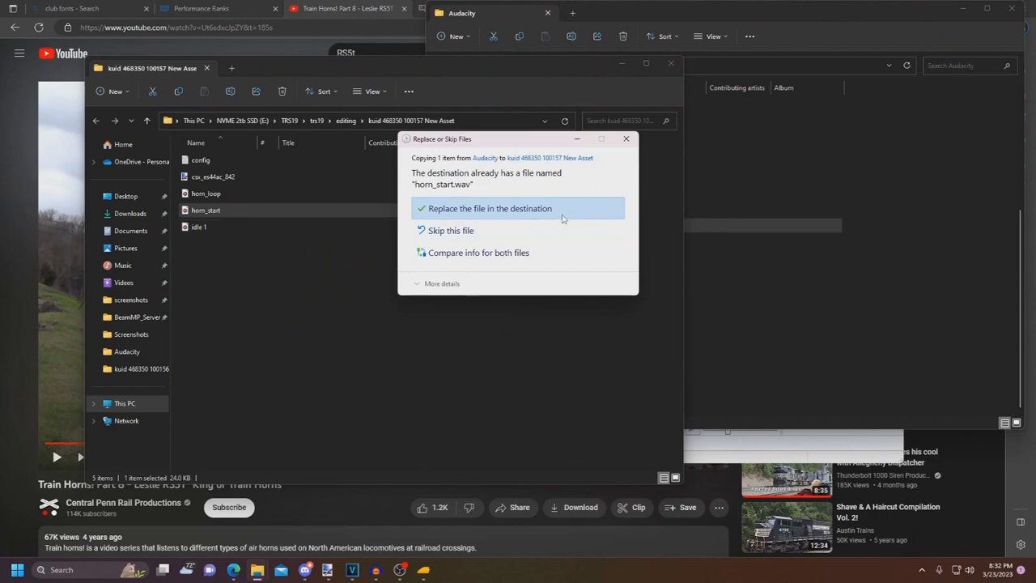
pyautogui.click(489, 208)
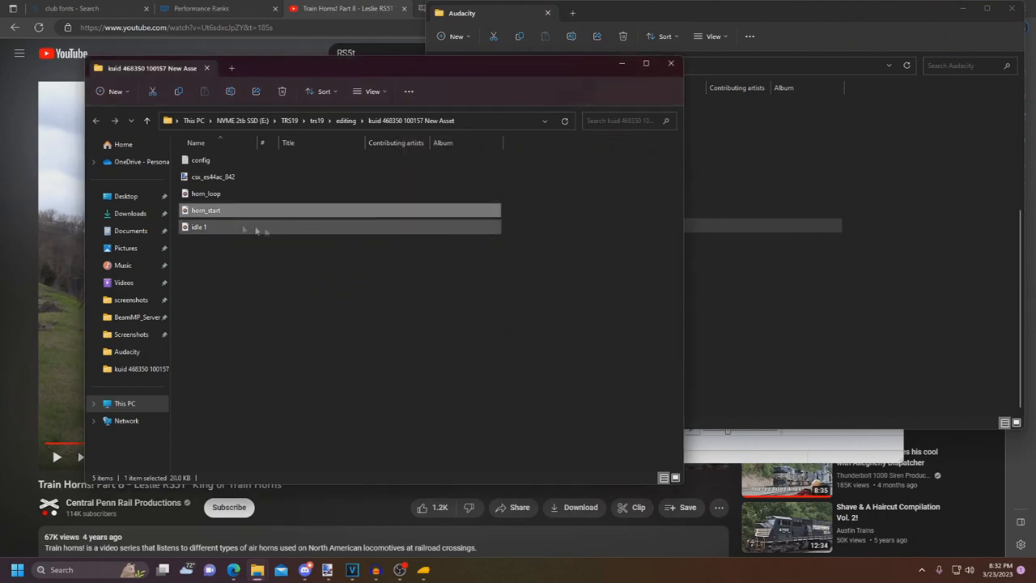
pyautogui.moveTo(208, 211)
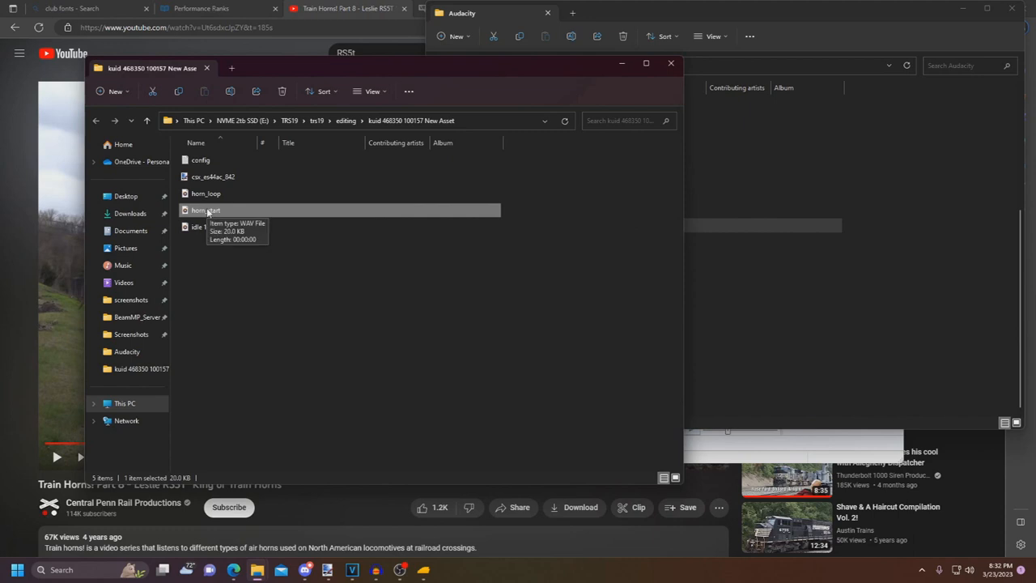
pyautogui.moveTo(340, 207)
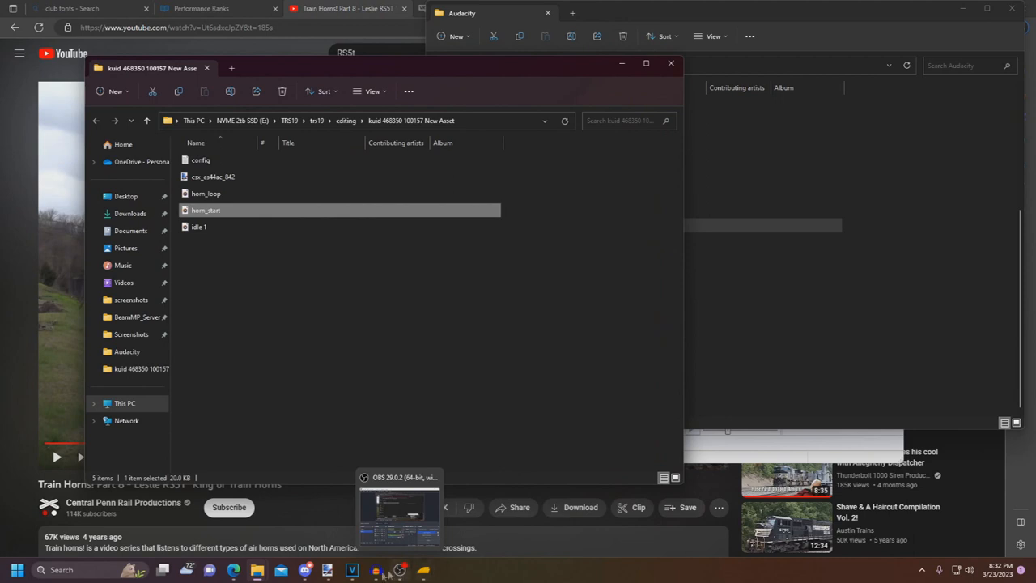
# Load horn_loop, play it, and cut the fading tail so it ends near 1.3 seconds
pyautogui.click(206, 192)
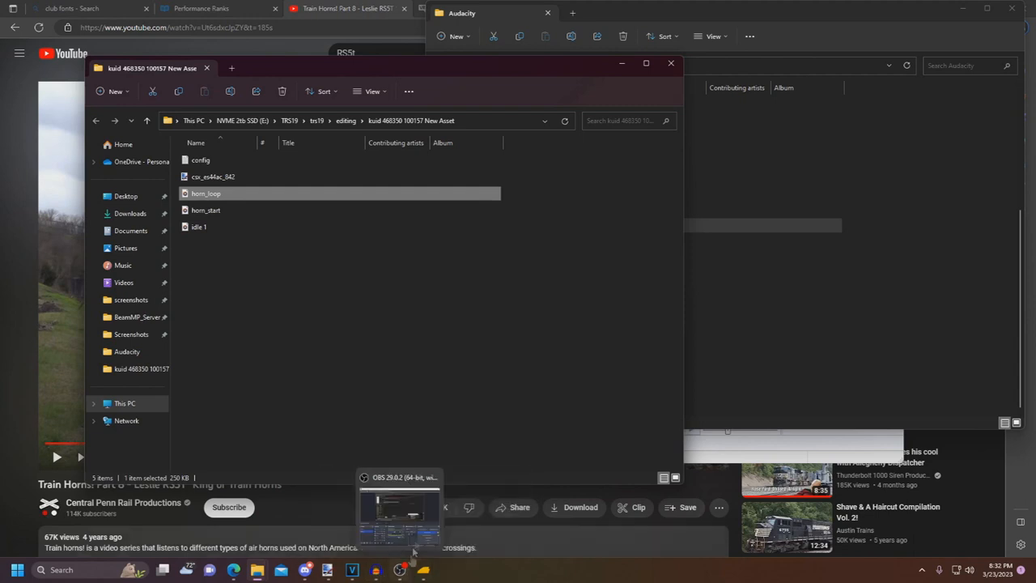
pyautogui.click(422, 506)
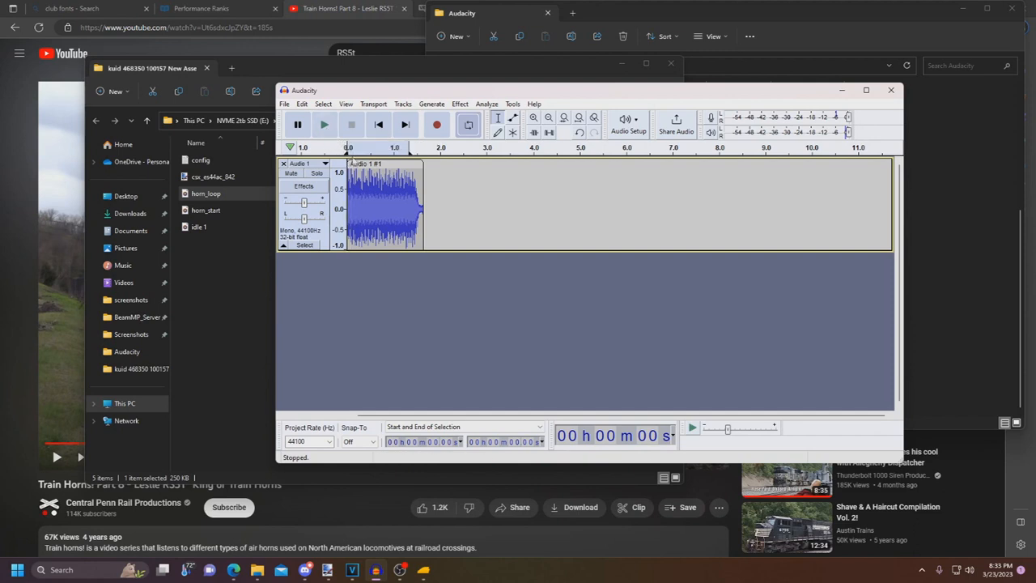
pyautogui.click(324, 124)
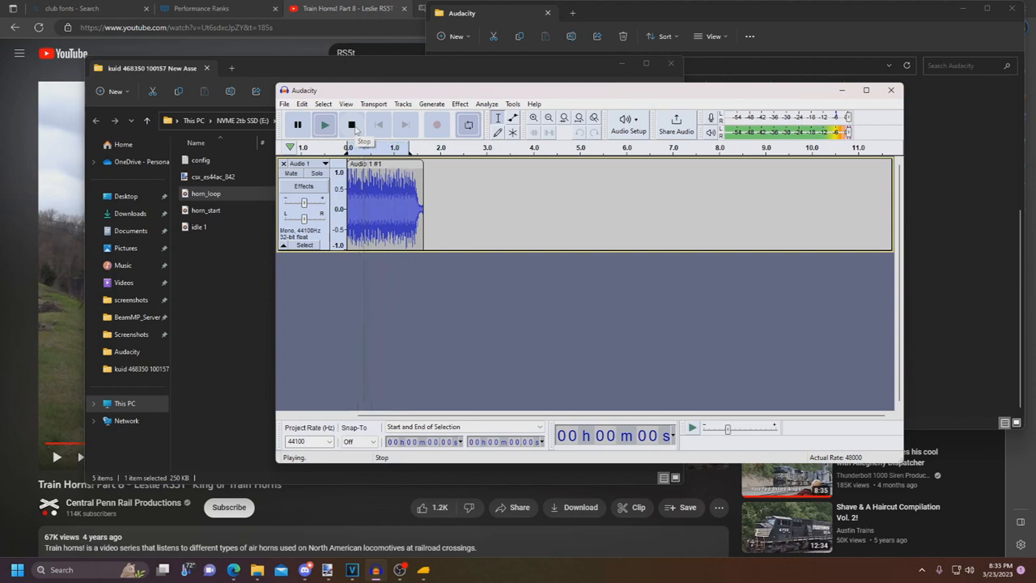
pyautogui.click(351, 125)
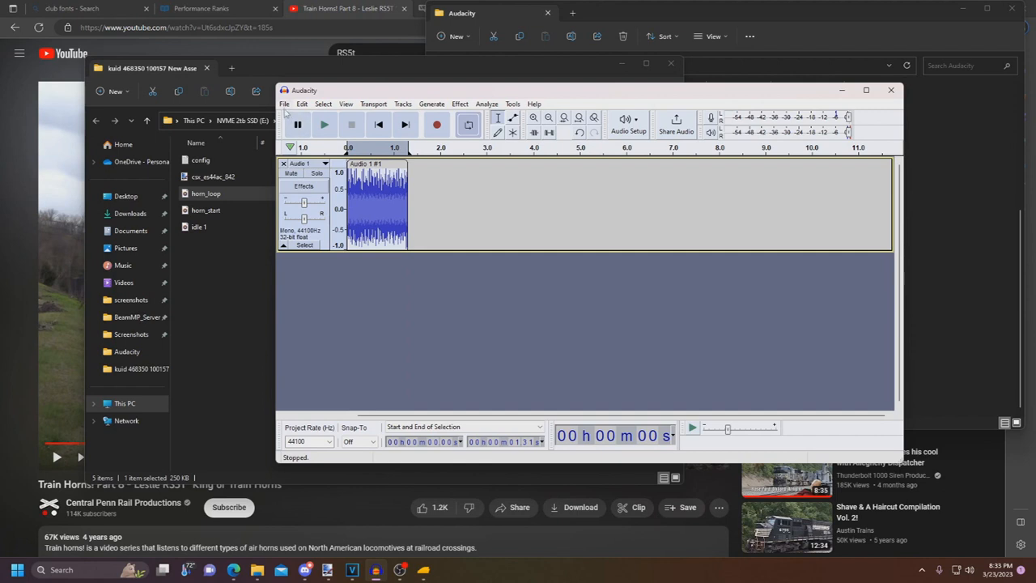
# Export the trimmed clip as horn_loop.wav in Documents > Audacity, accepting the metadata tags
pyautogui.click(284, 104)
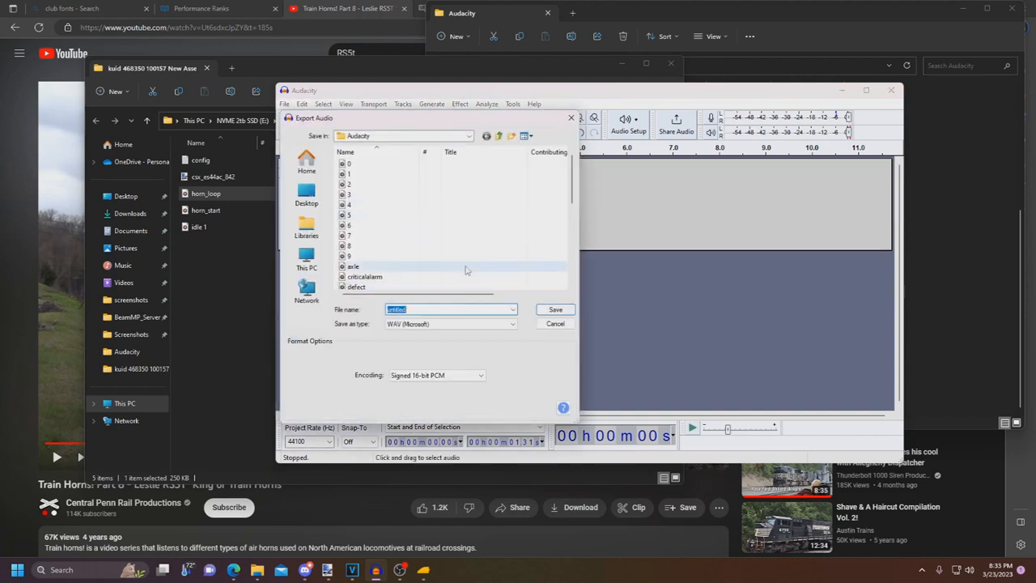
pyautogui.click(362, 225)
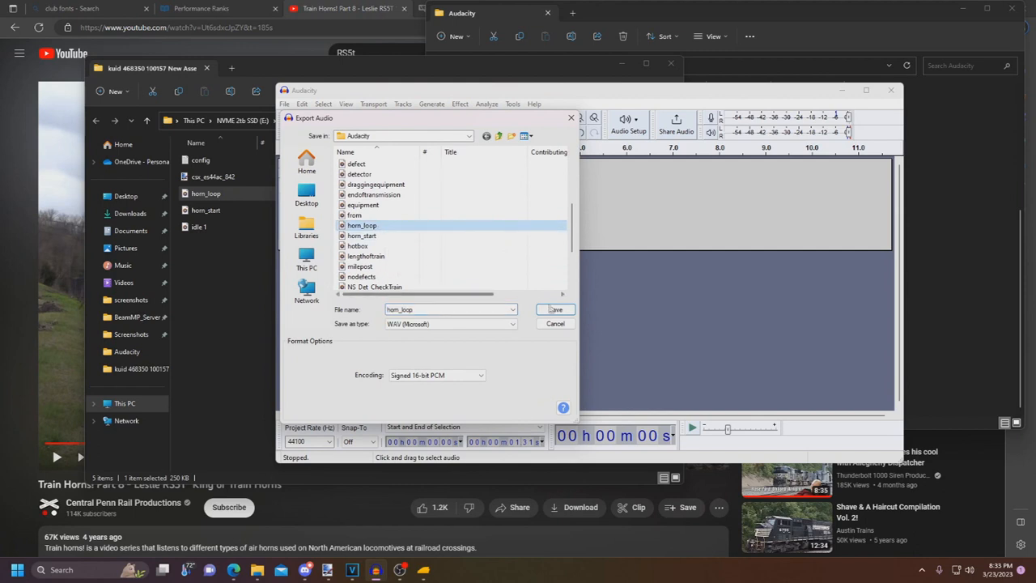
pyautogui.click(554, 309)
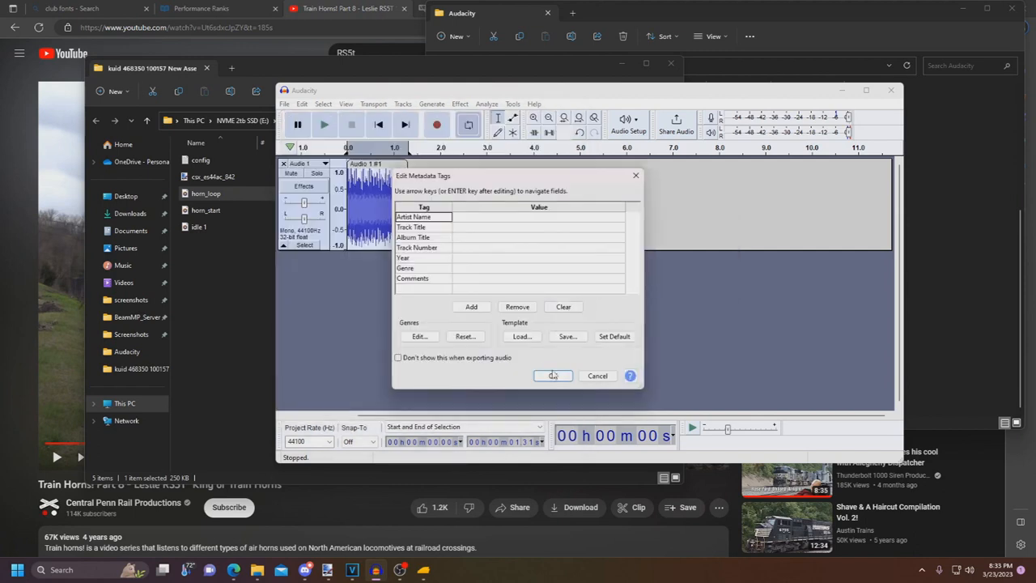
pyautogui.click(553, 376)
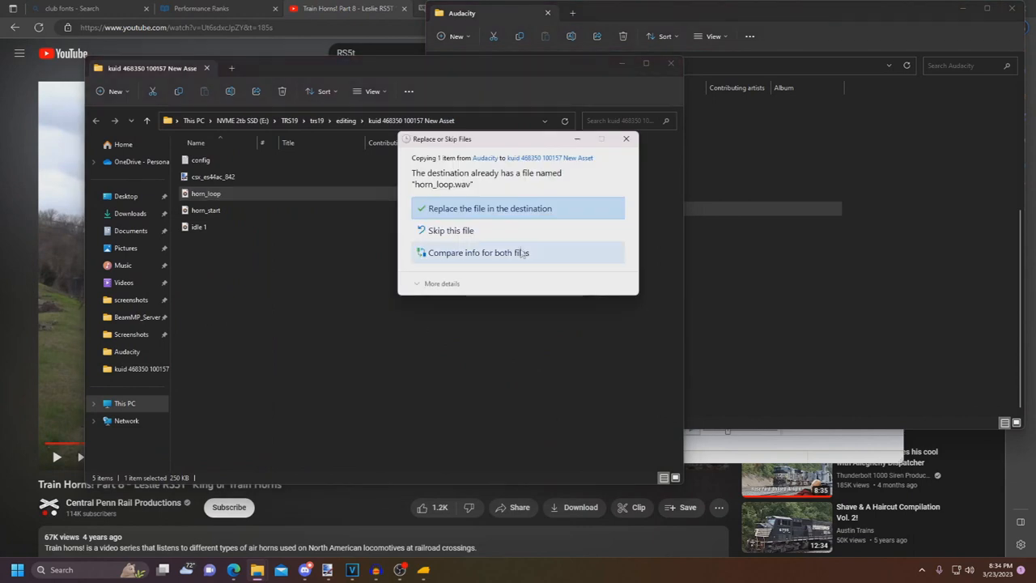
# Replace the old horn_loop.wav in the asset folder with the trimmed export and check it
pyautogui.click(490, 208)
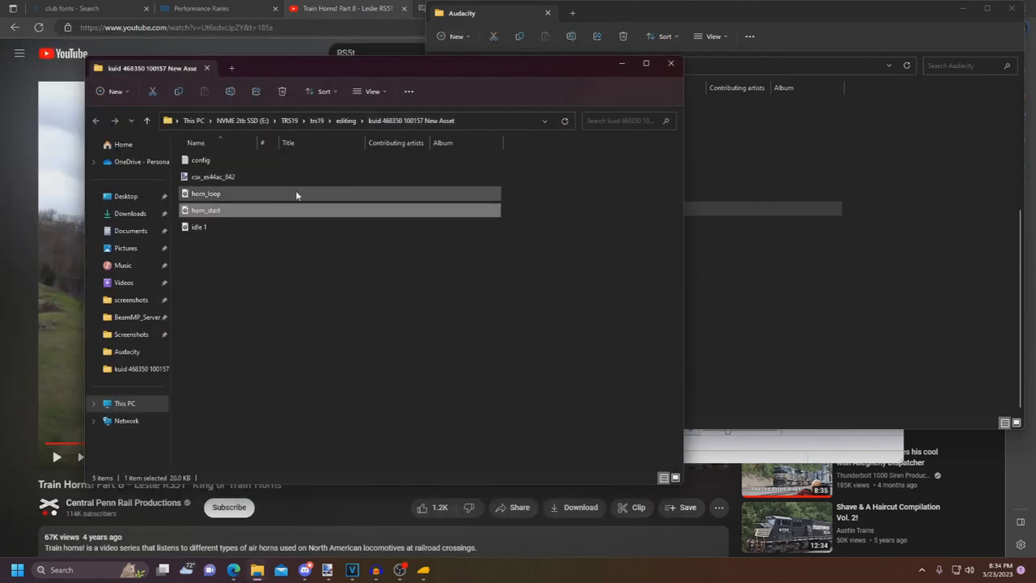
pyautogui.click(206, 193)
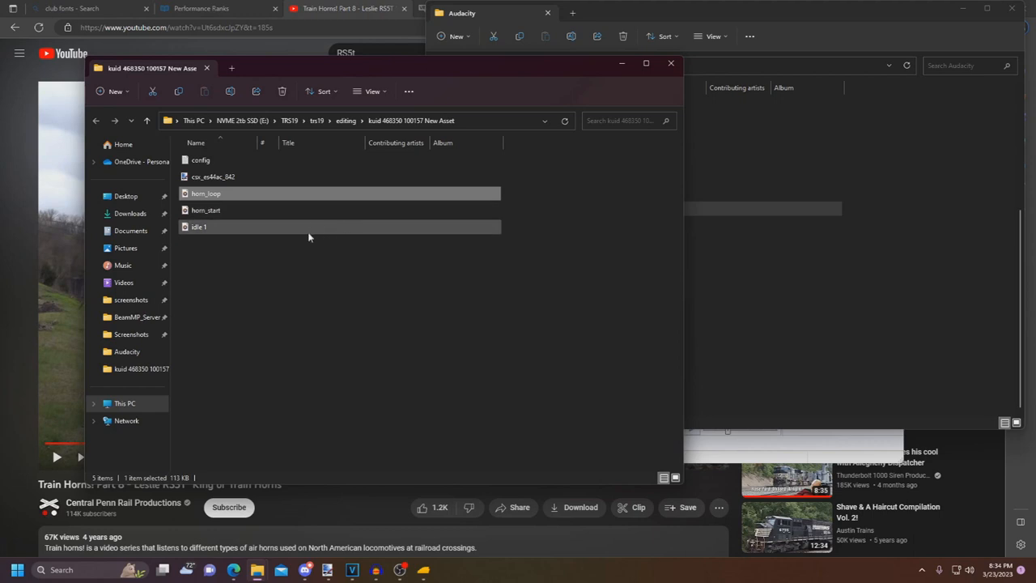
pyautogui.moveTo(311, 226)
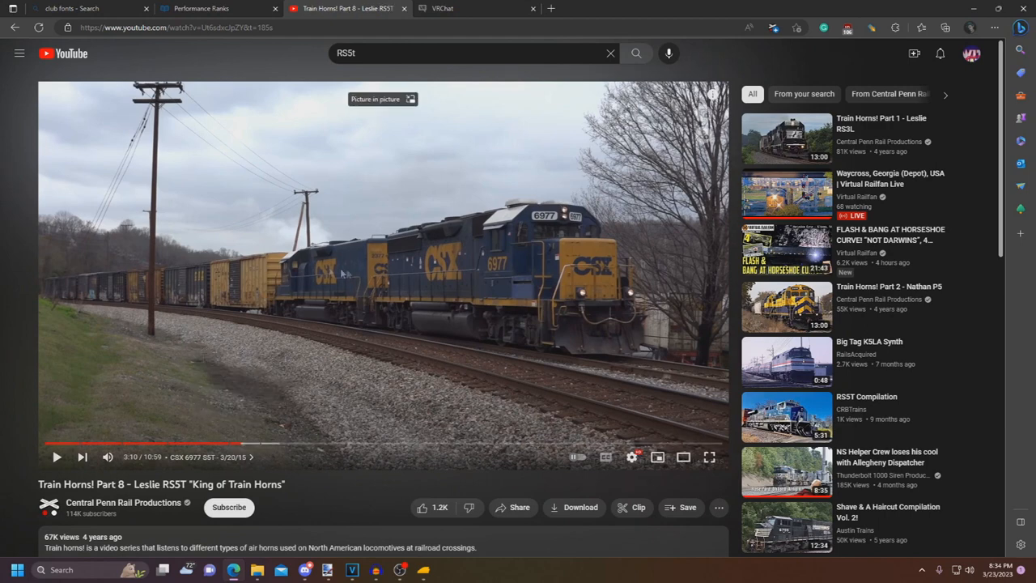
pyautogui.moveTo(519, 289)
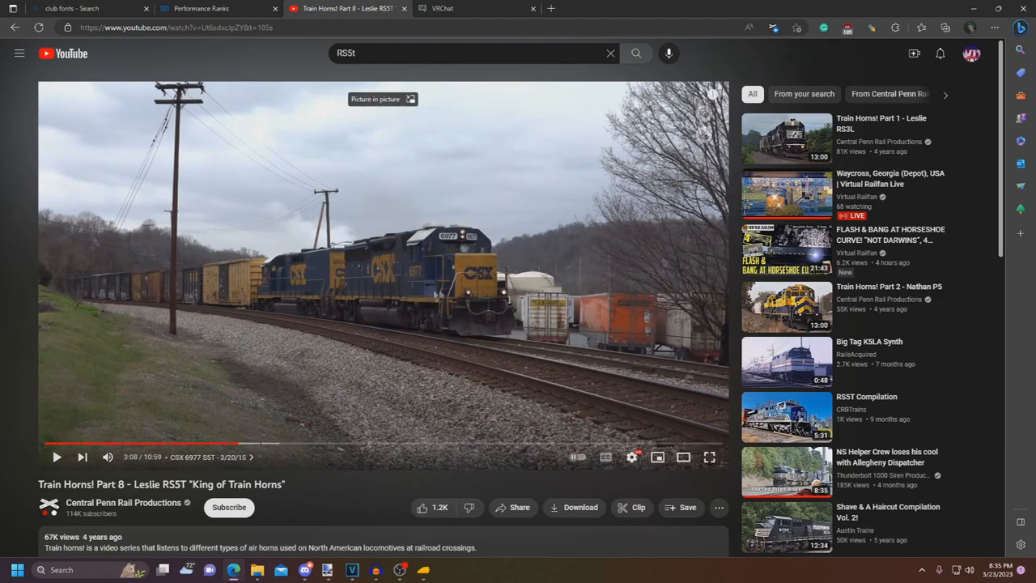
pyautogui.moveTo(263, 302)
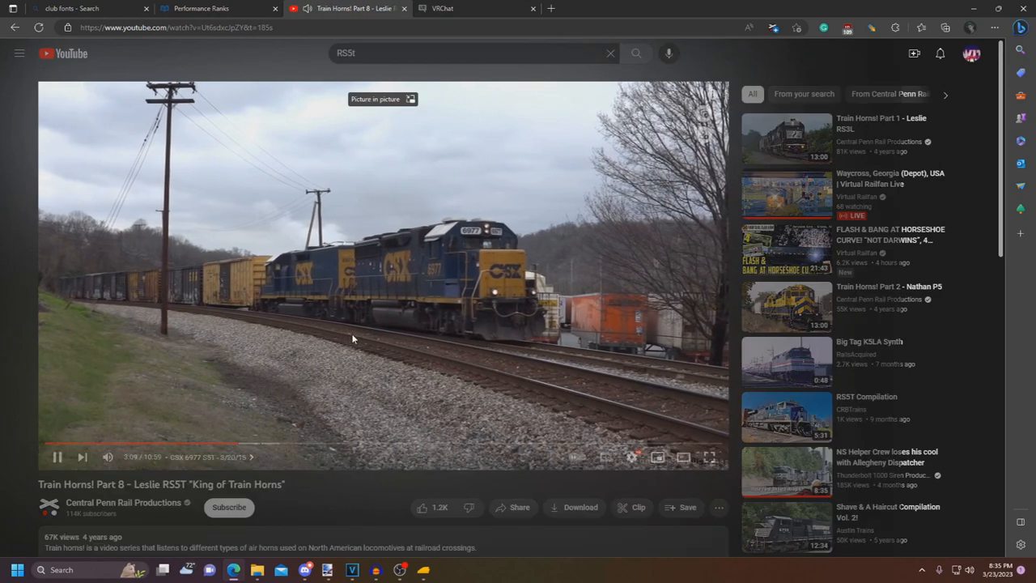
pyautogui.moveTo(237, 444)
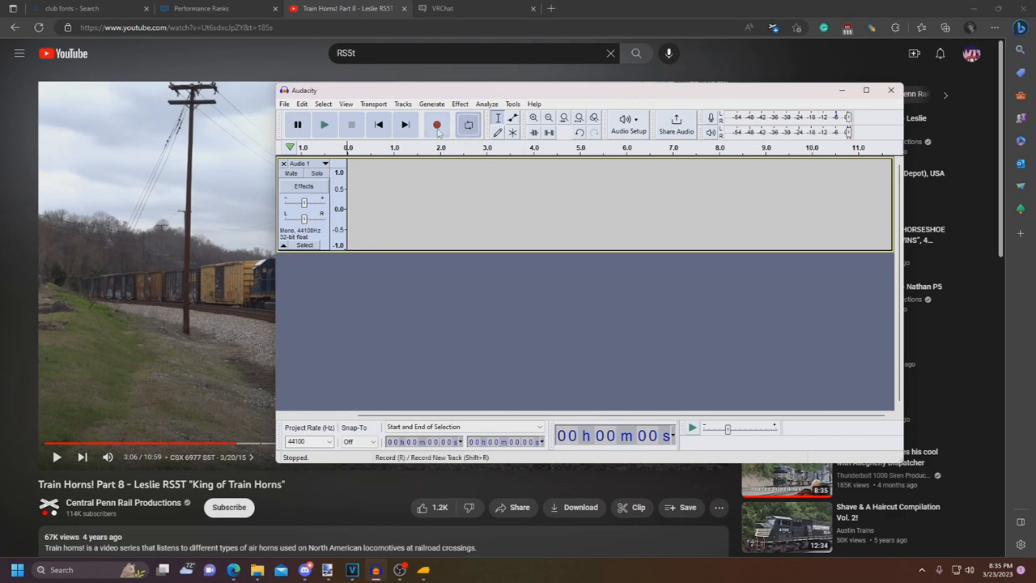
pyautogui.moveTo(437, 125)
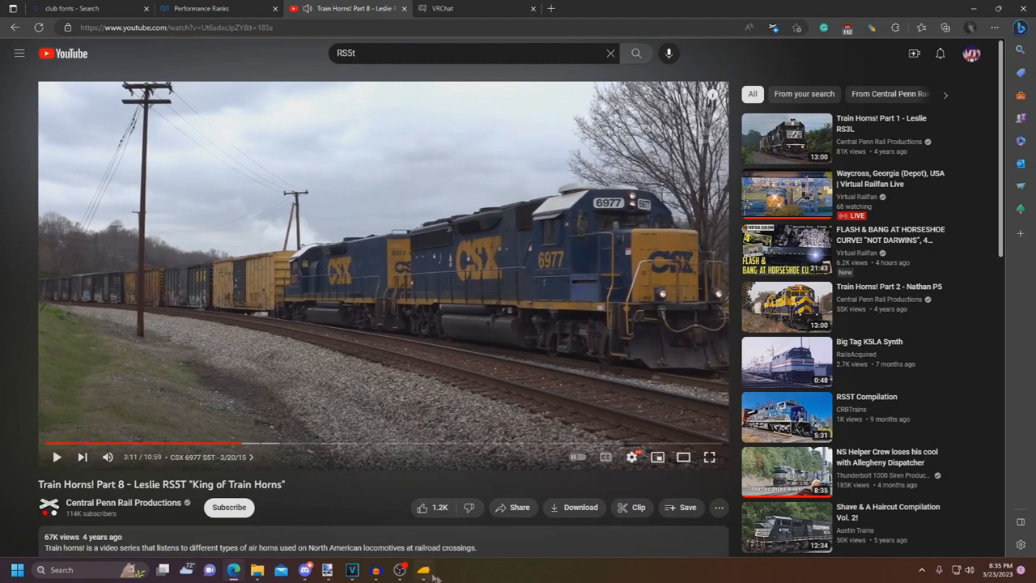
# Stop recording the video's sound and select the recorded clip
pyautogui.click(375, 569)
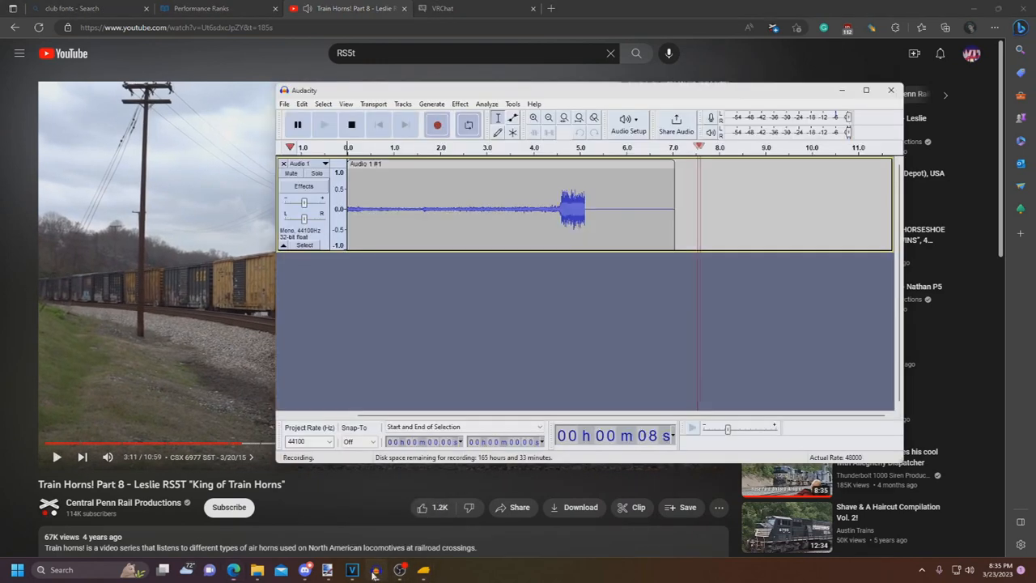
pyautogui.click(351, 124)
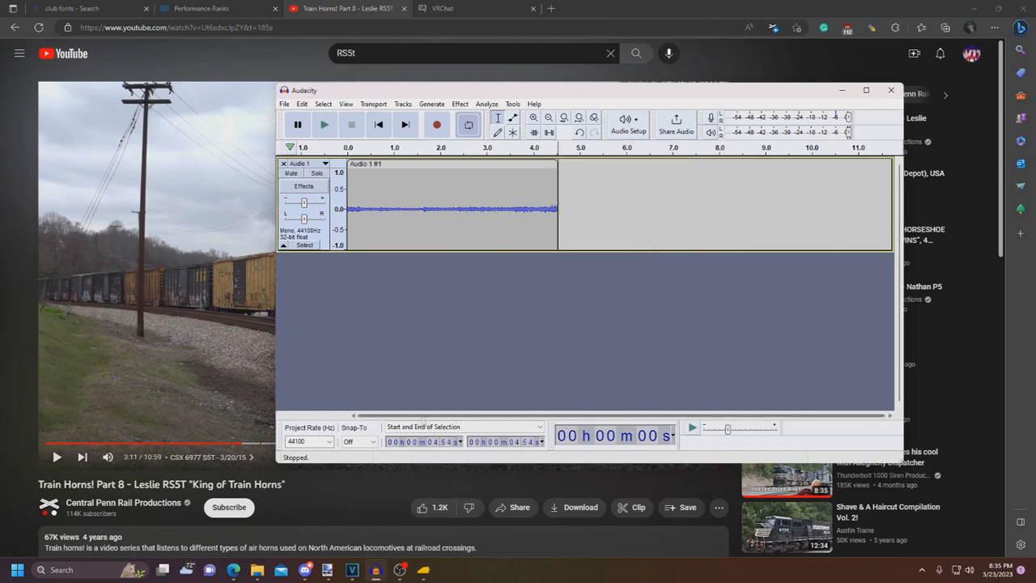
pyautogui.click(518, 216)
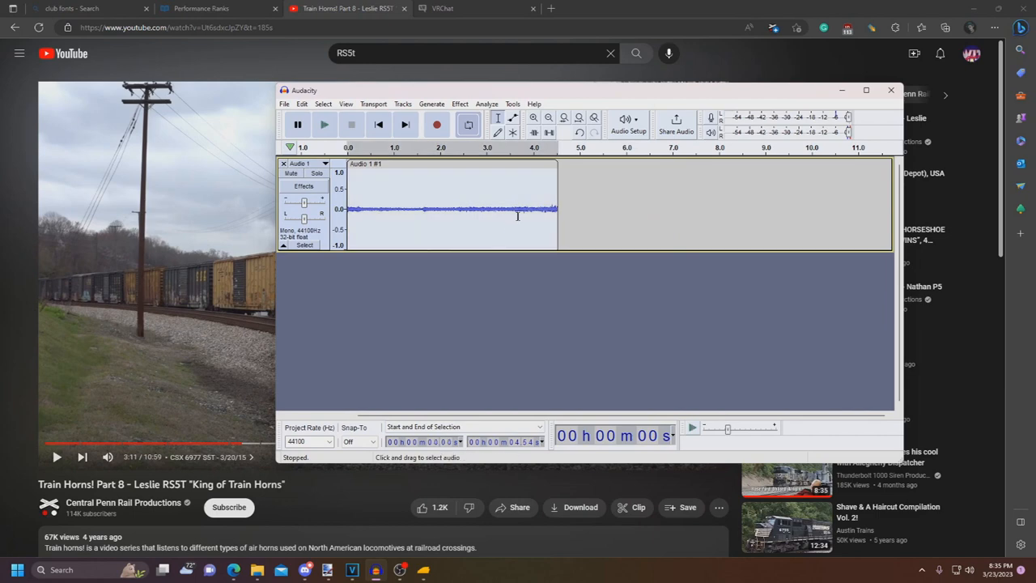
pyautogui.click(460, 103)
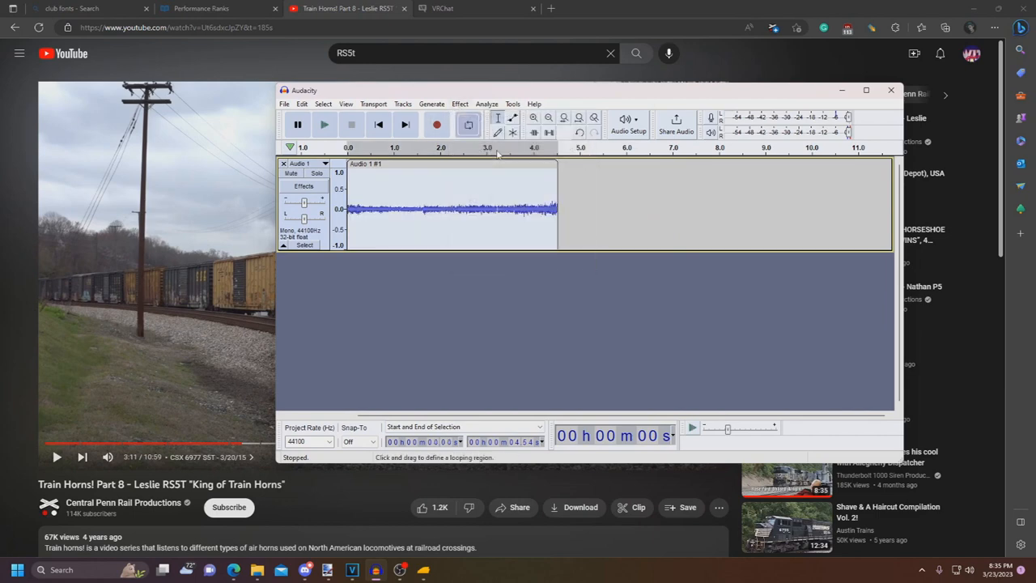
# Trim the recording down to about one second, checking it with repeated playback
pyautogui.click(323, 124)
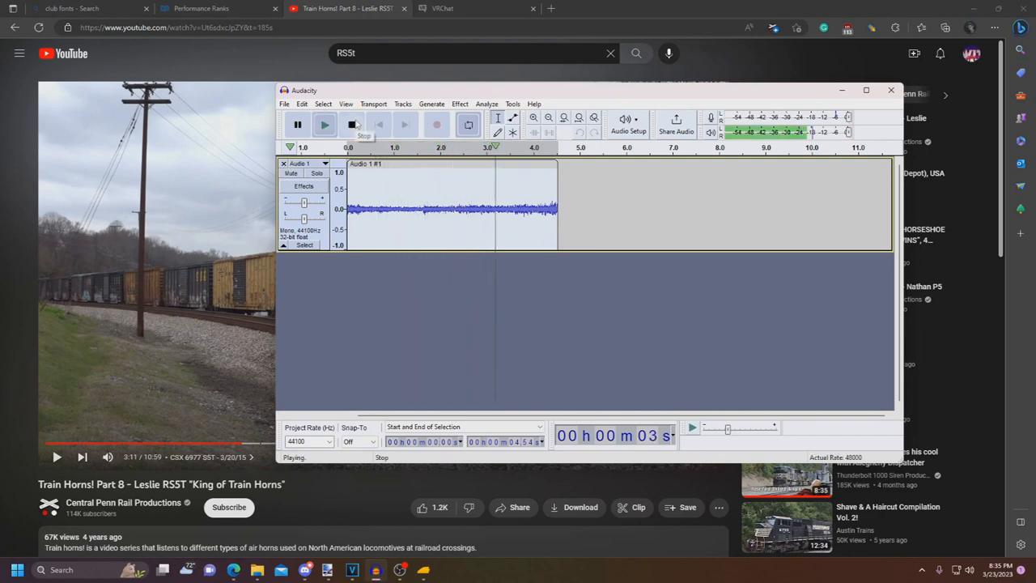
pyautogui.click(351, 124)
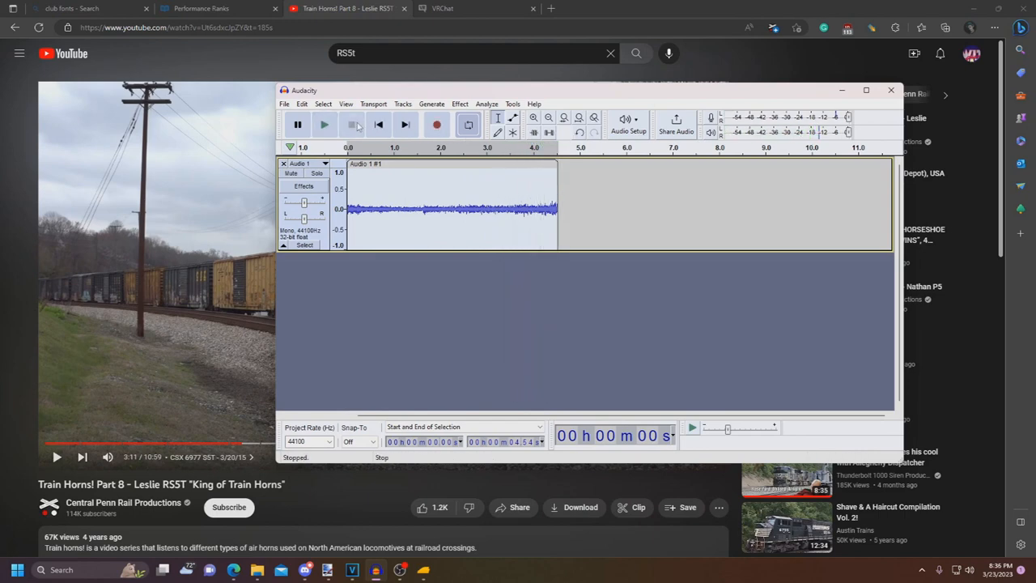
pyautogui.click(324, 124)
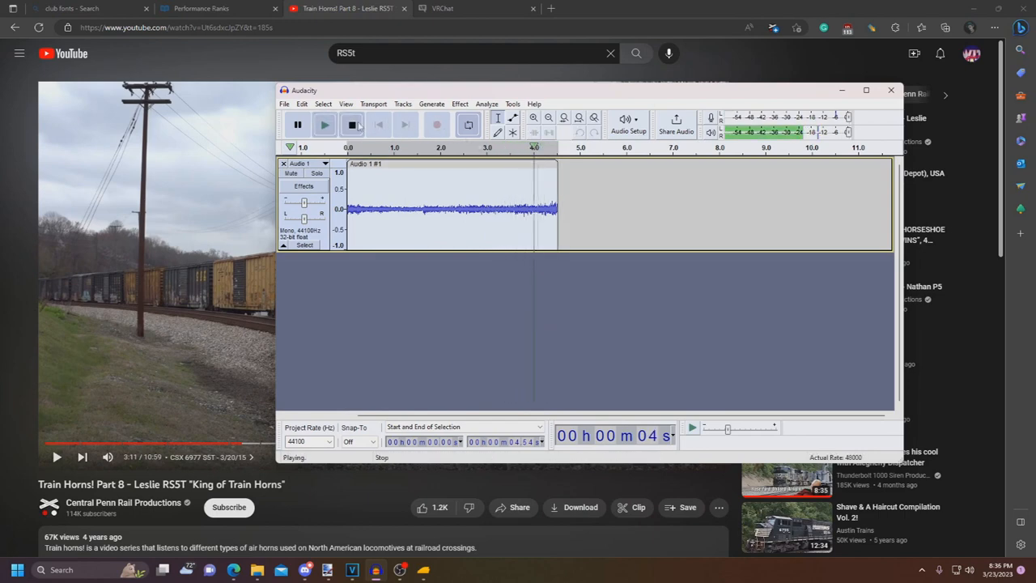
pyautogui.click(352, 124)
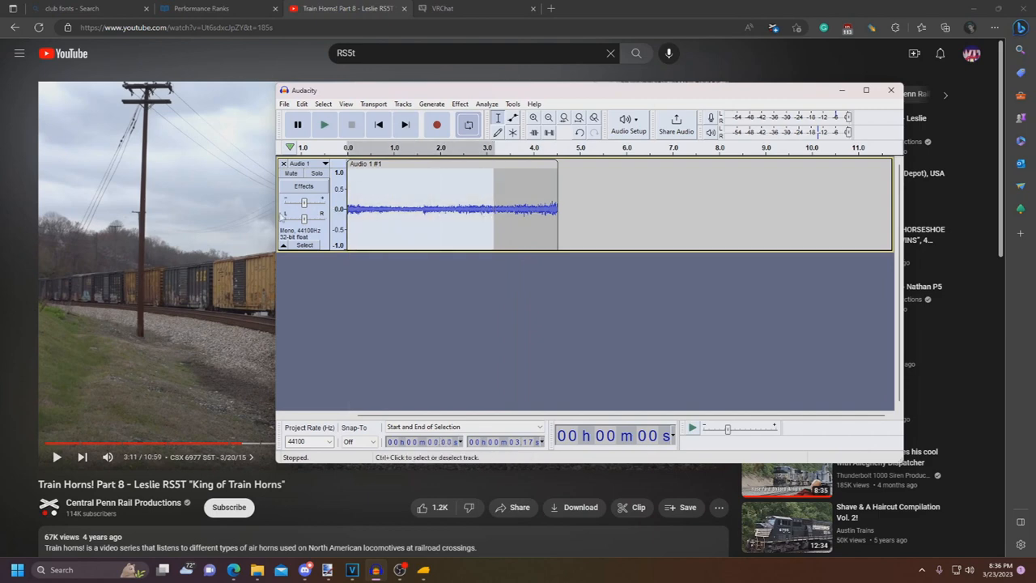
pyautogui.click(324, 123)
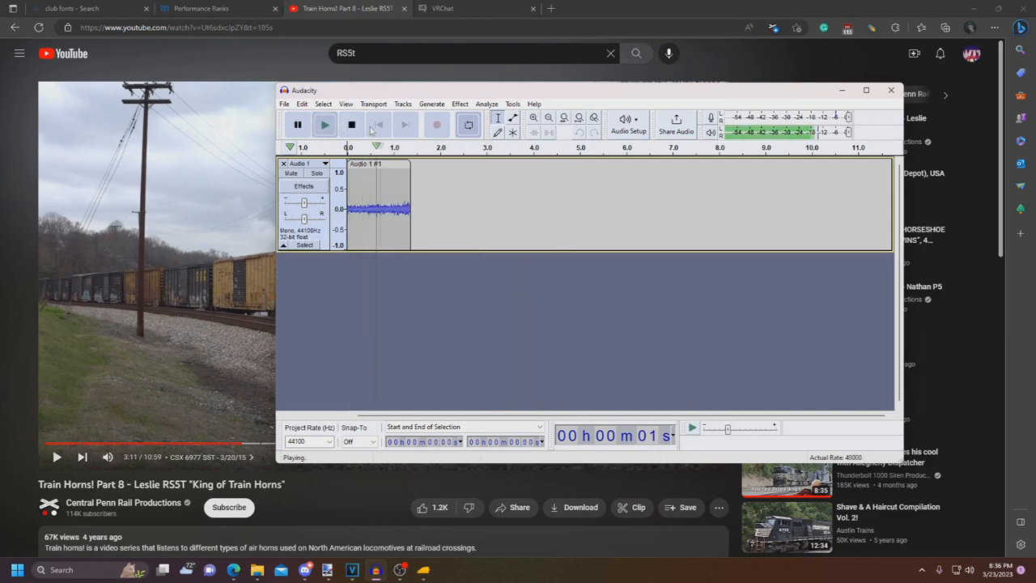
pyautogui.click(352, 124)
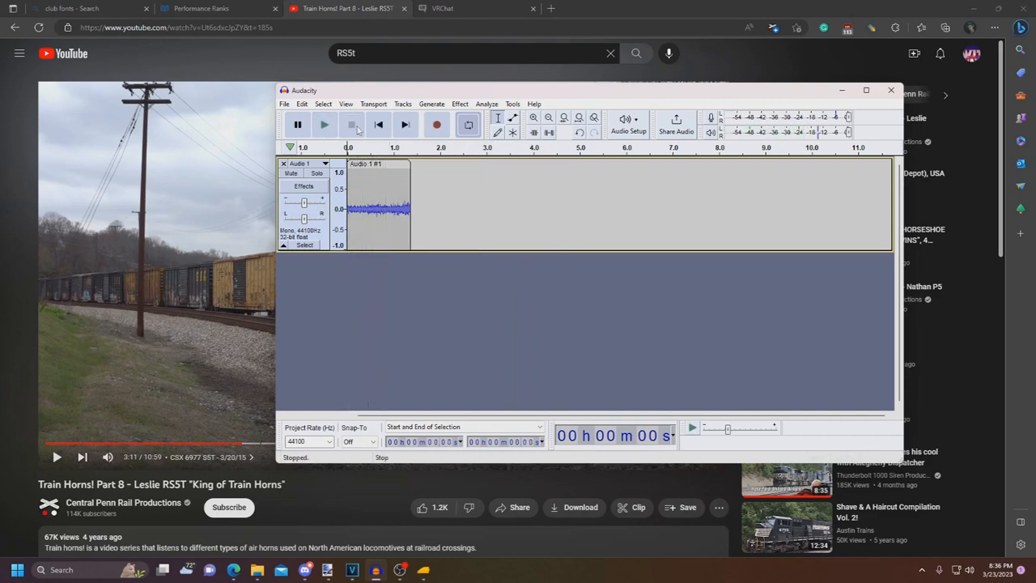
pyautogui.click(324, 123)
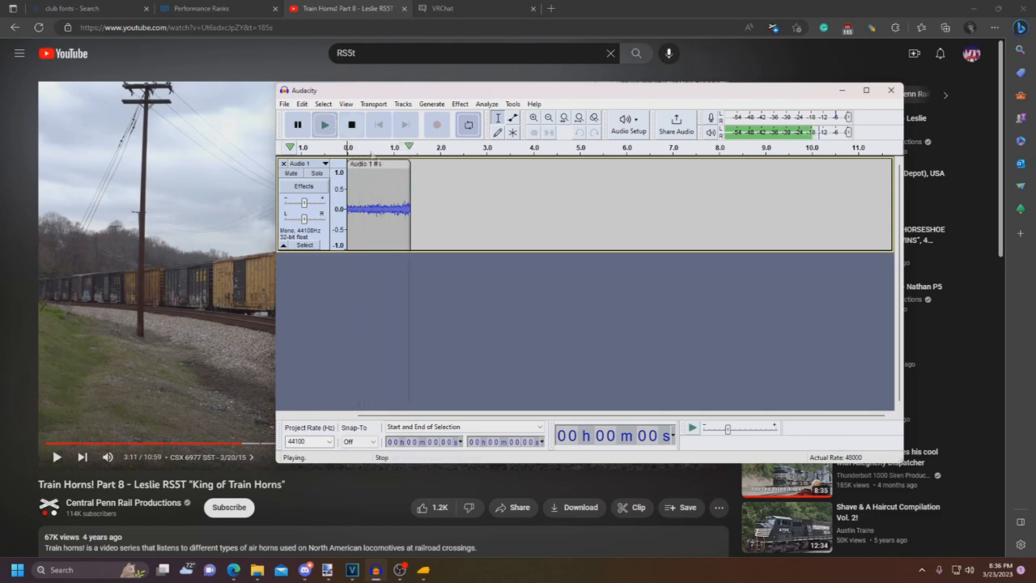
pyautogui.click(352, 124)
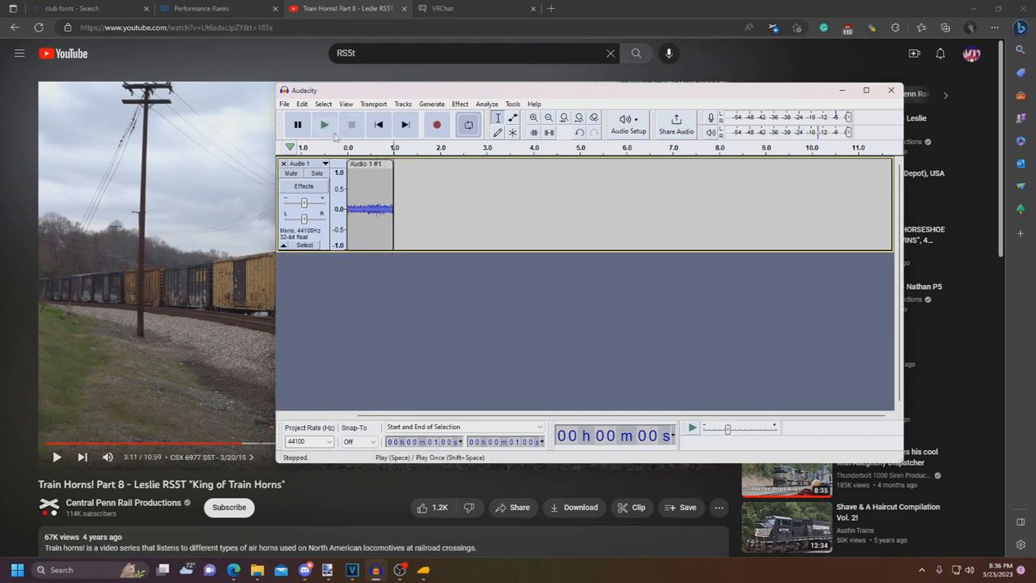
pyautogui.click(324, 124)
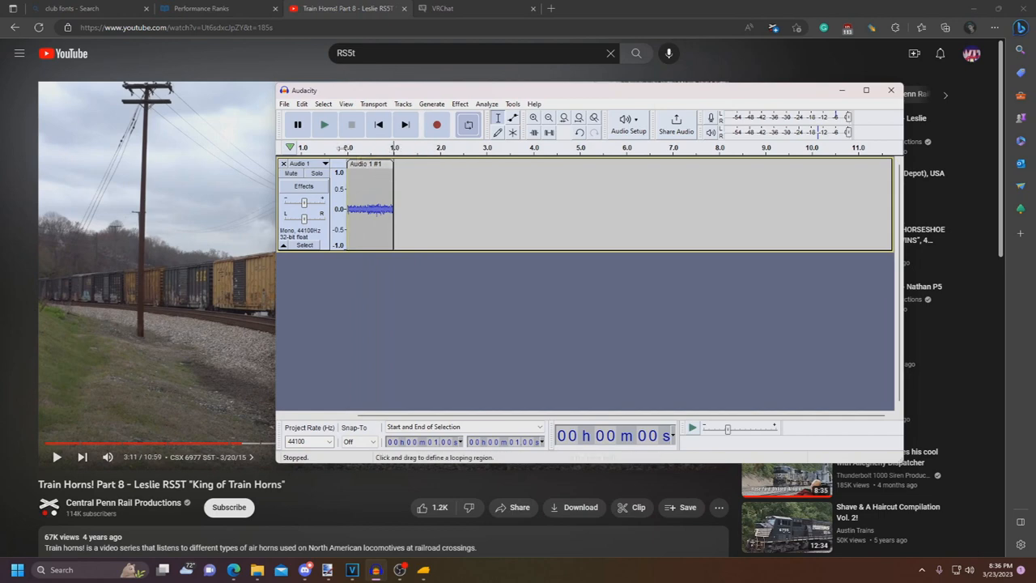
pyautogui.click(324, 124)
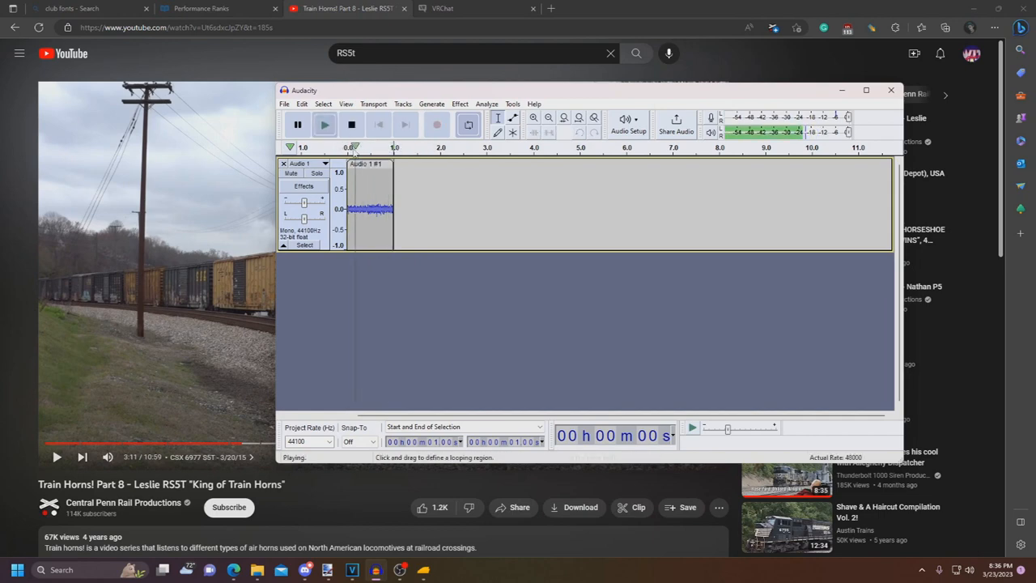
pyautogui.click(351, 124)
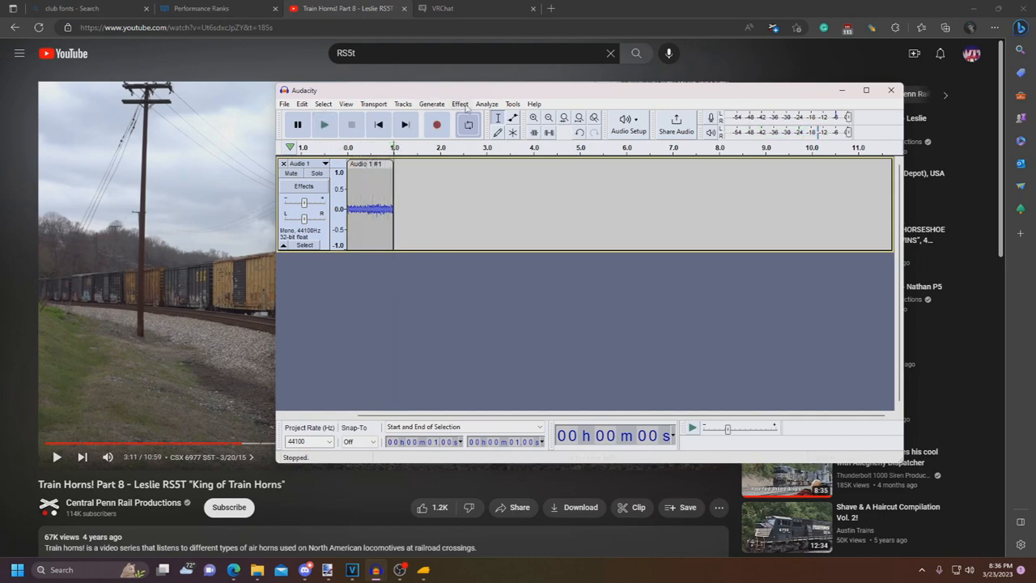
# Amplify the one-second clip twice and play back the louder result
pyautogui.click(459, 104)
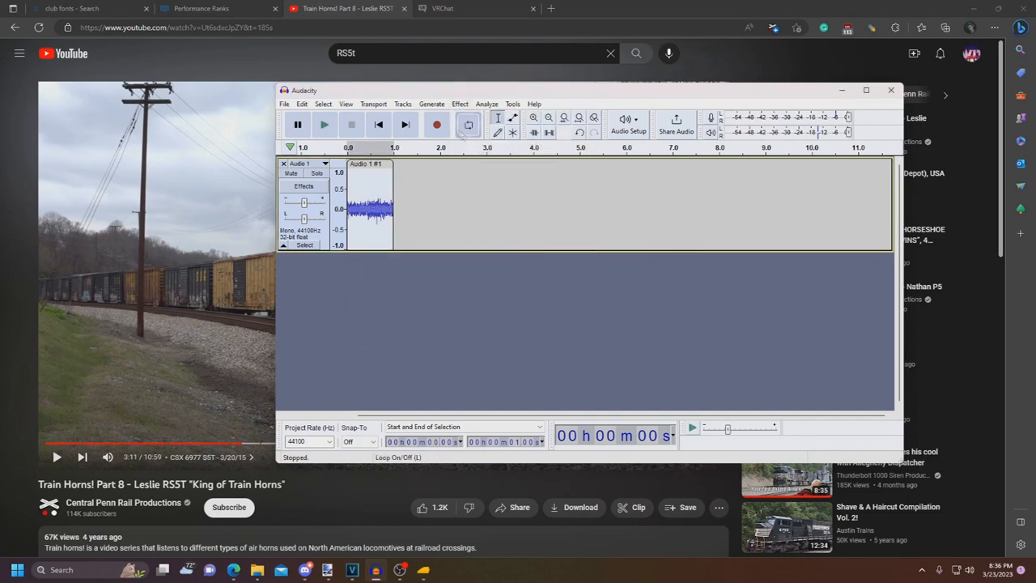
pyautogui.click(324, 124)
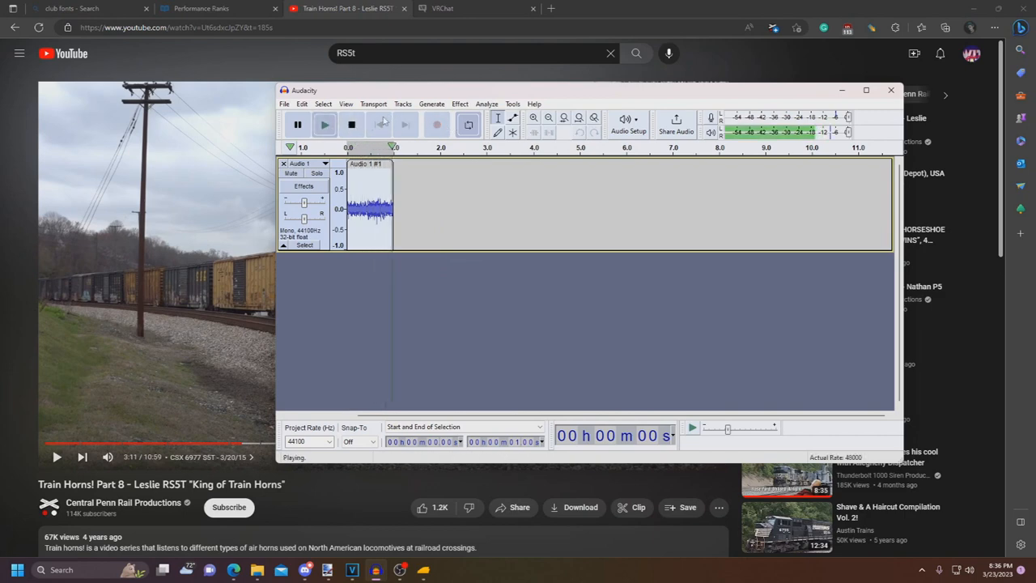
pyautogui.click(459, 104)
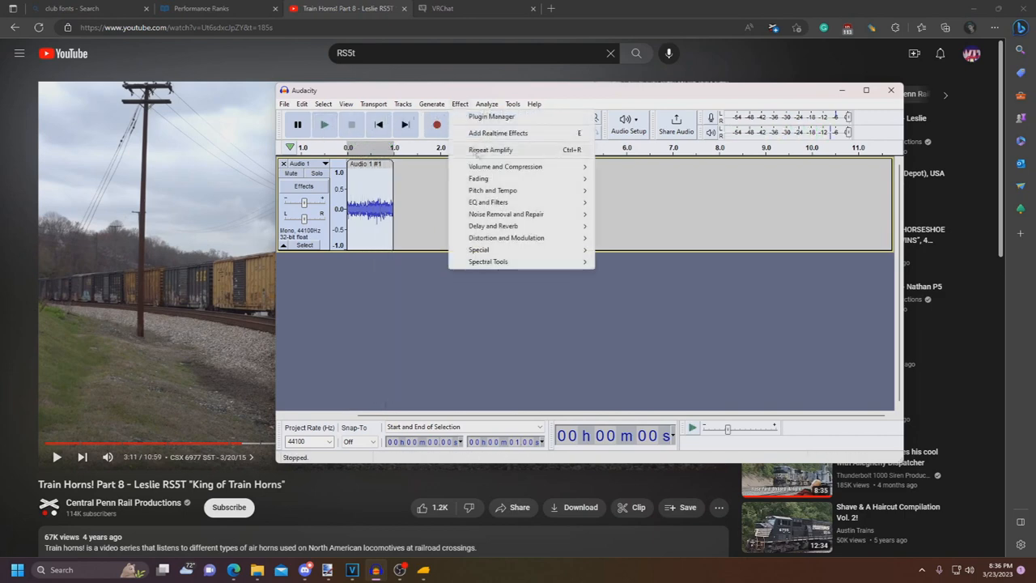
pyautogui.click(323, 124)
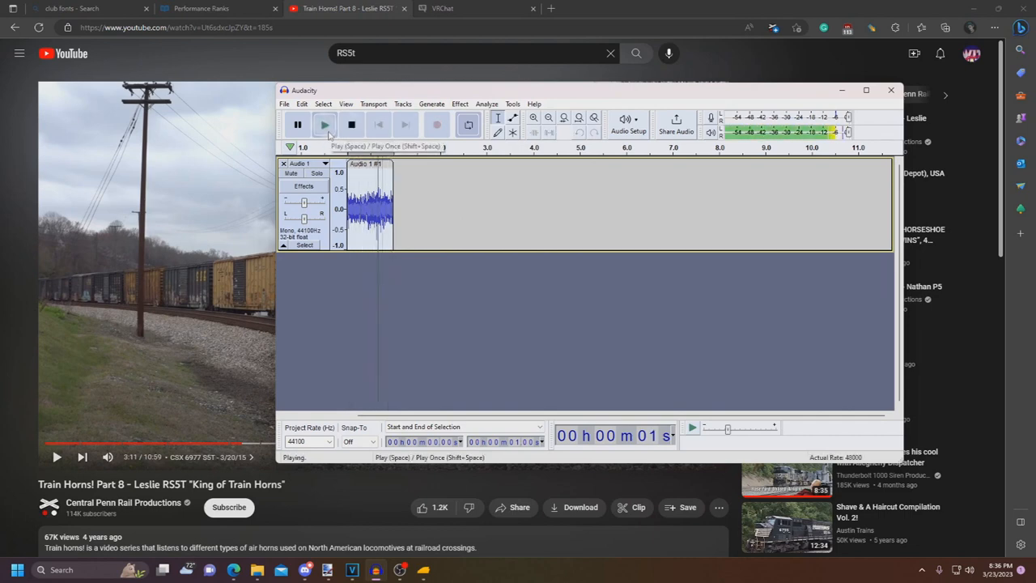
pyautogui.click(351, 124)
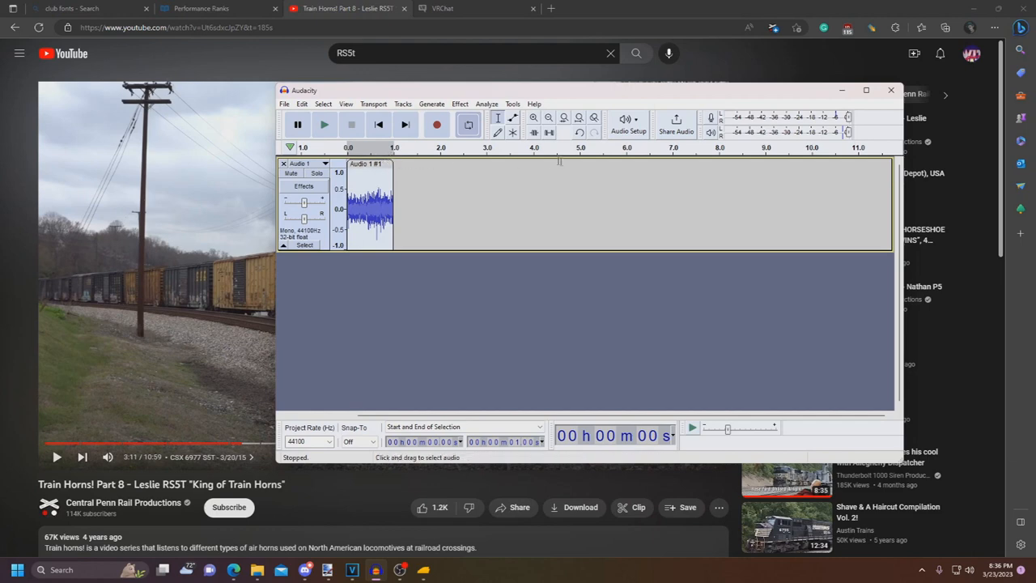
pyautogui.moveTo(507, 172)
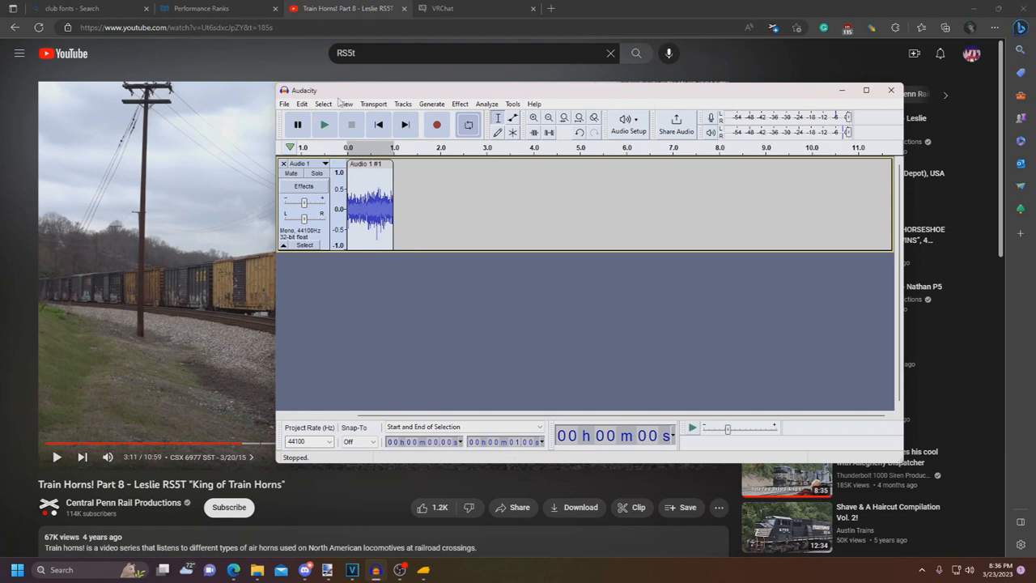
pyautogui.click(284, 104)
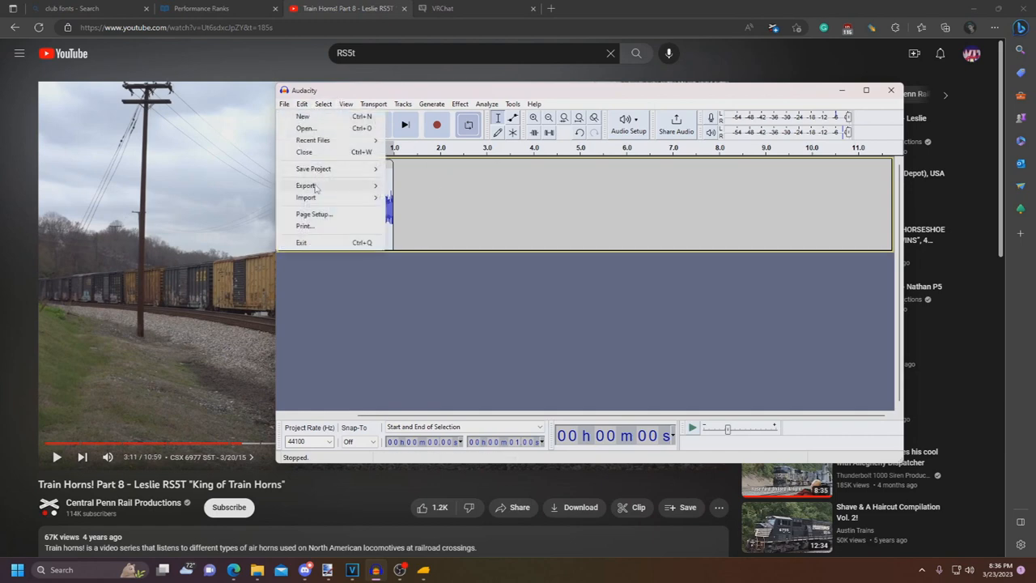
# Export the clip as idle 1.wav
pyautogui.click(306, 186)
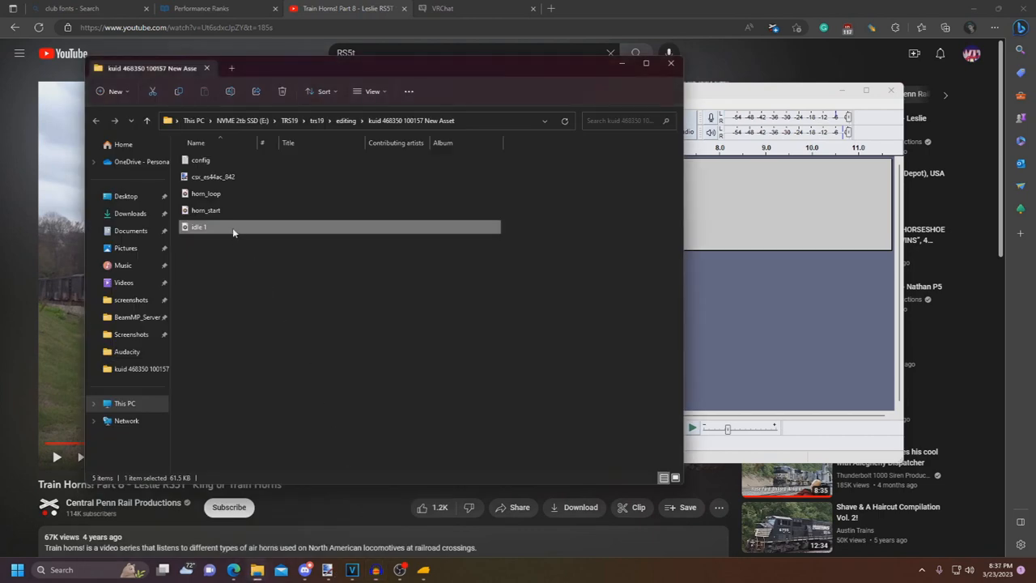
pyautogui.rightClick(199, 227)
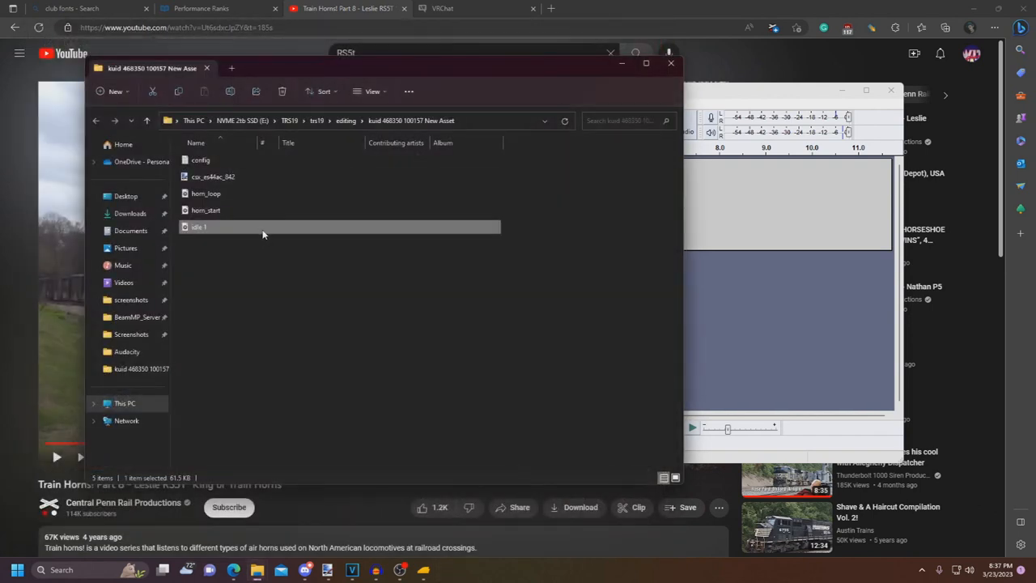
pyautogui.rightClick(199, 226)
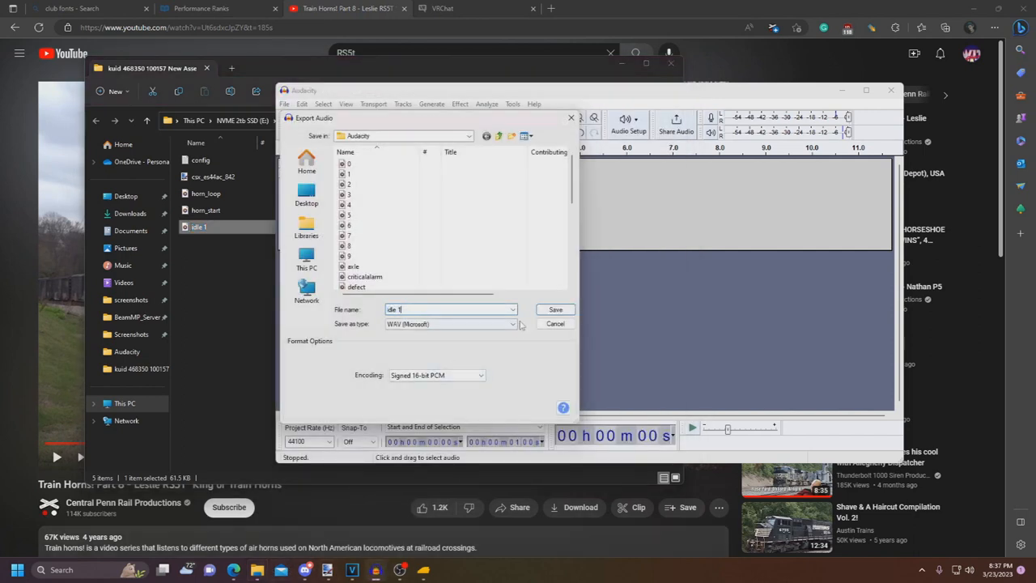
pyautogui.click(556, 324)
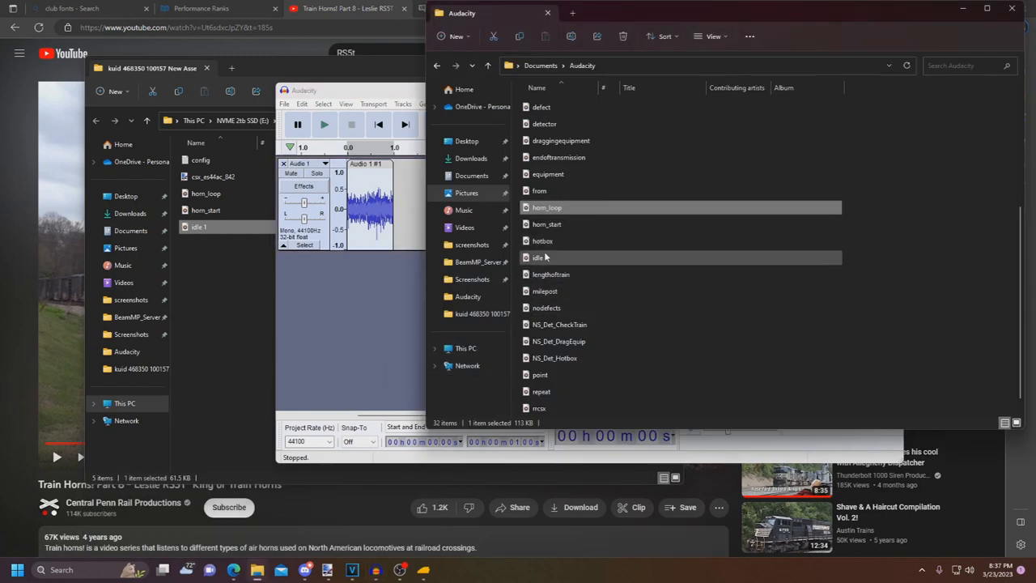
# Play idle 1.wav, replace it in the New Asset folder, and close Audacity without saving
pyautogui.doubleClick(536, 257)
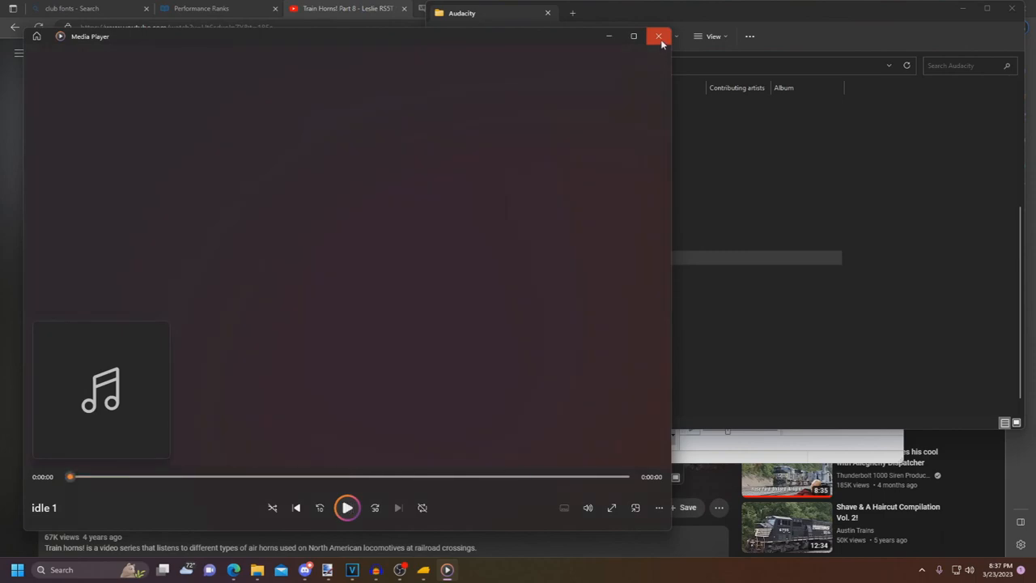
pyautogui.click(659, 35)
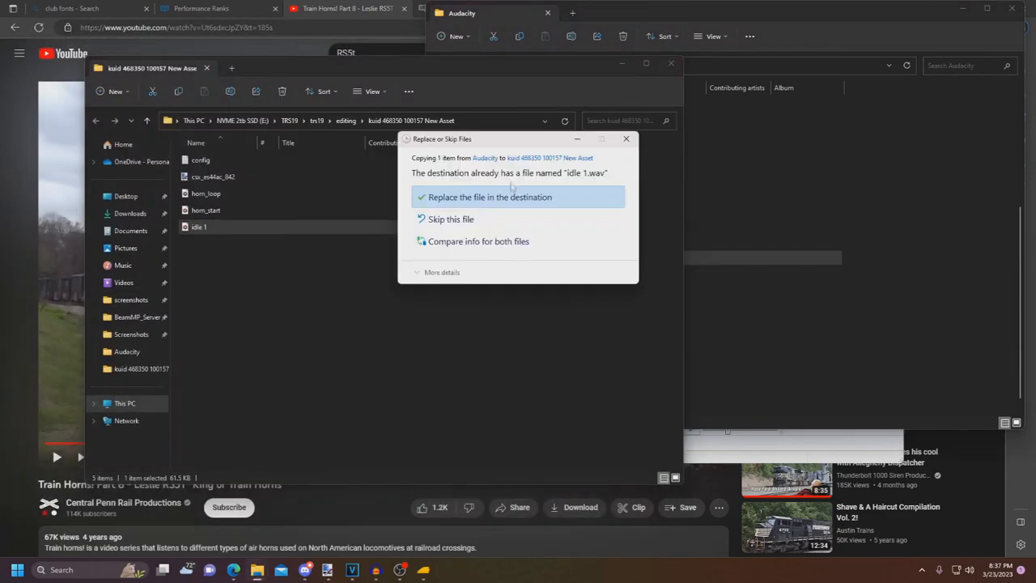
pyautogui.click(490, 197)
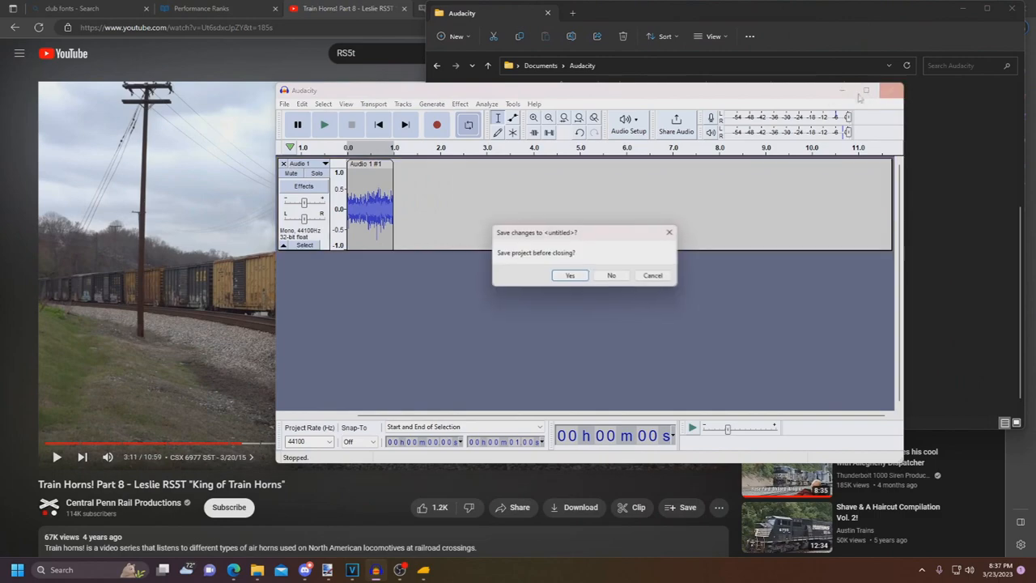
pyautogui.click(612, 275)
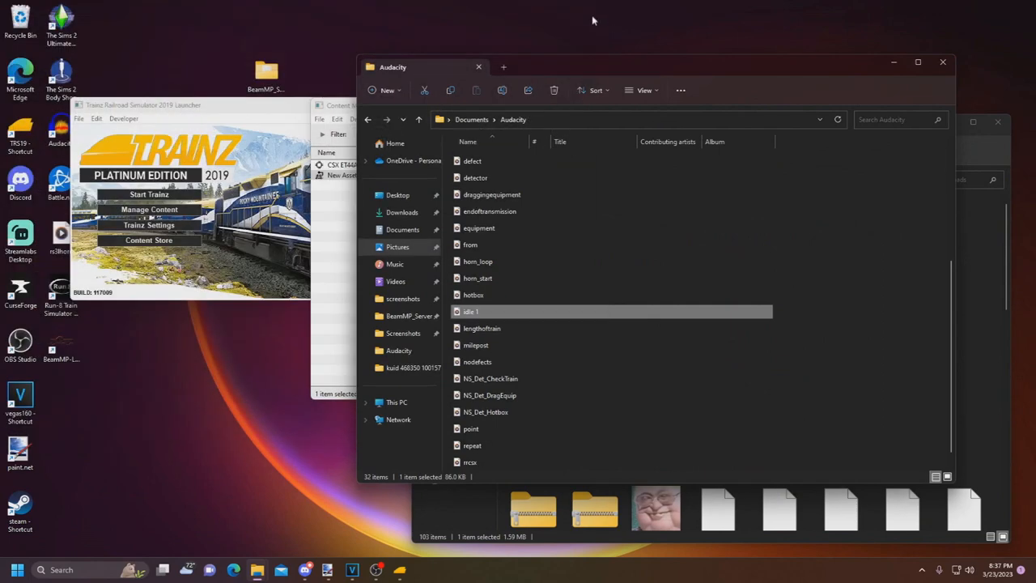
pyautogui.moveTo(1001, 122)
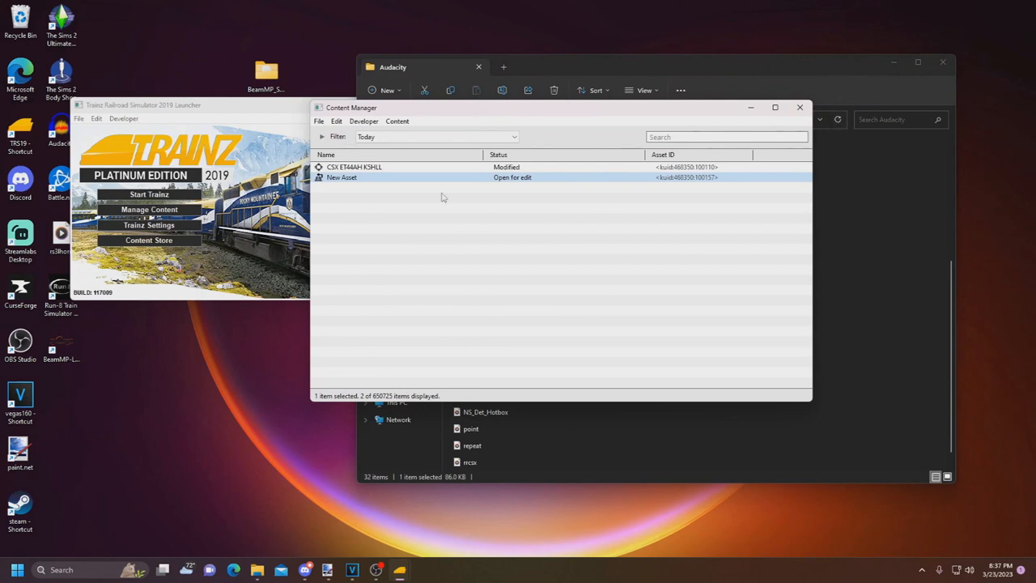
# Submit New Asset's edits, then list CSX 6977 RS5T in a new window and close it
pyautogui.rightClick(353, 177)
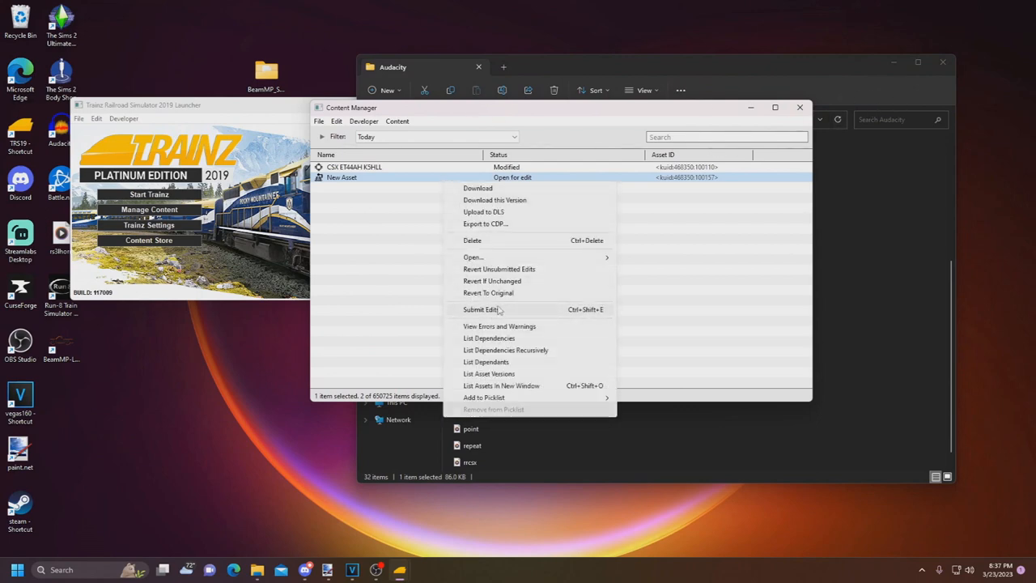
pyautogui.click(480, 309)
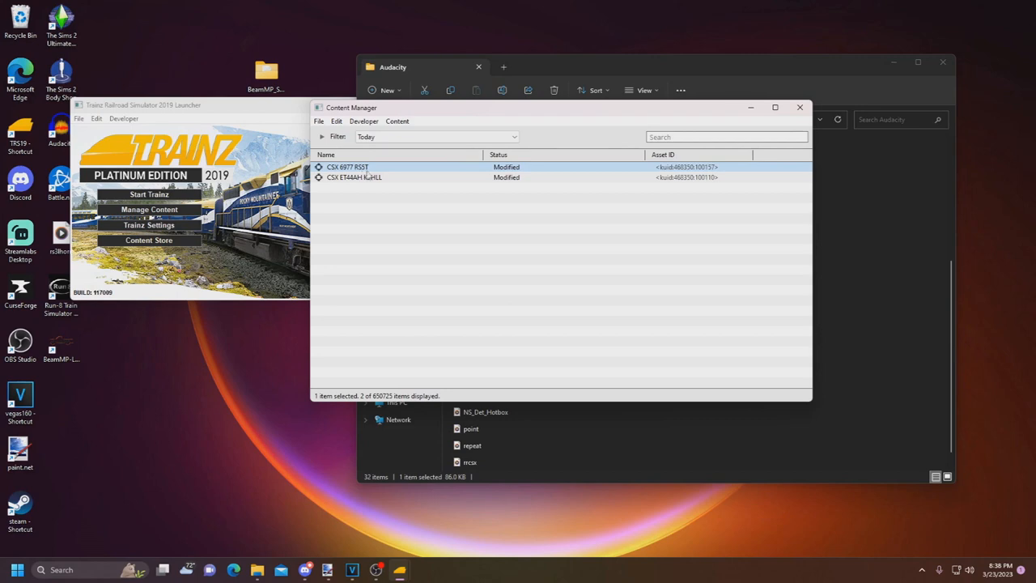
pyautogui.rightClick(354, 177)
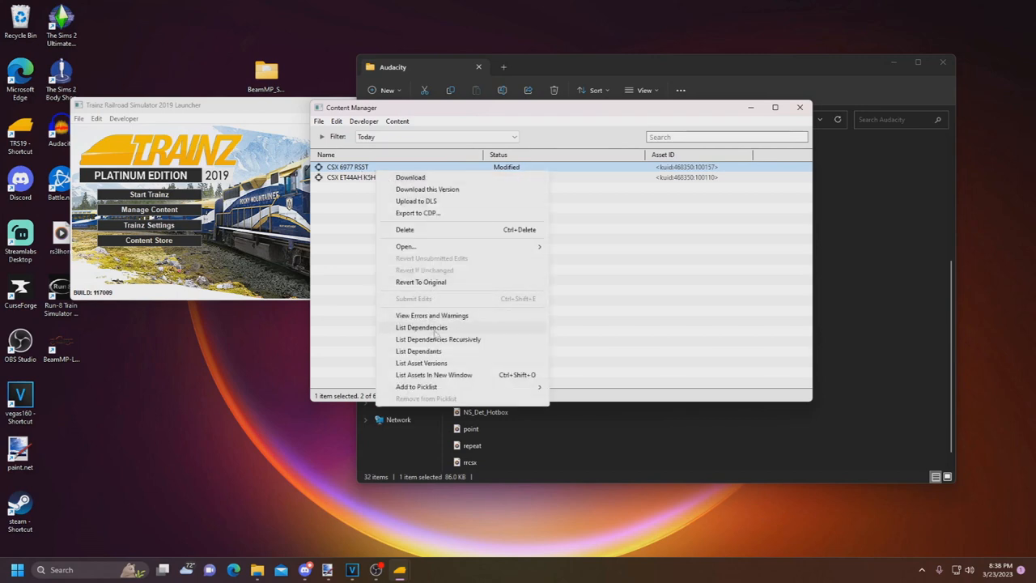
pyautogui.click(434, 375)
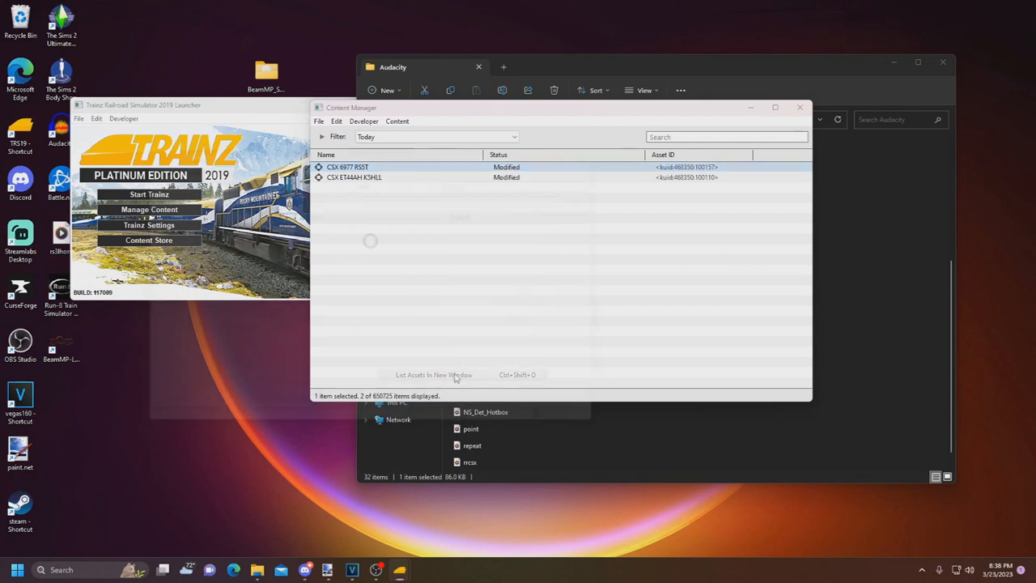
pyautogui.click(434, 374)
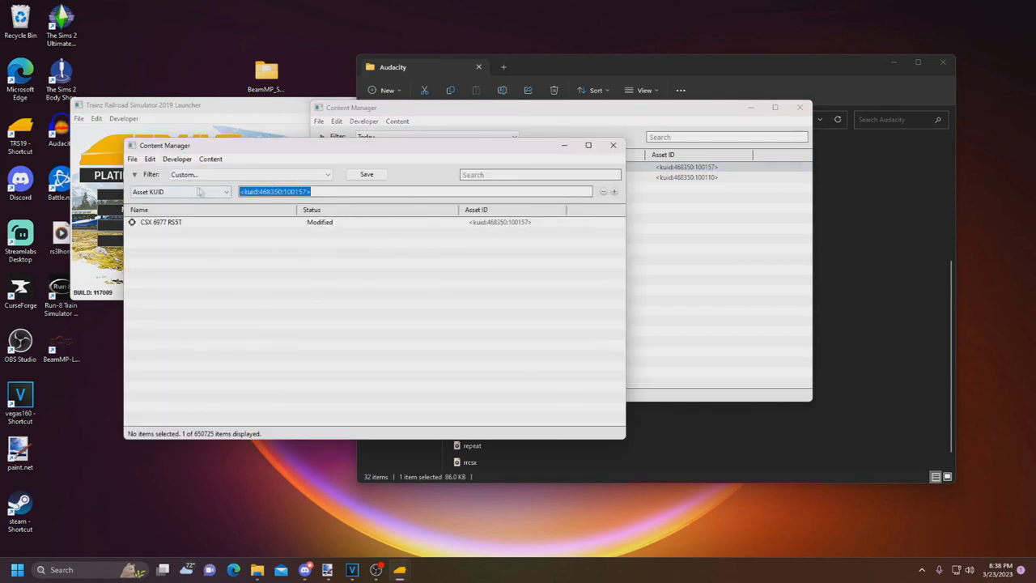
pyautogui.moveTo(613, 145)
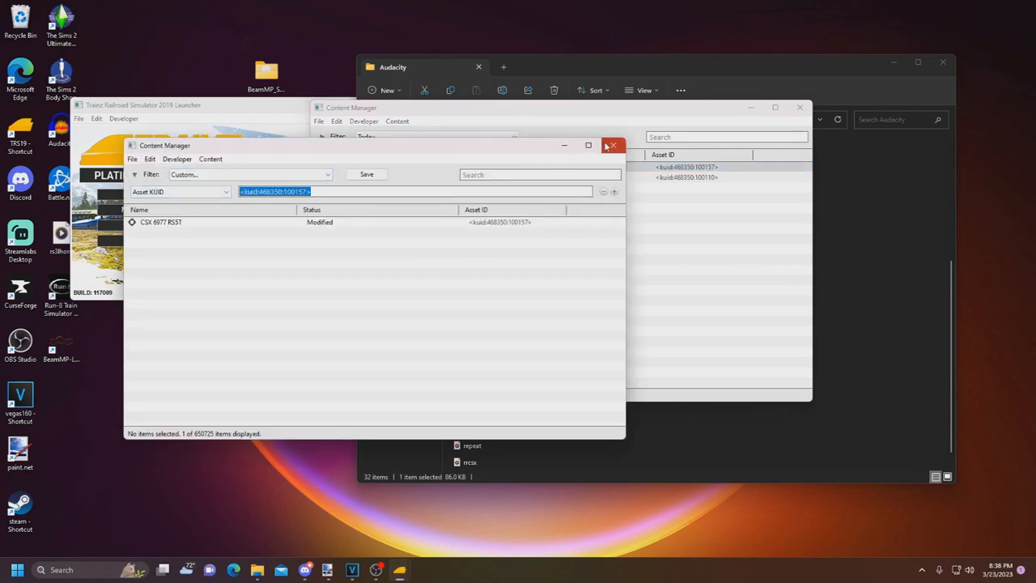
pyautogui.click(612, 145)
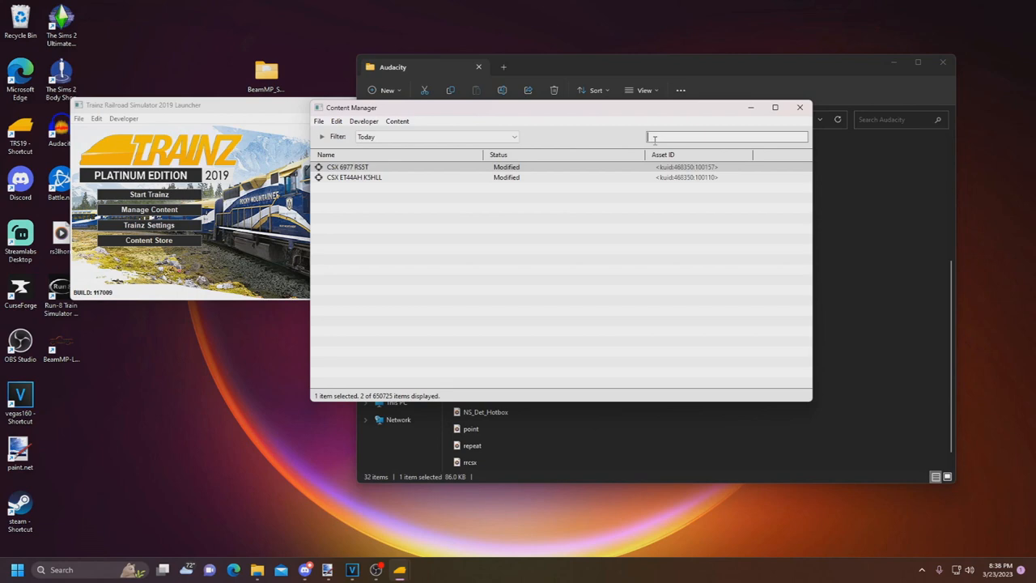
# Search installed content for CSRW and show CSRW GP38-2 (ex-L&N) in Explorer
pyautogui.write('CSRW')
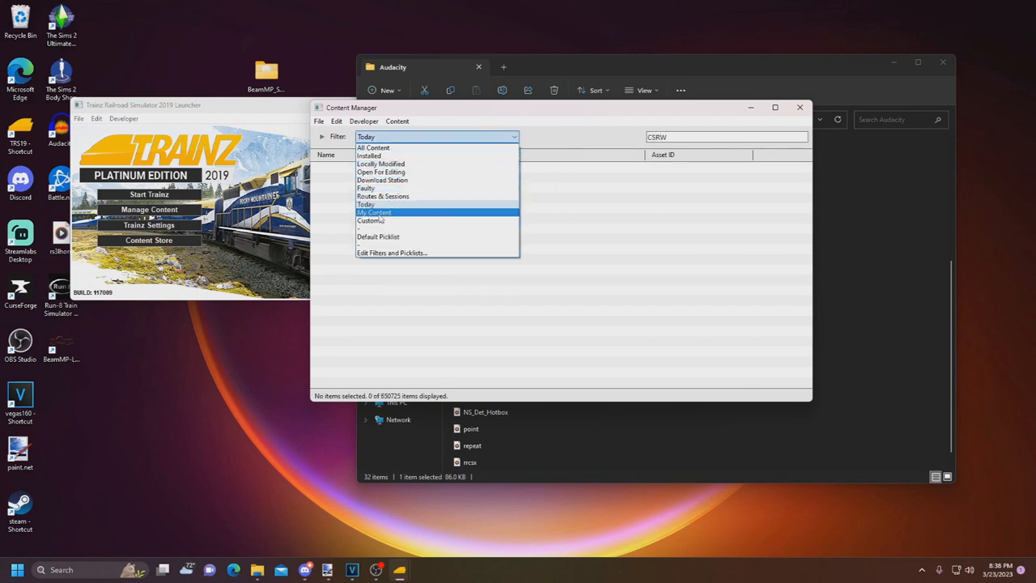
pyautogui.click(370, 156)
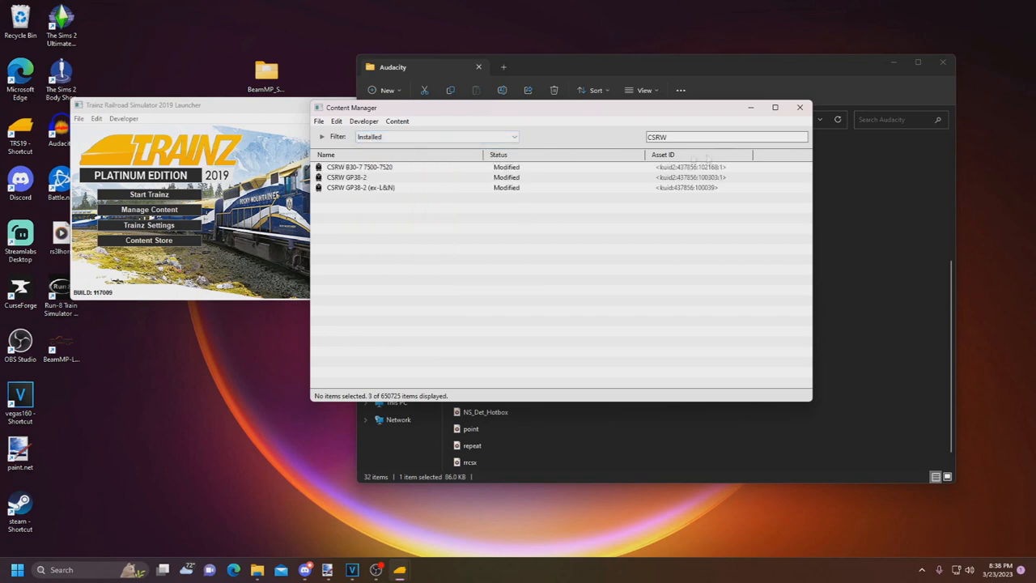
pyautogui.moveTo(486, 194)
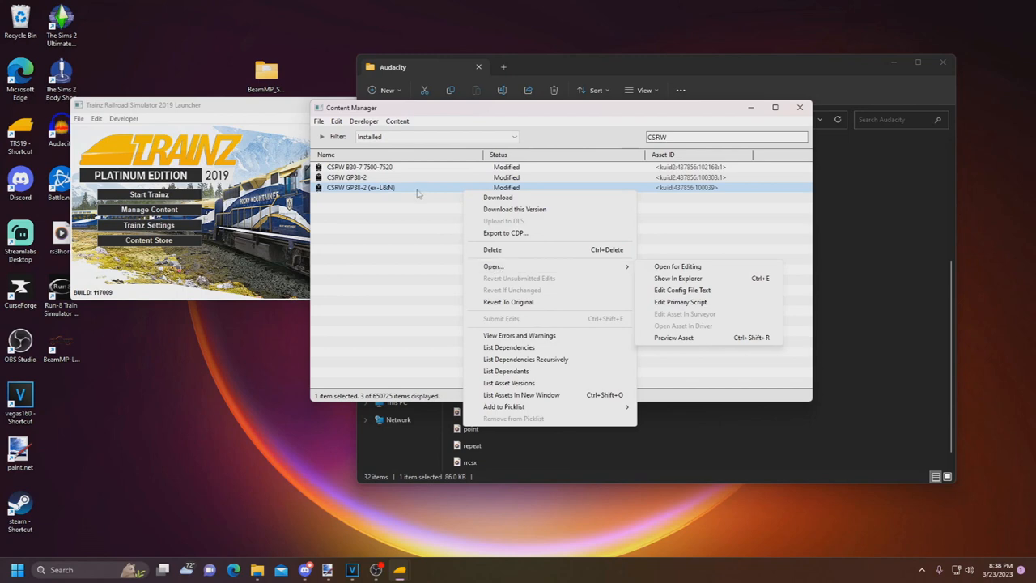
pyautogui.click(405, 195)
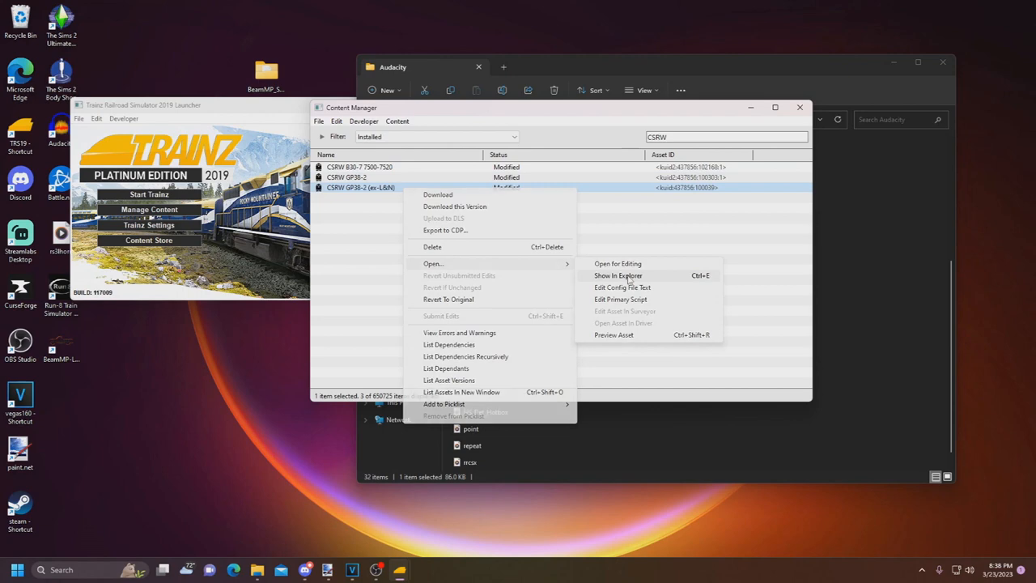
pyautogui.click(618, 275)
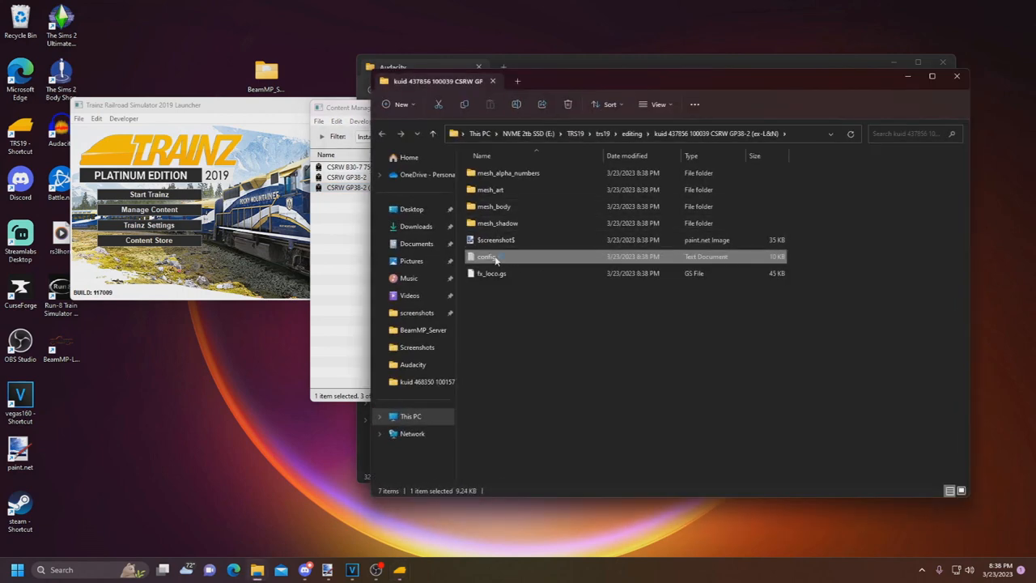
# Set the GP38-2 (ex-L&N) config hornsound to <kuid:468350:100157>, save, and submit its edits
pyautogui.doubleClick(487, 257)
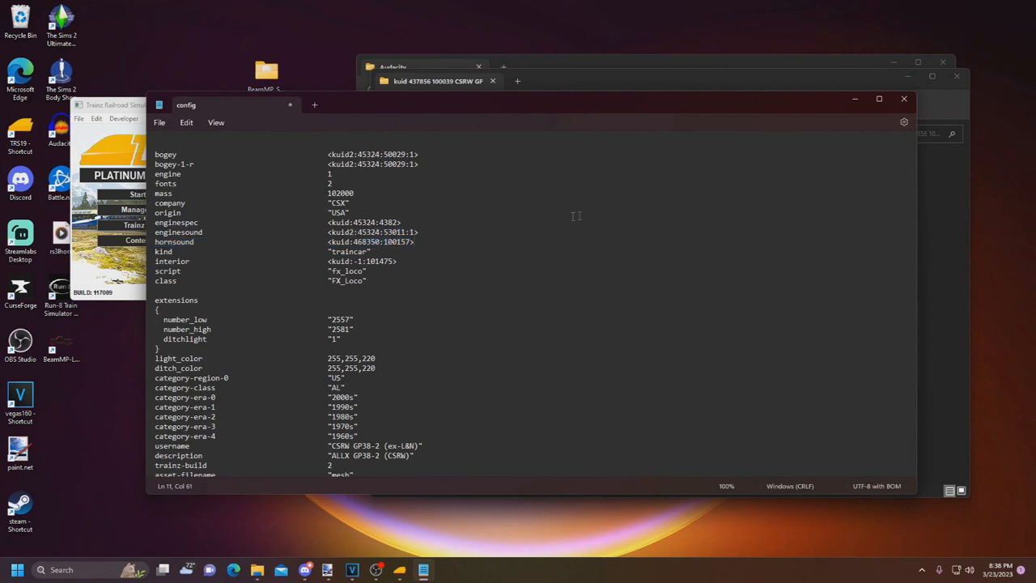
pyautogui.doubleClick(371, 242)
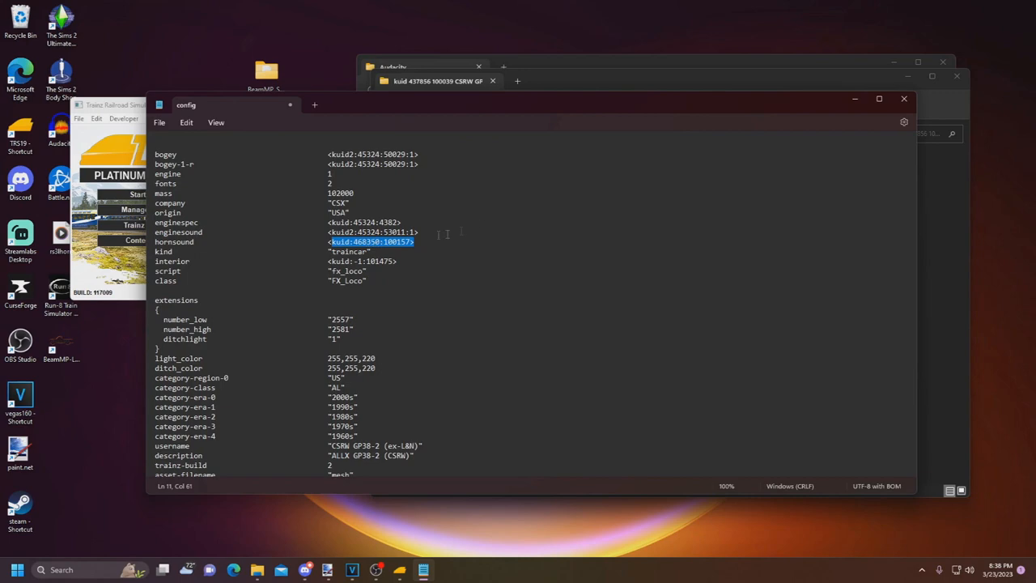
pyautogui.click(905, 99)
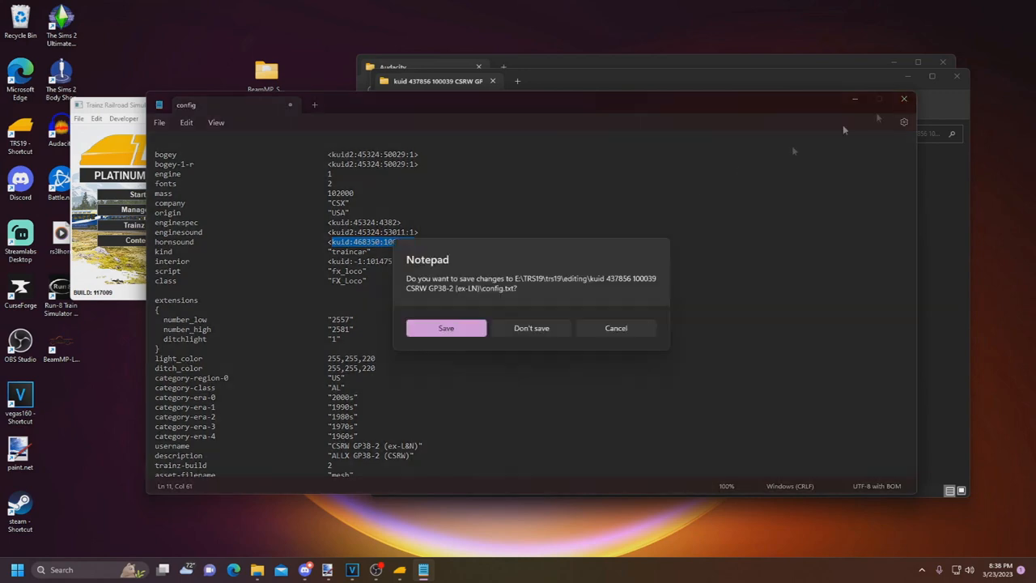
pyautogui.click(532, 328)
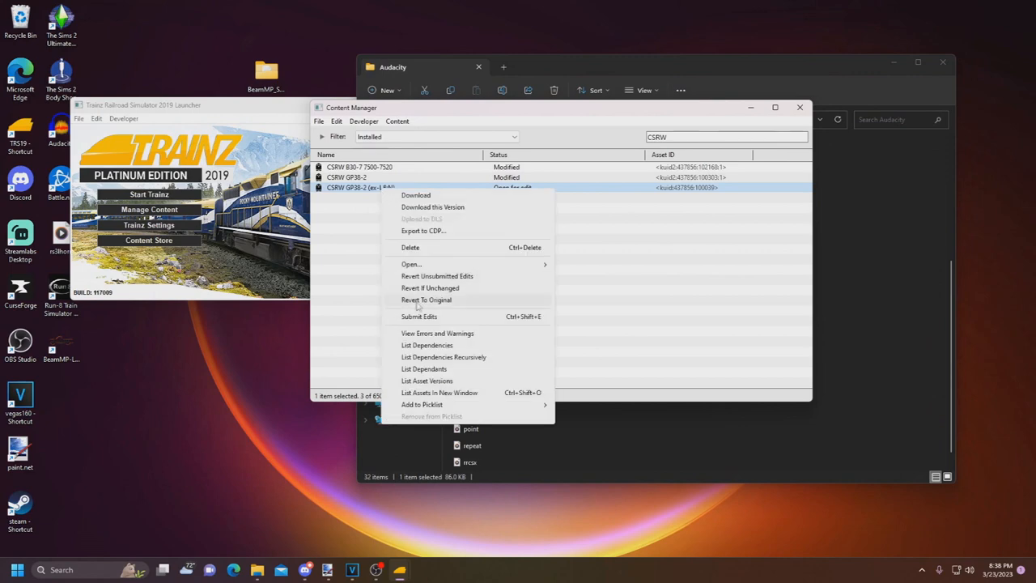
pyautogui.click(419, 317)
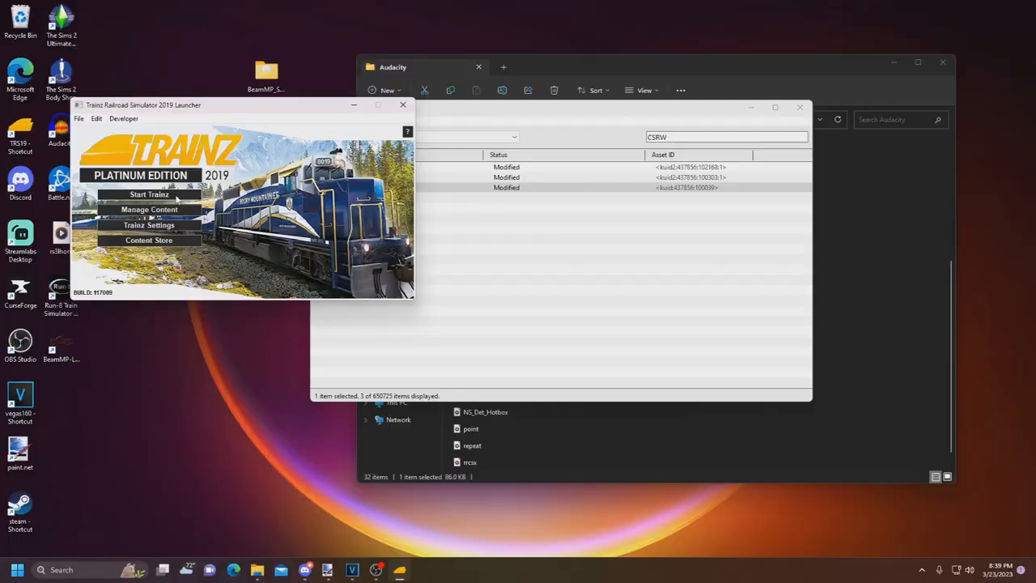
# Start Trainz from the launcher to test the new horn on the GP38-2 locomotives
pyautogui.click(149, 194)
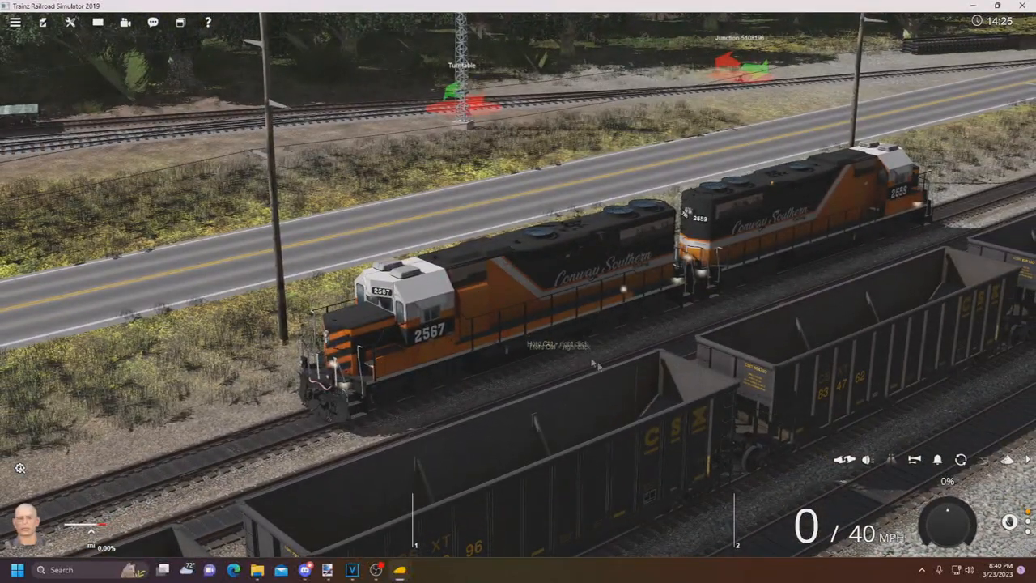
pyautogui.moveTo(672, 397)
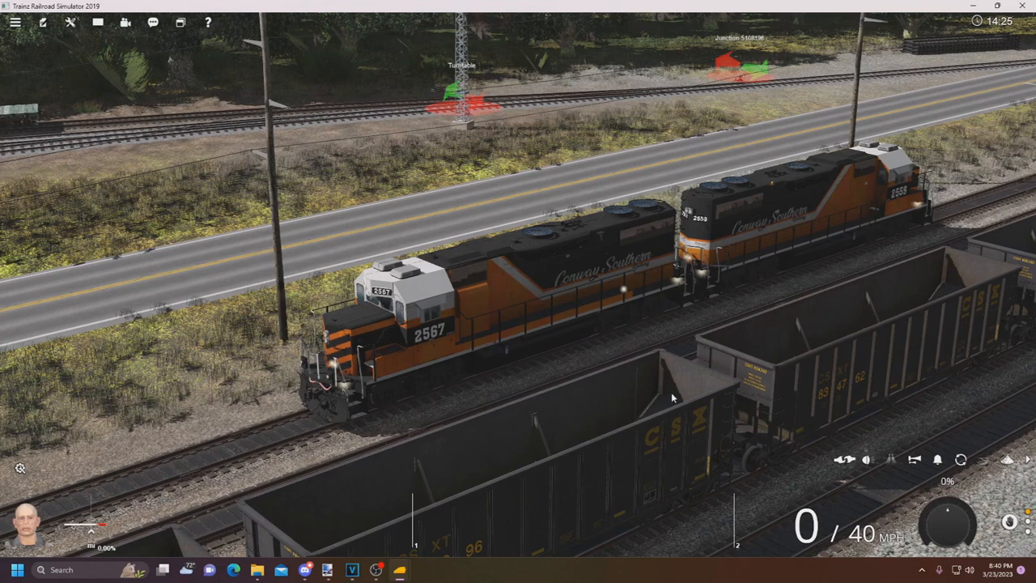
pyautogui.moveTo(684, 419)
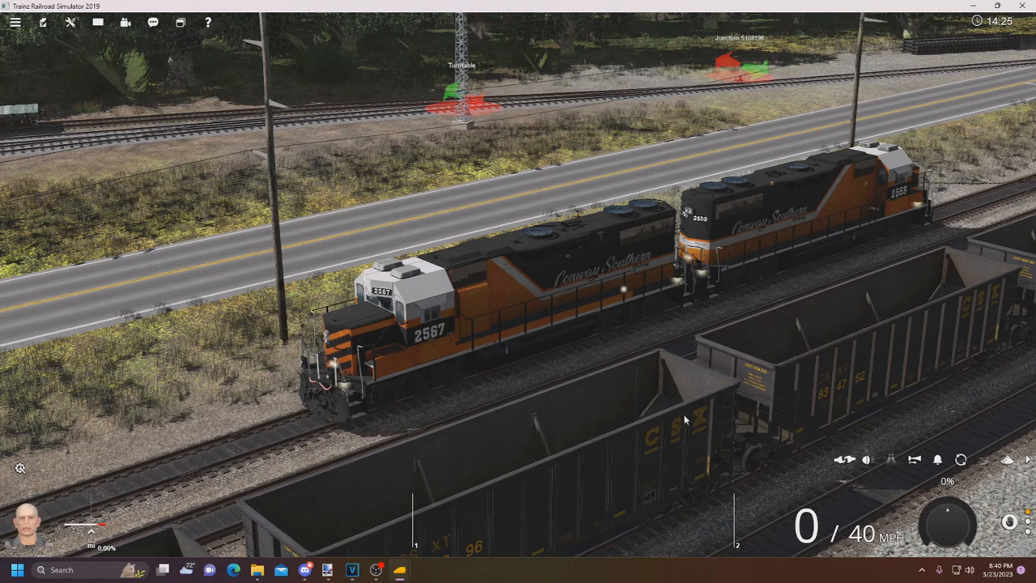